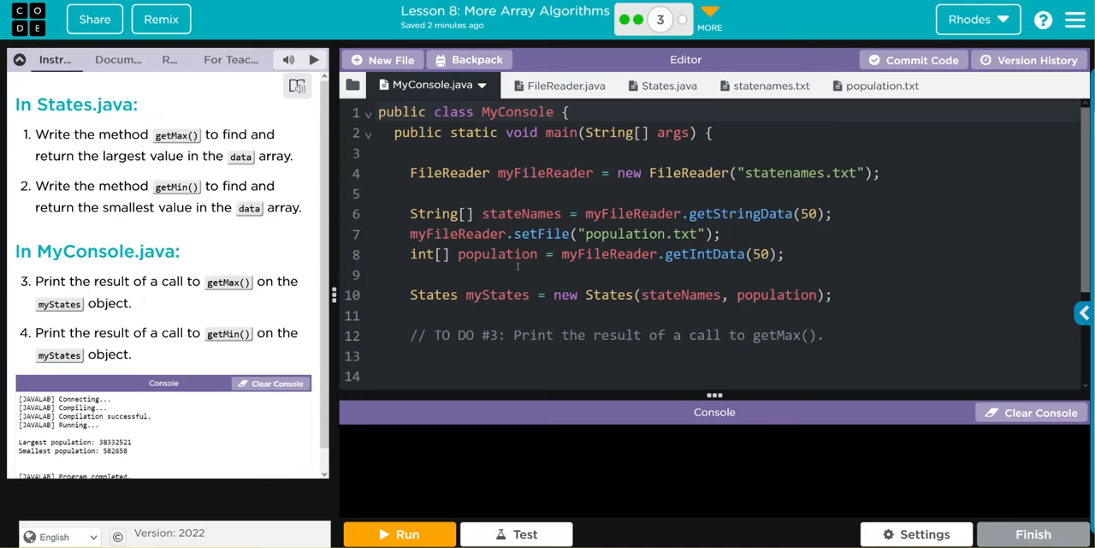
mouse_move(640, 259)
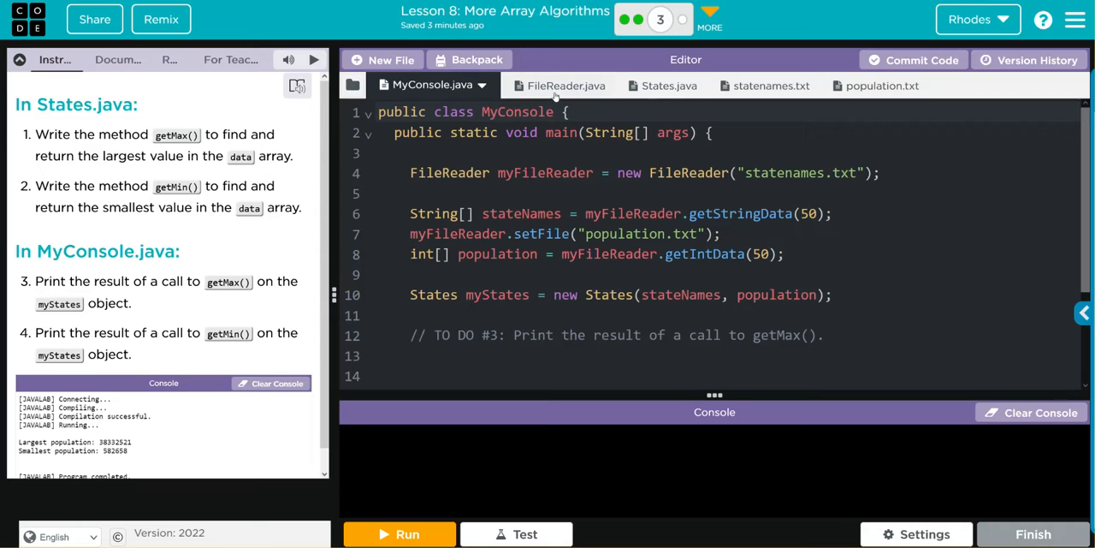
- Review FileReader.java's getIntData reading methods, then switch to States.java
left_click(565, 85)
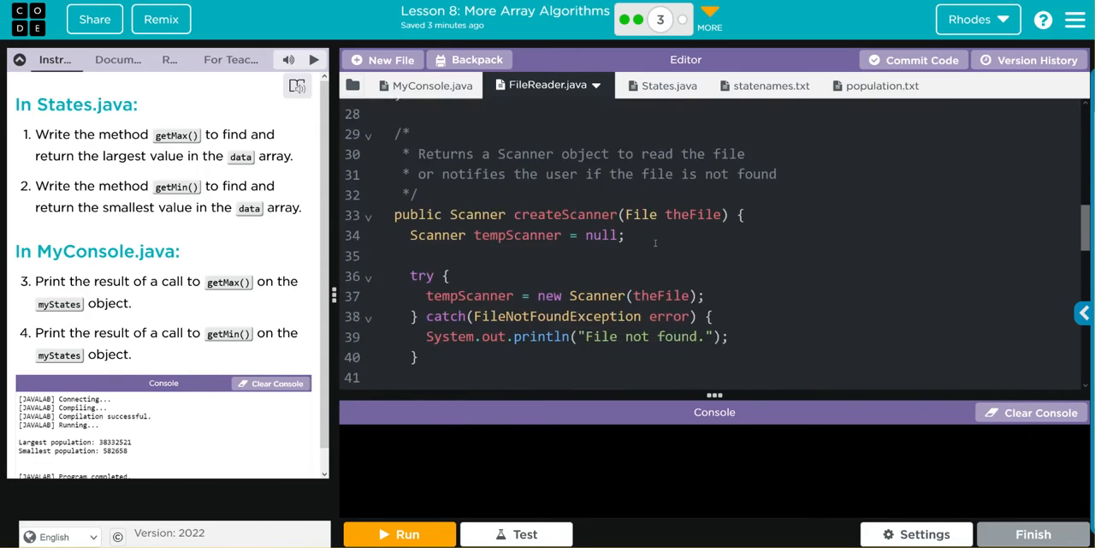
scroll("down", 3)
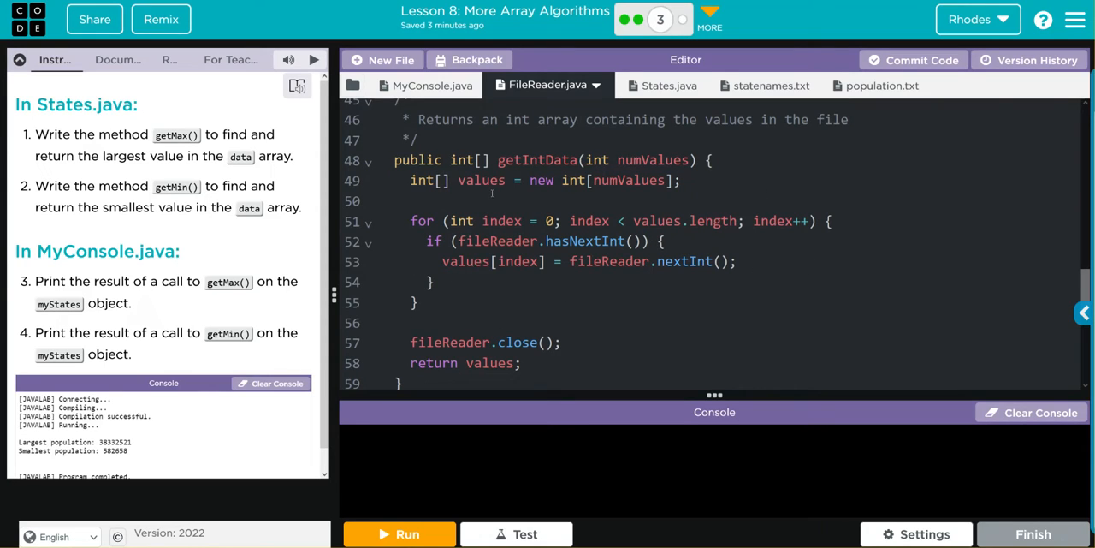
left_click(650, 85)
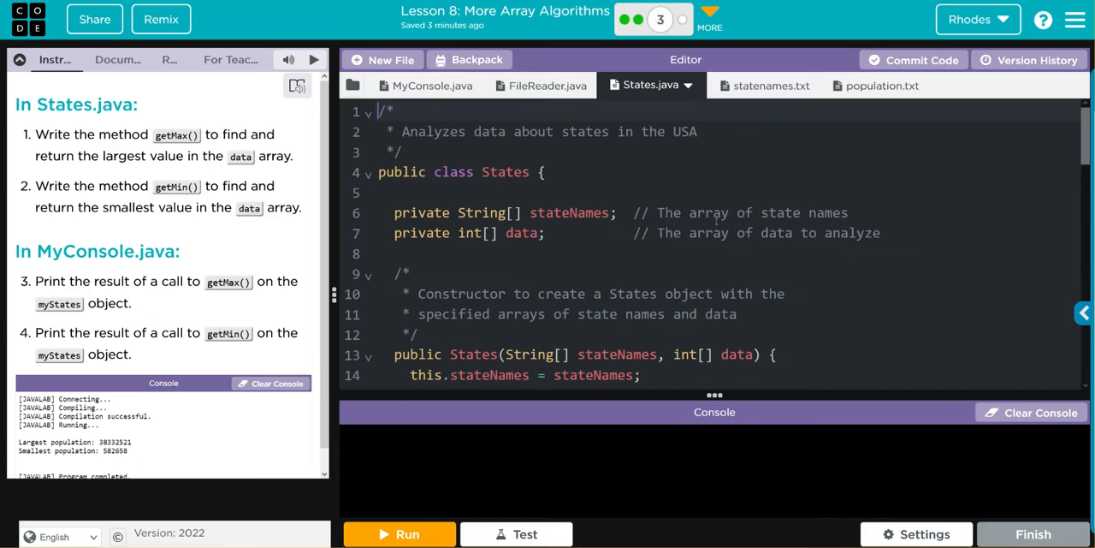
scroll("down", 3)
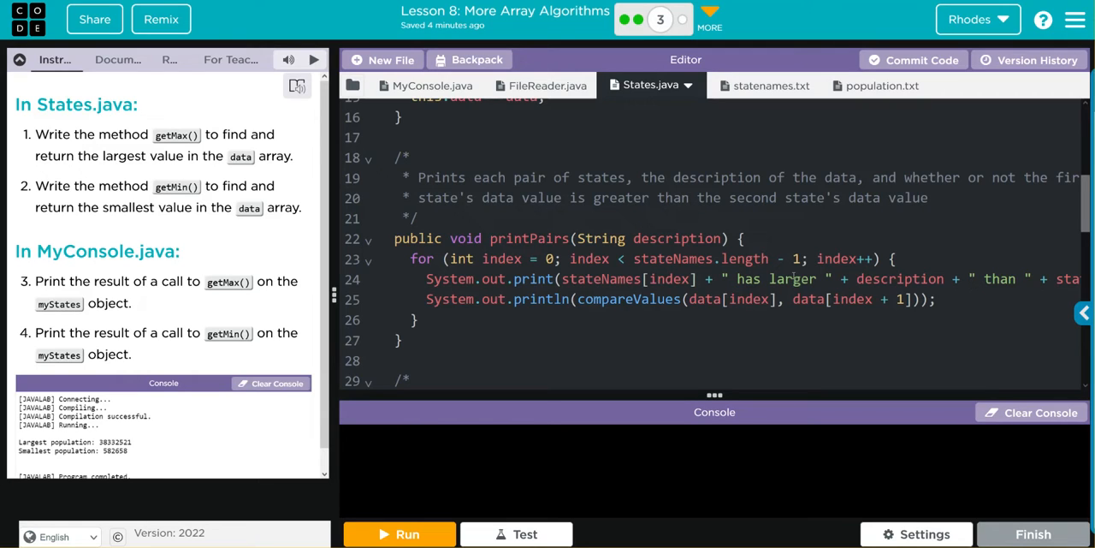
double_click(628, 298)
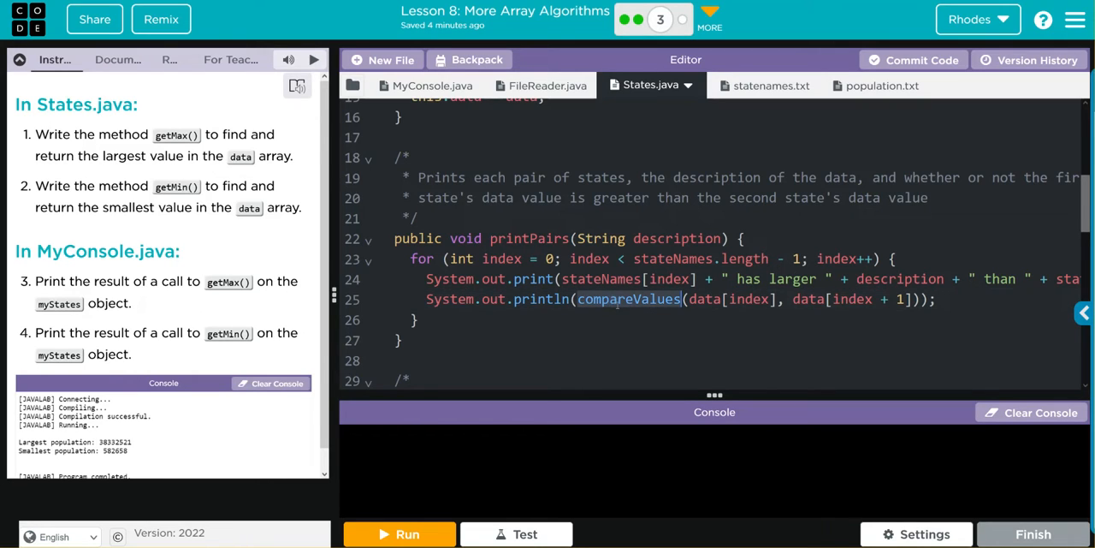
scroll("down", 3)
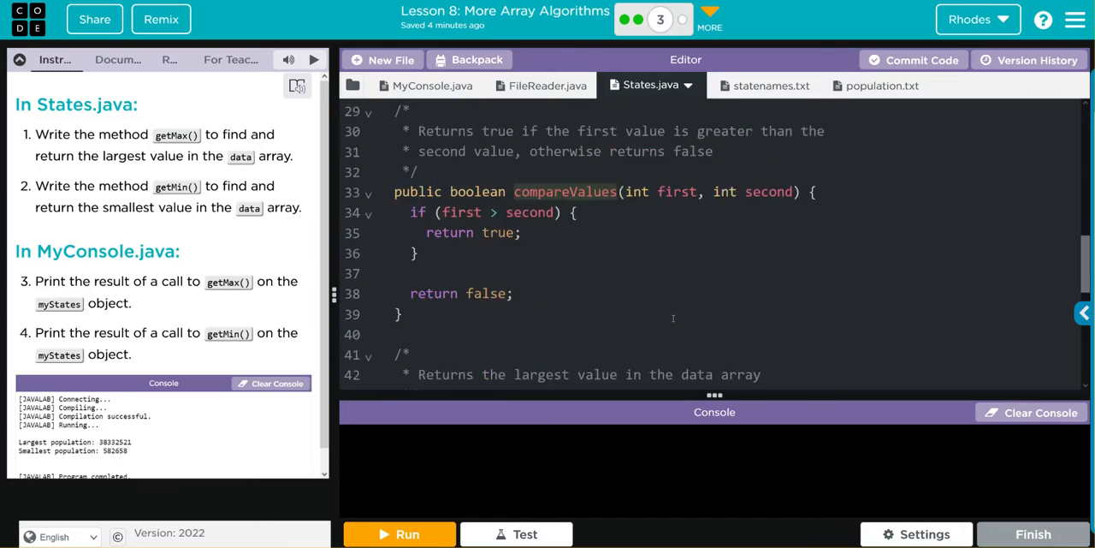
scroll("down", 3)
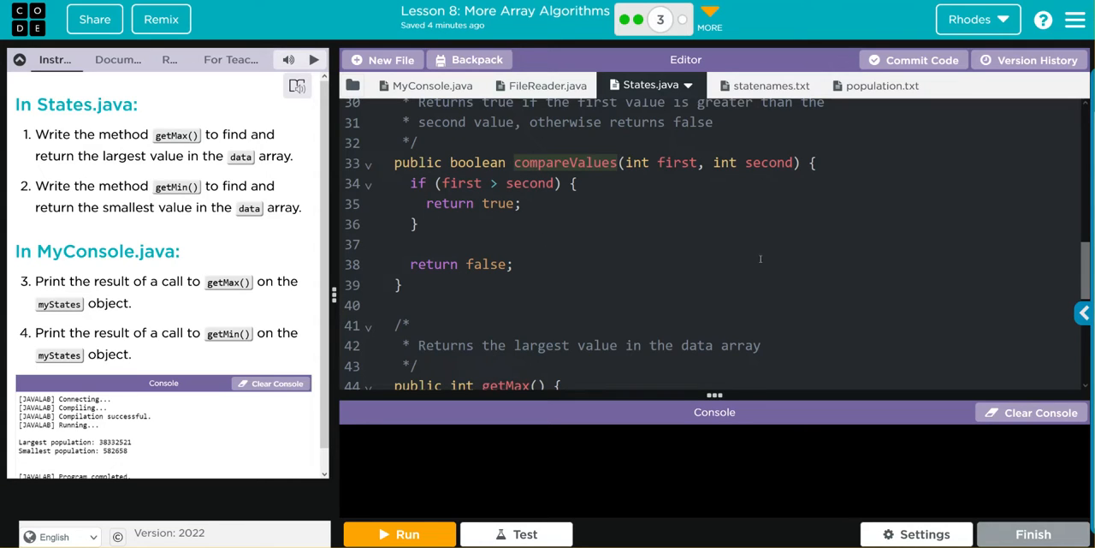
scroll("down", 3)
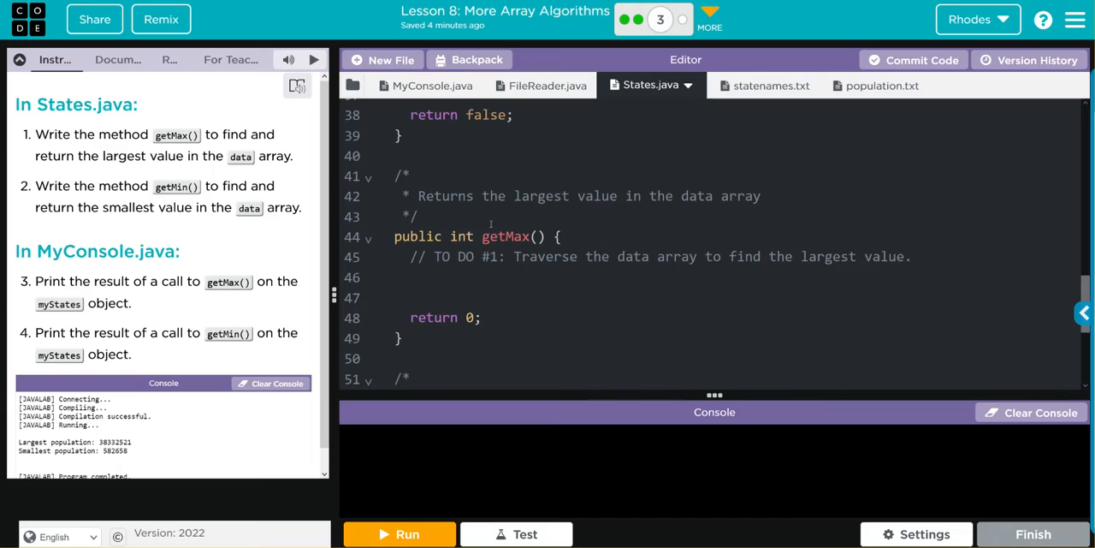
scroll("down", 3)
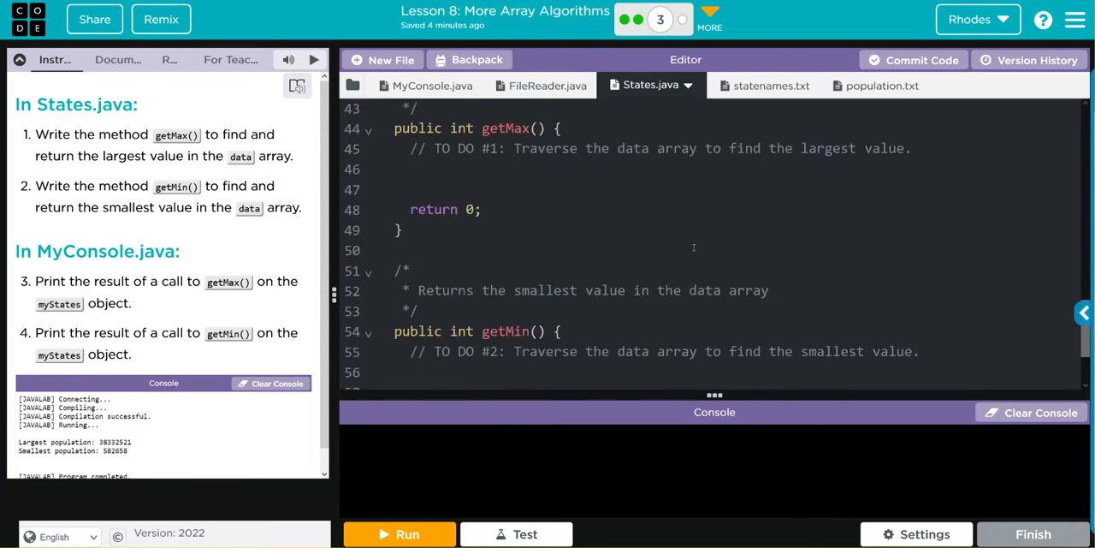
scroll("down", 3)
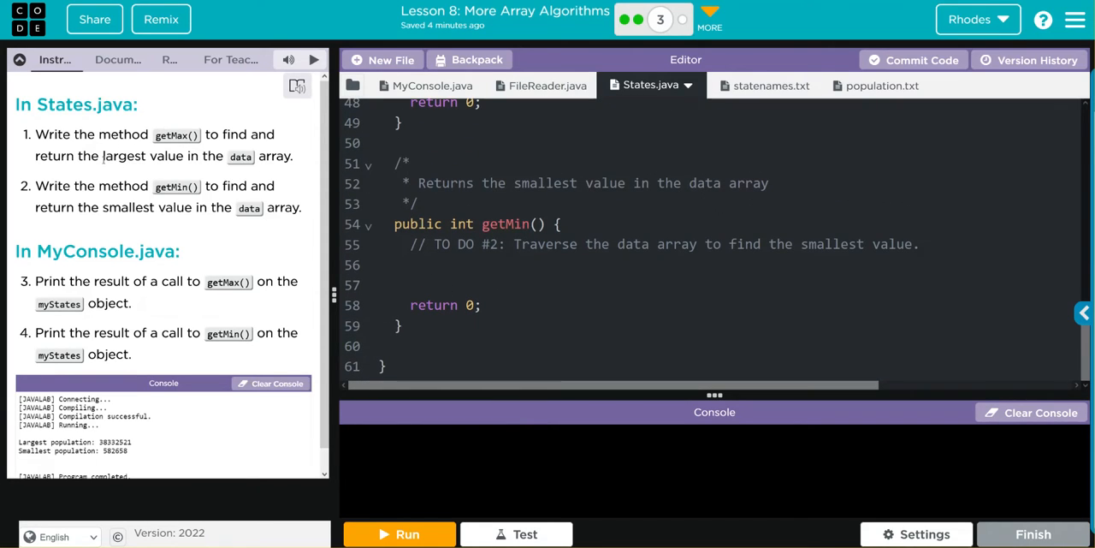
left_click(750, 86)
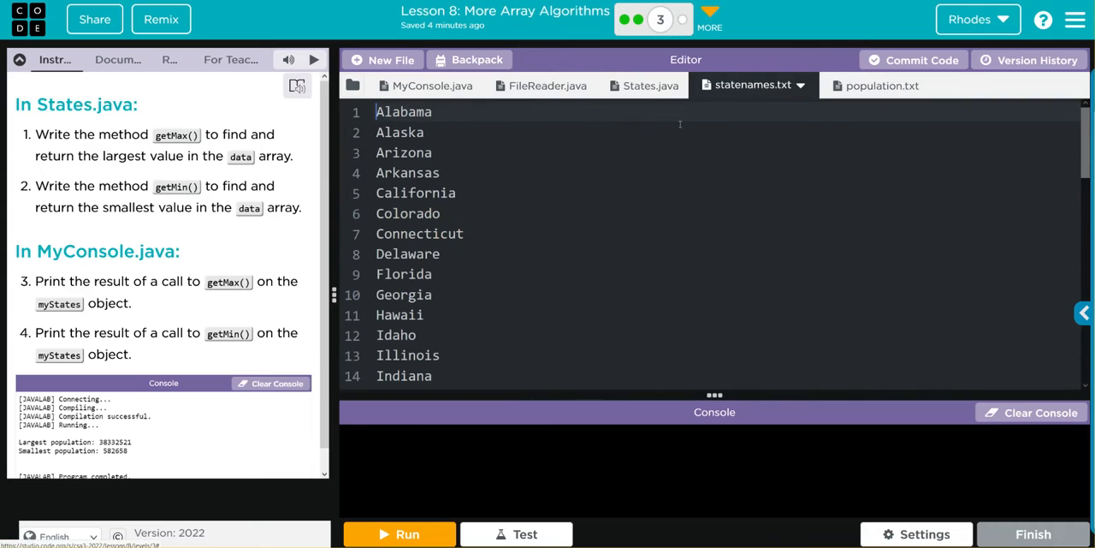
scroll("down", 3)
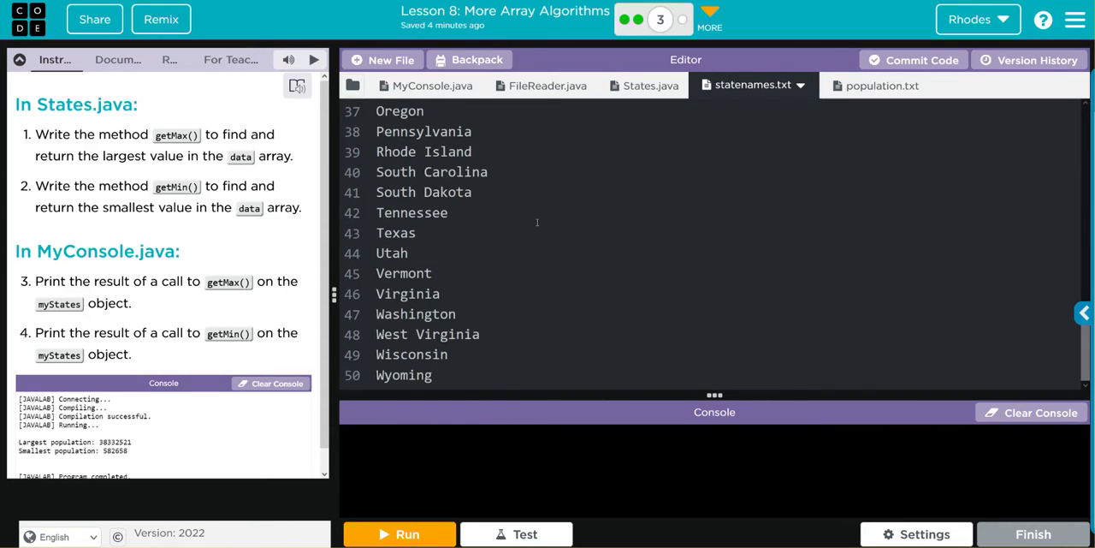
left_click(881, 84)
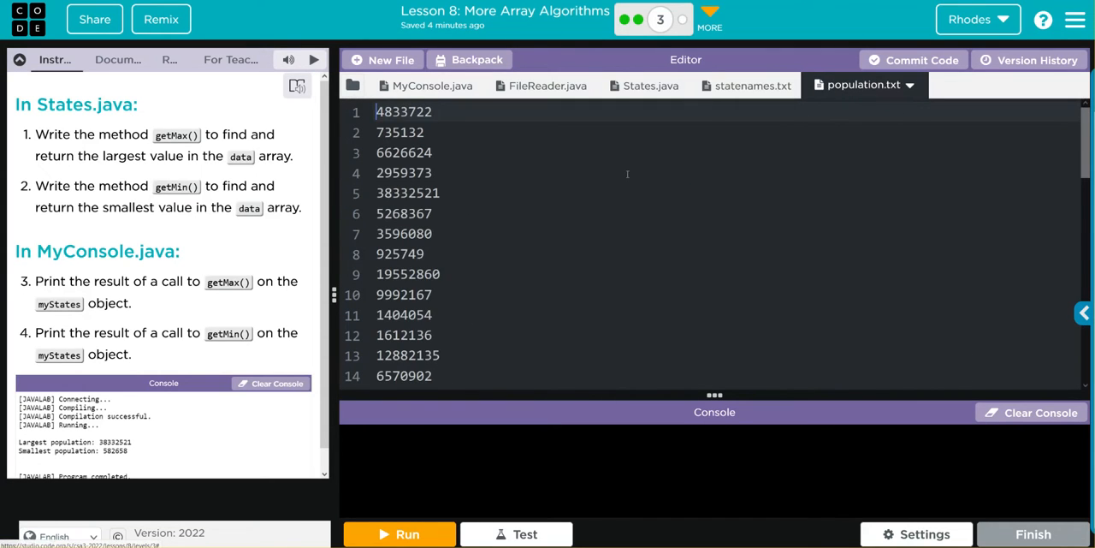
mouse_move(575, 206)
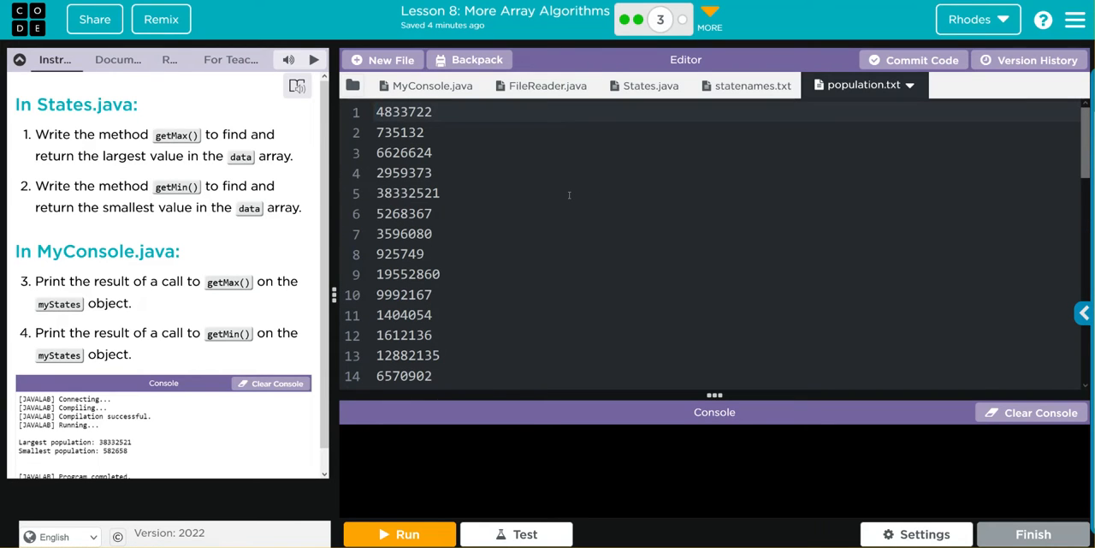
left_click(376, 111)
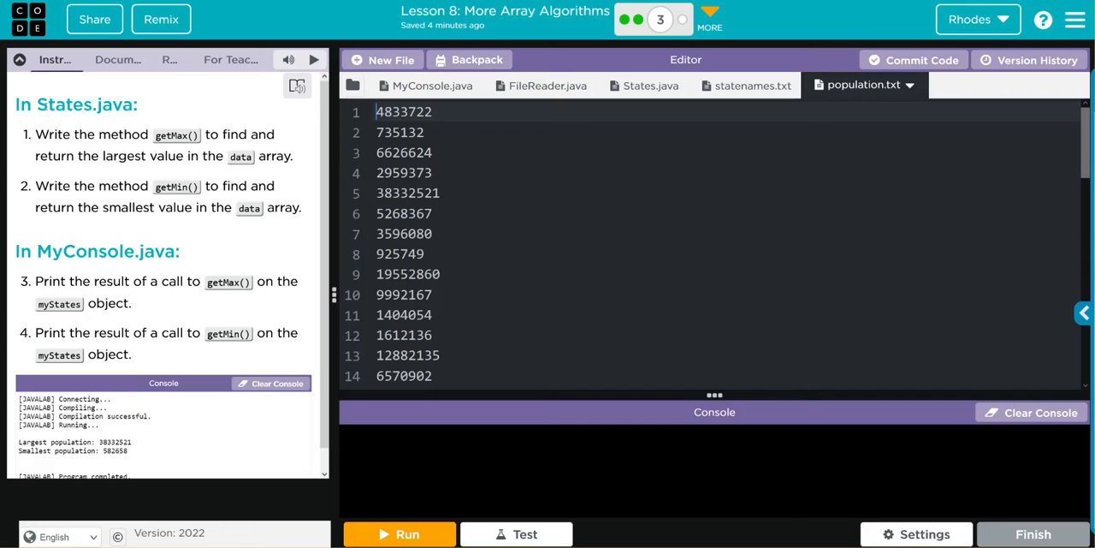
left_click(652, 84)
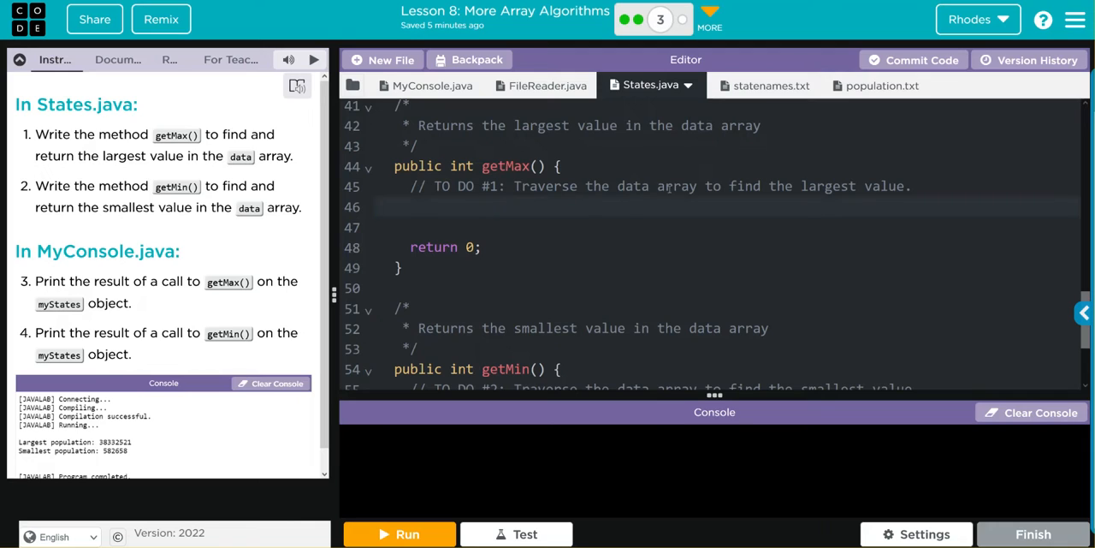
- Declare int max = data[0]; at the start of getMax()
left_click(411, 206)
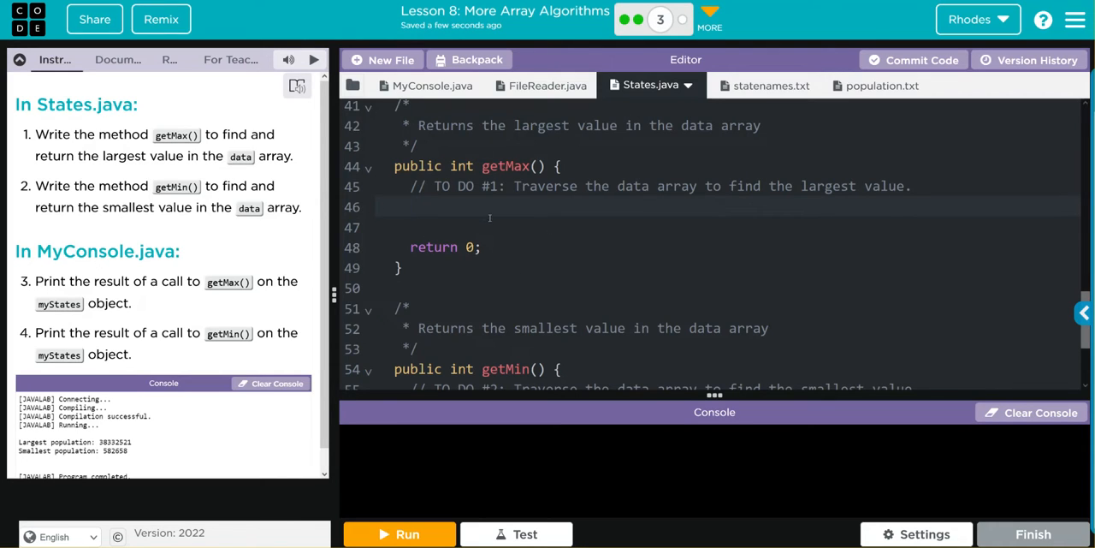
left_click(410, 206)
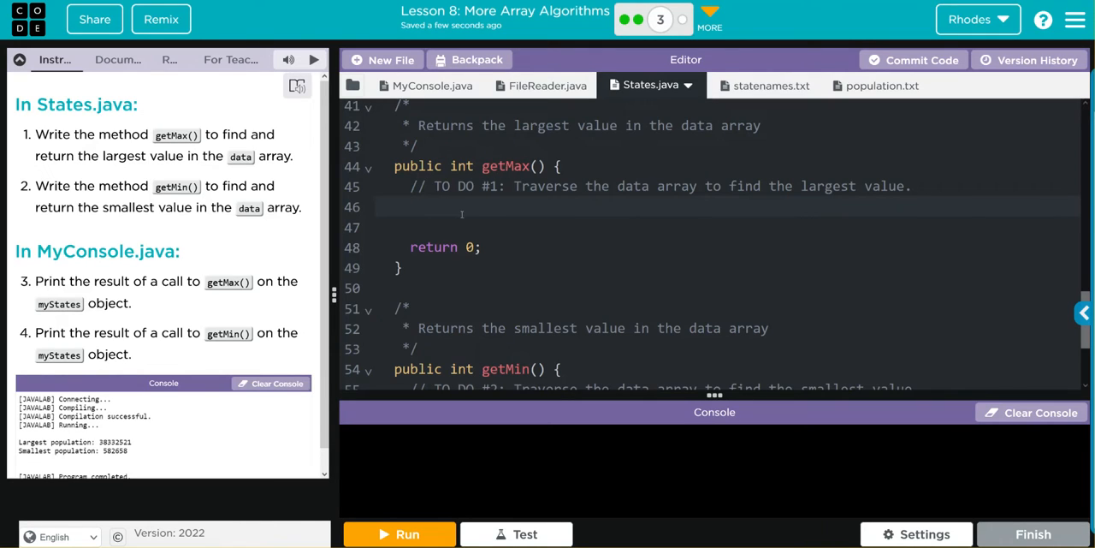
type("in")
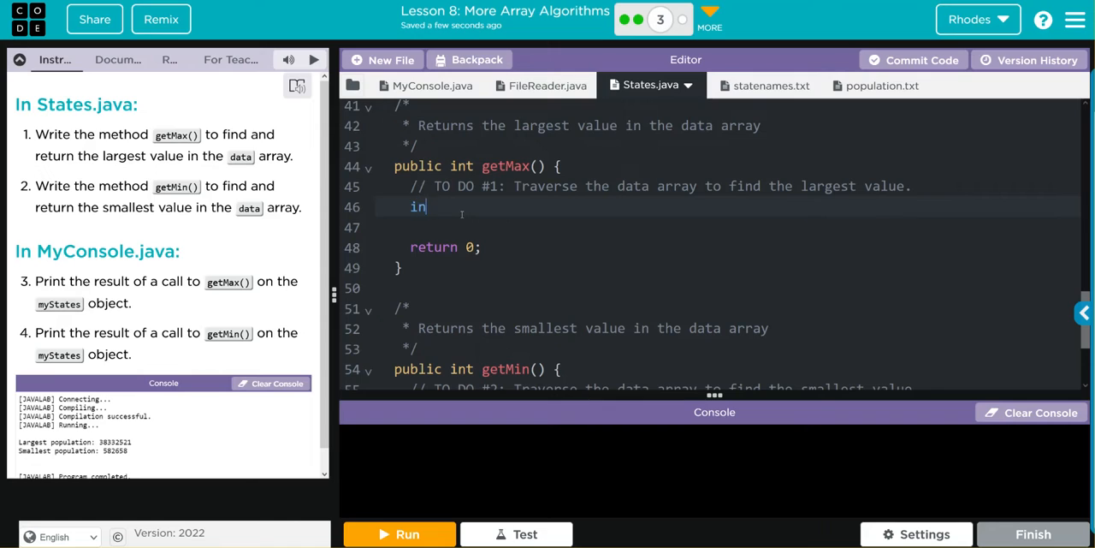
type("t")
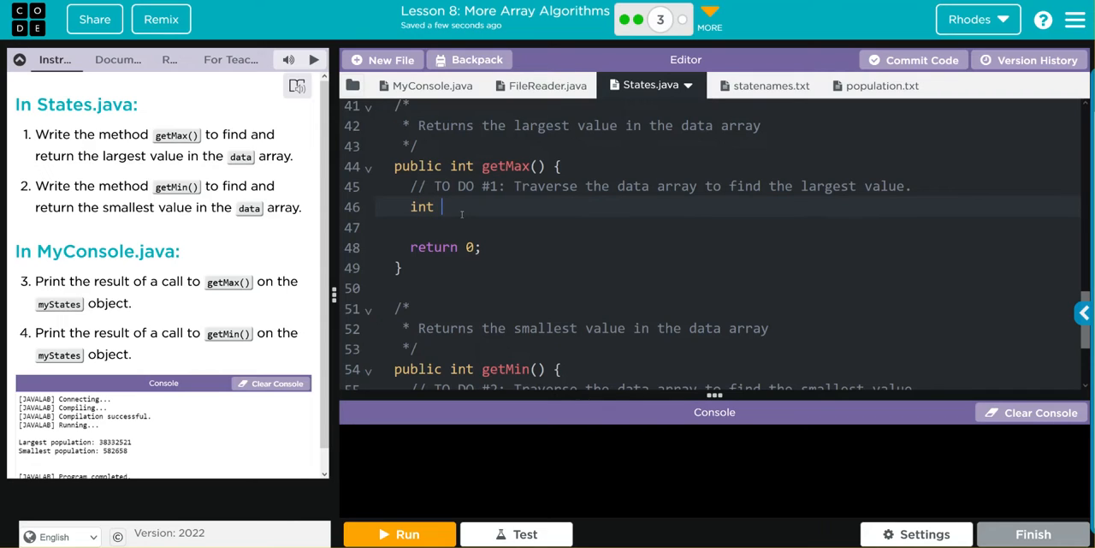
type("max")
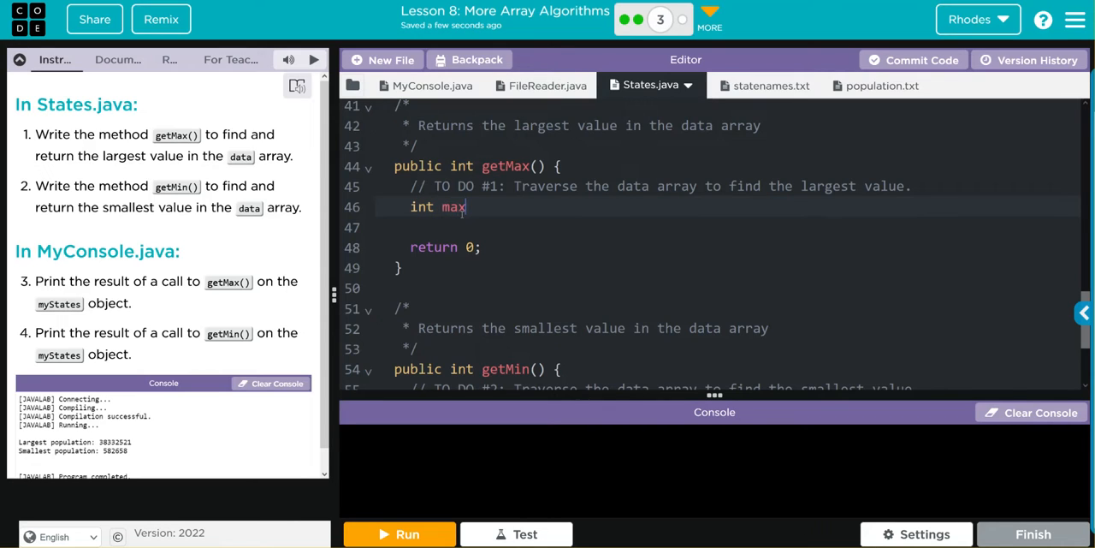
type("=")
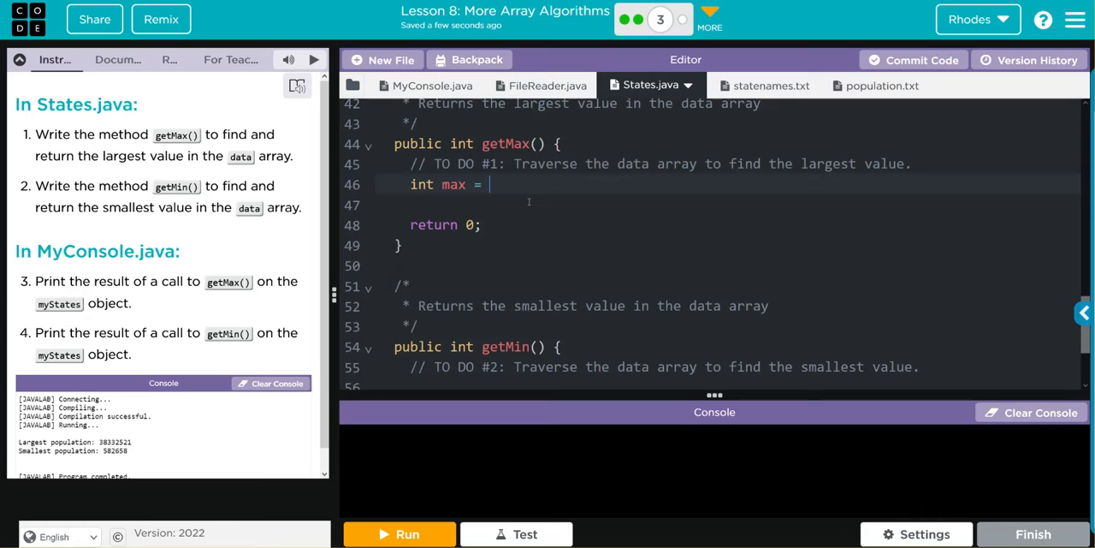
type("da")
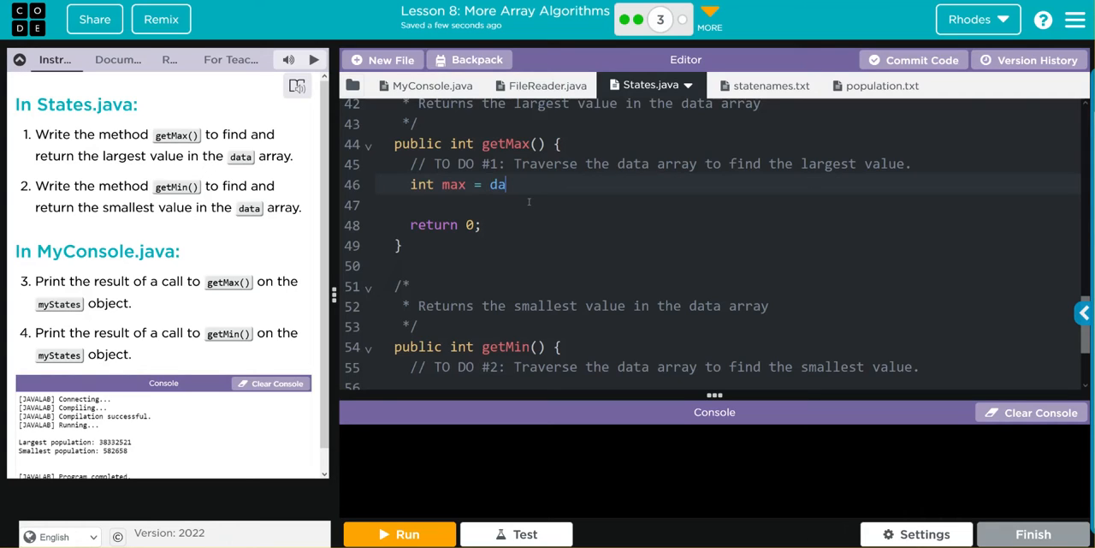
type("ta[]")
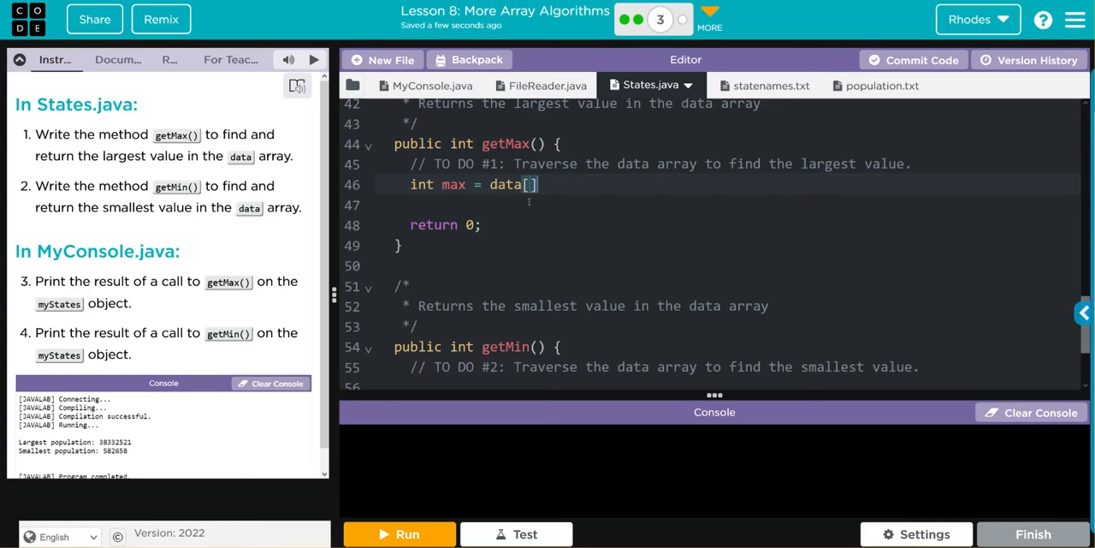
type("0")
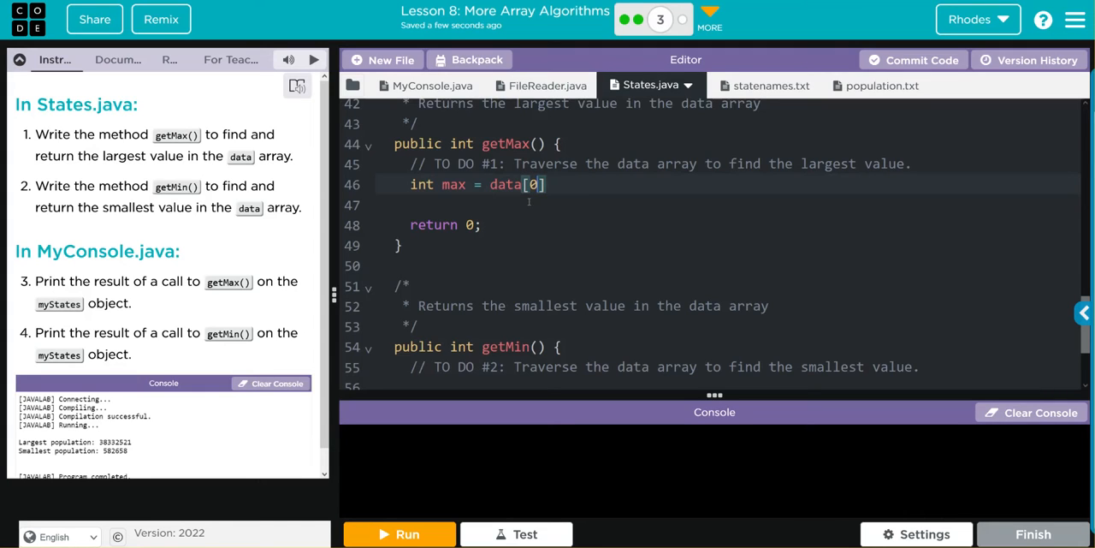
type(";")
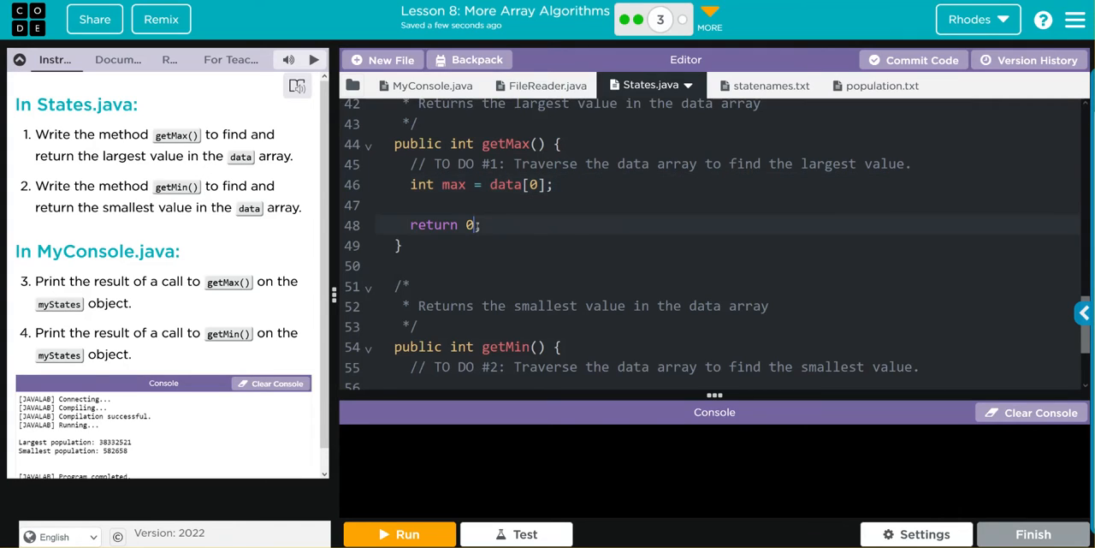
- Change getMax()'s return 0 to return max and leave a blank line for the loop
key("Backspace")
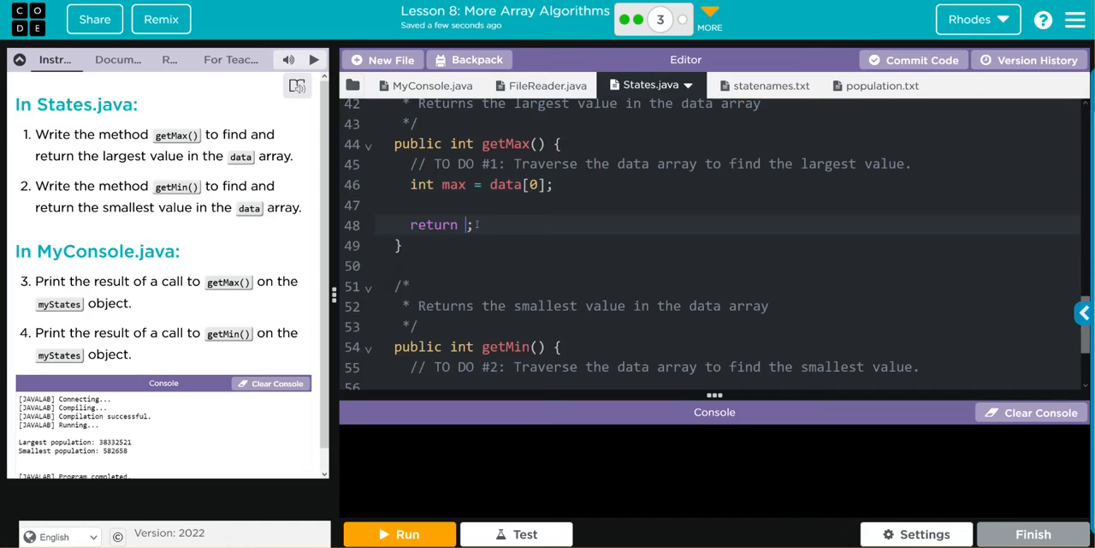
type("max")
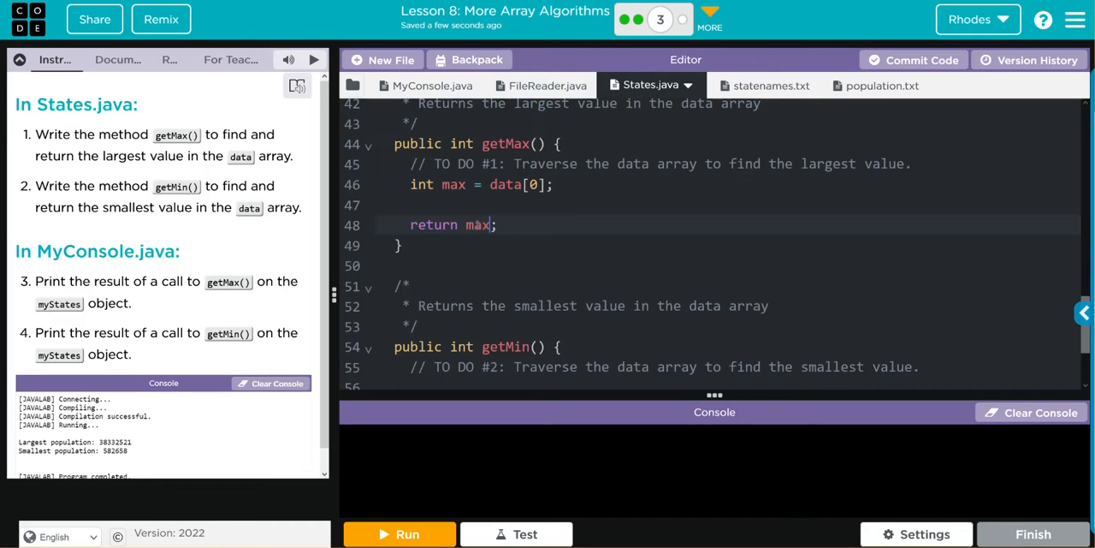
left_click(556, 184)
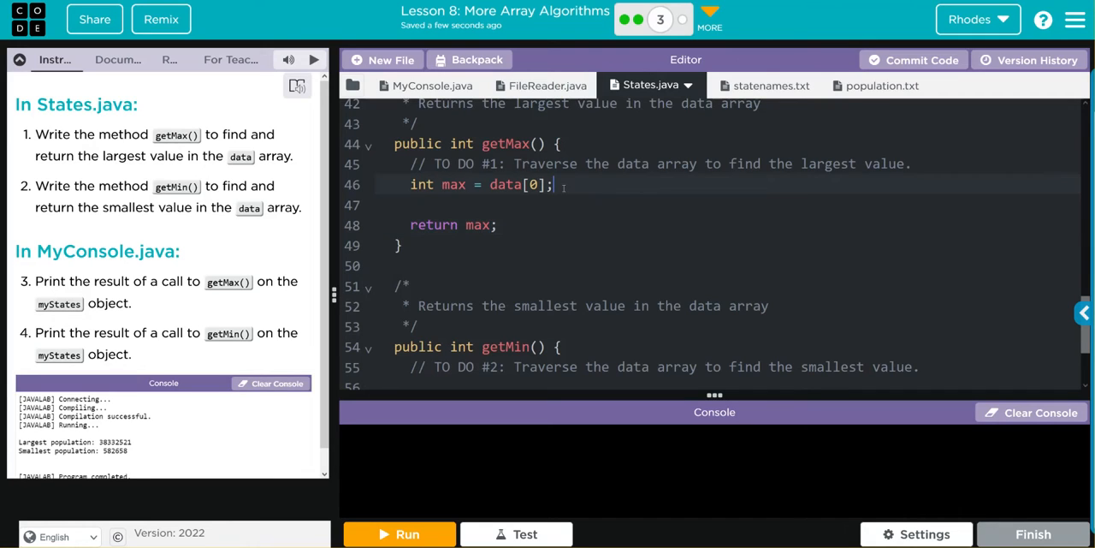
key("enter")
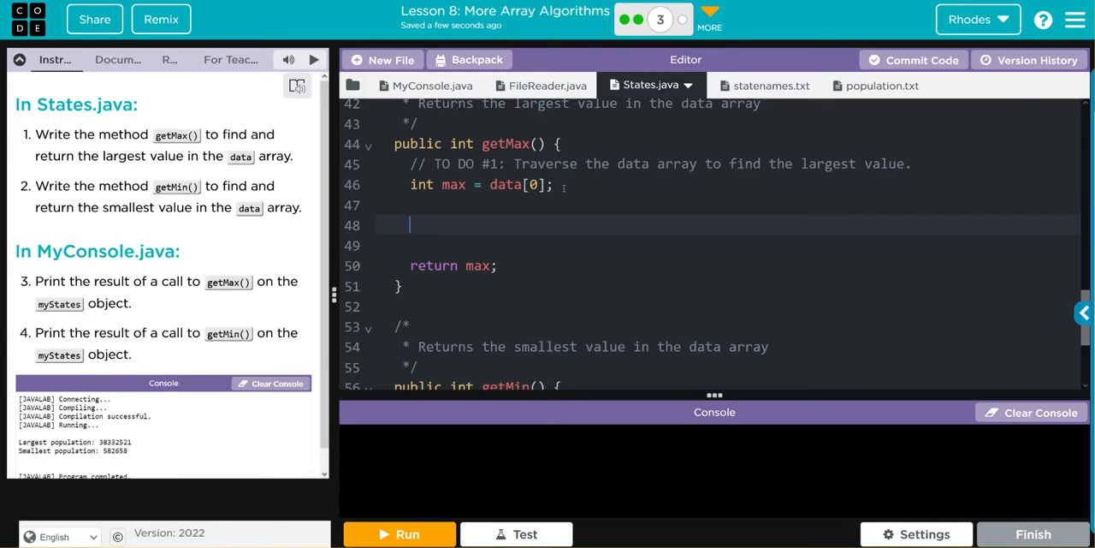
- Write getMax()'s for header looping index from 0 up to data.length-1
type("for () {")
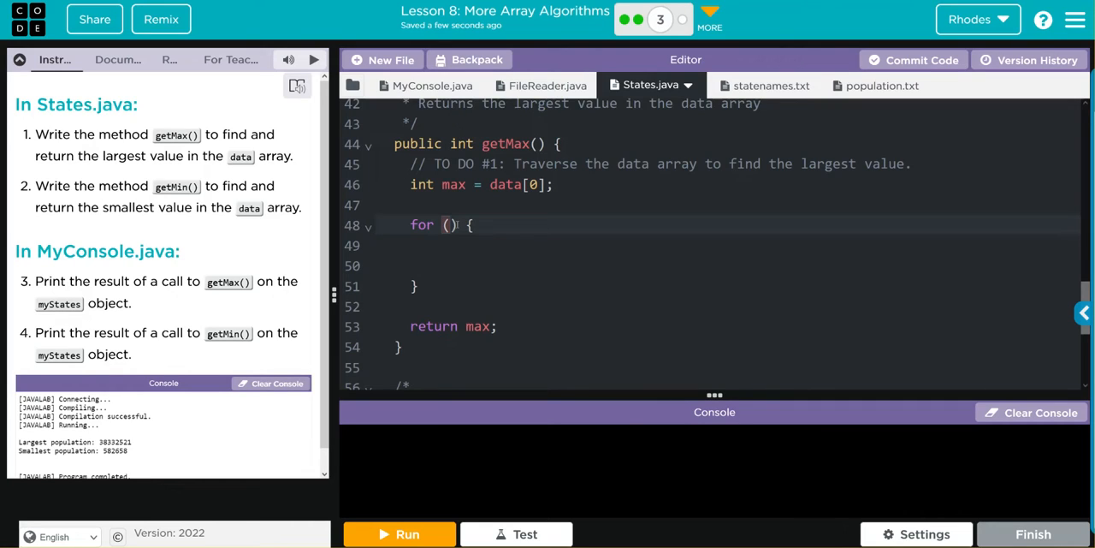
type("int index = -")
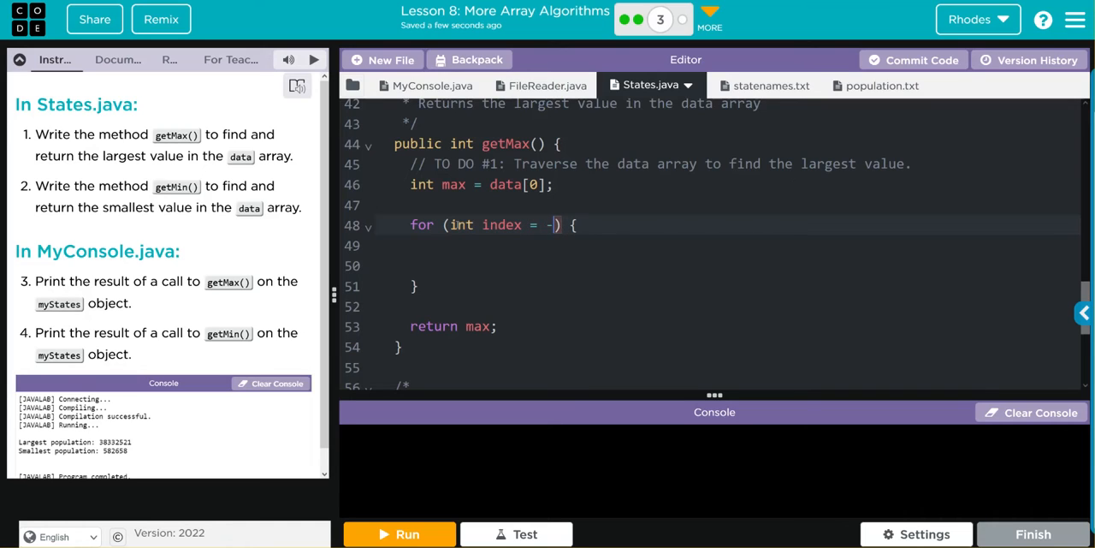
type("0")
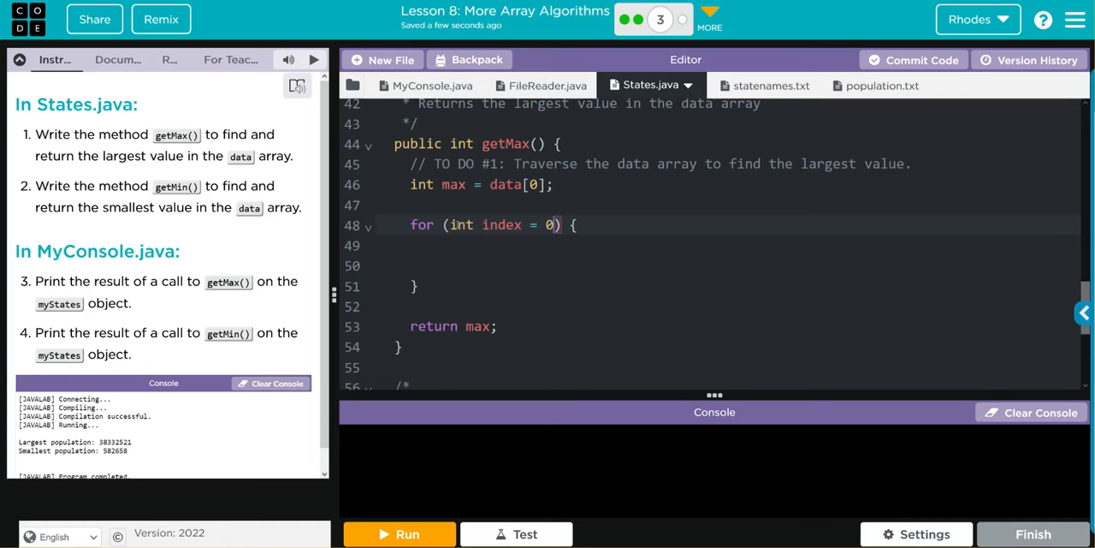
type("; index < data.")
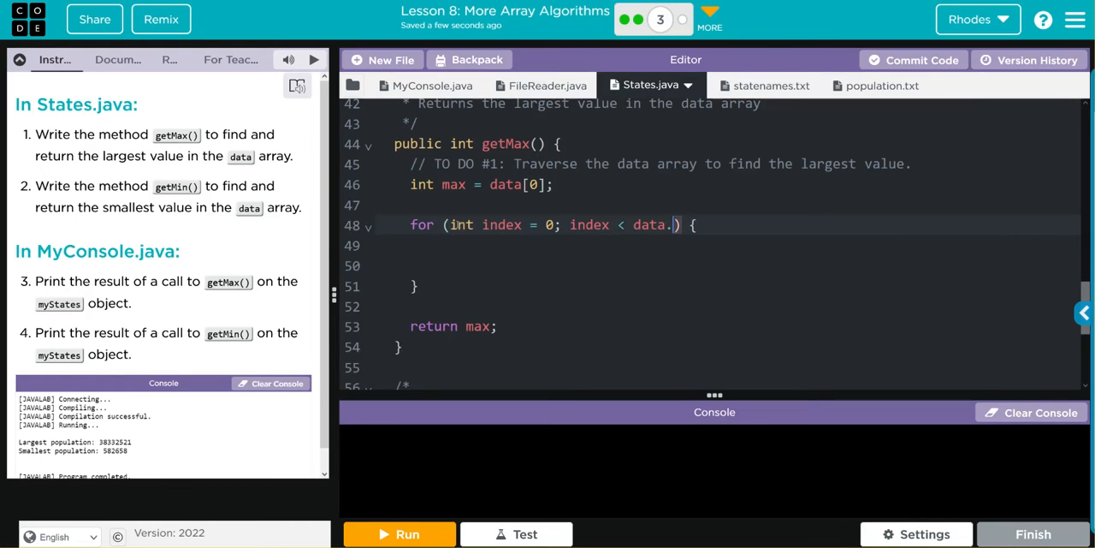
type("length")
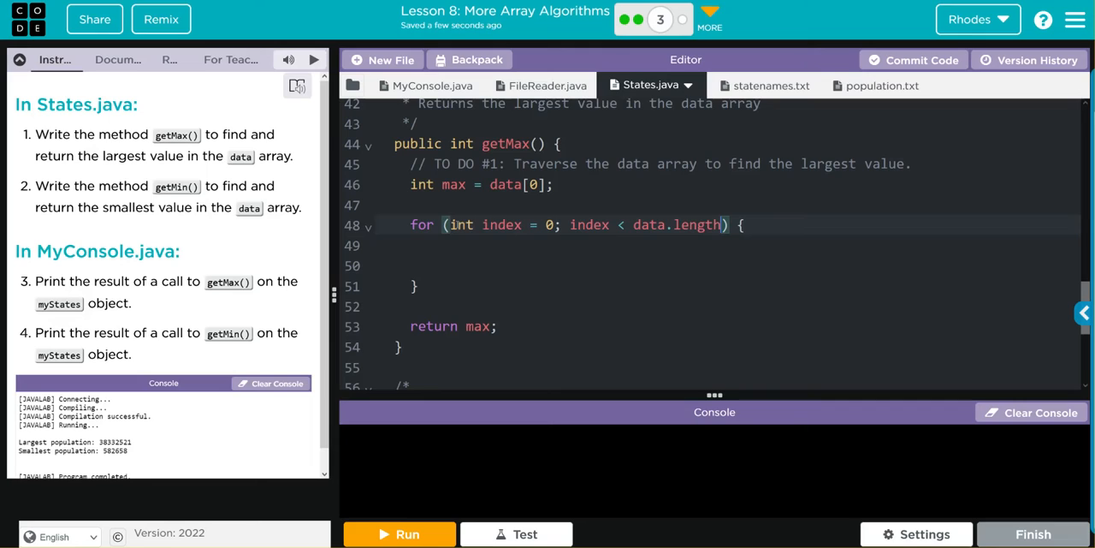
type("-1")
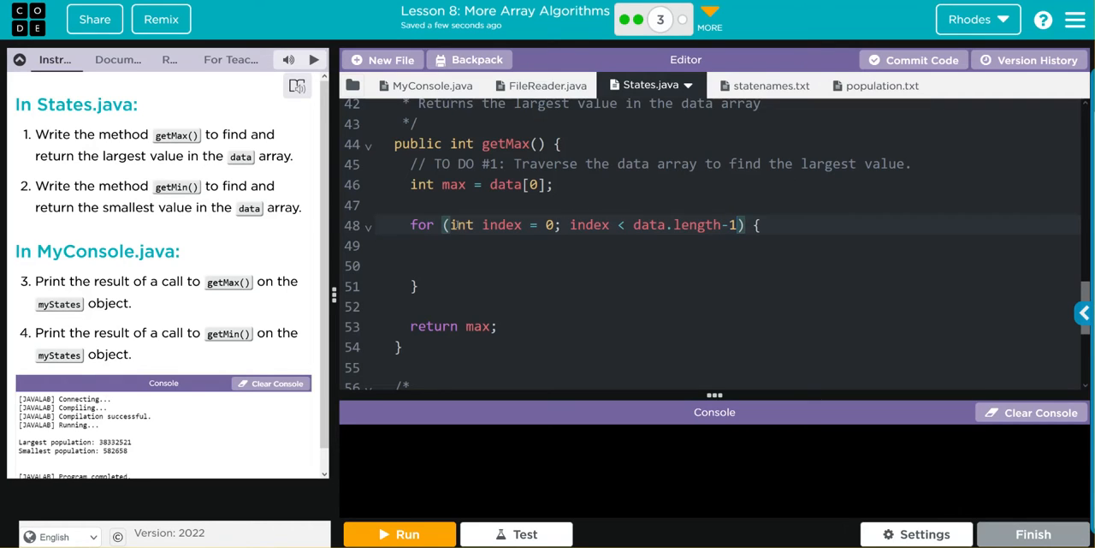
type("index")
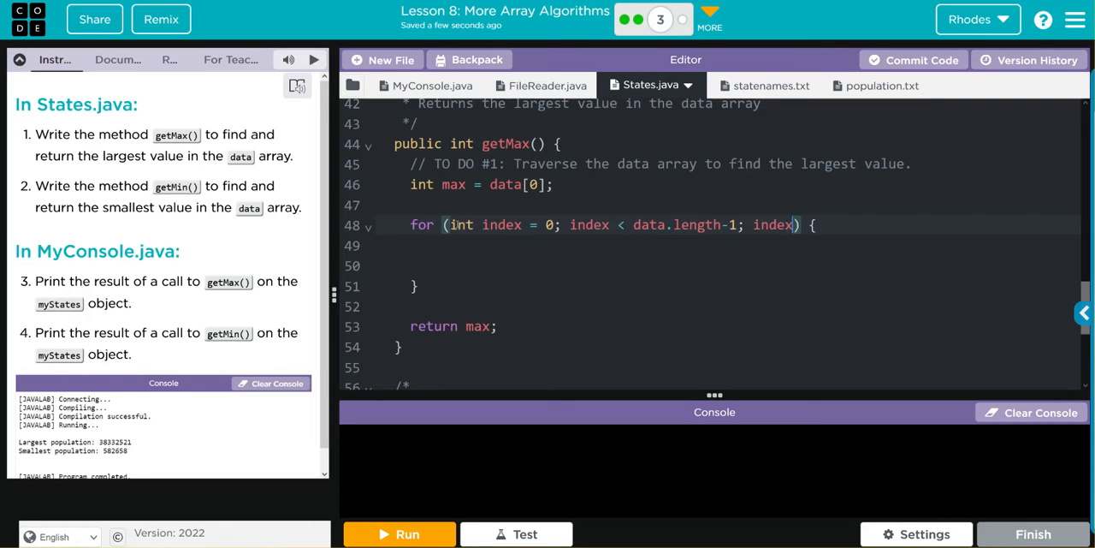
type("++")
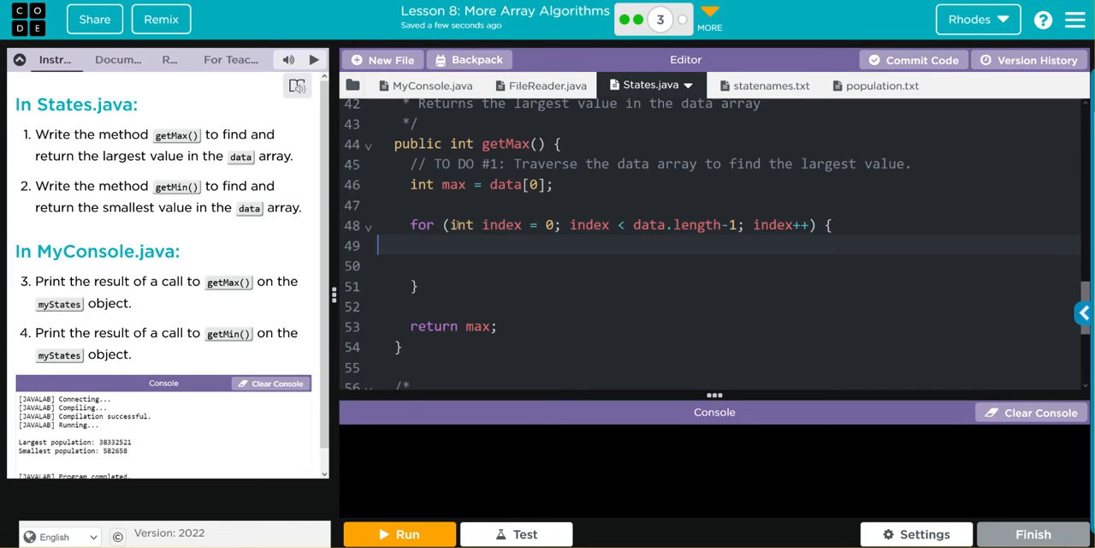
- Add an empty if block inside the loop with // if and // for closing comments
left_click(378, 246)
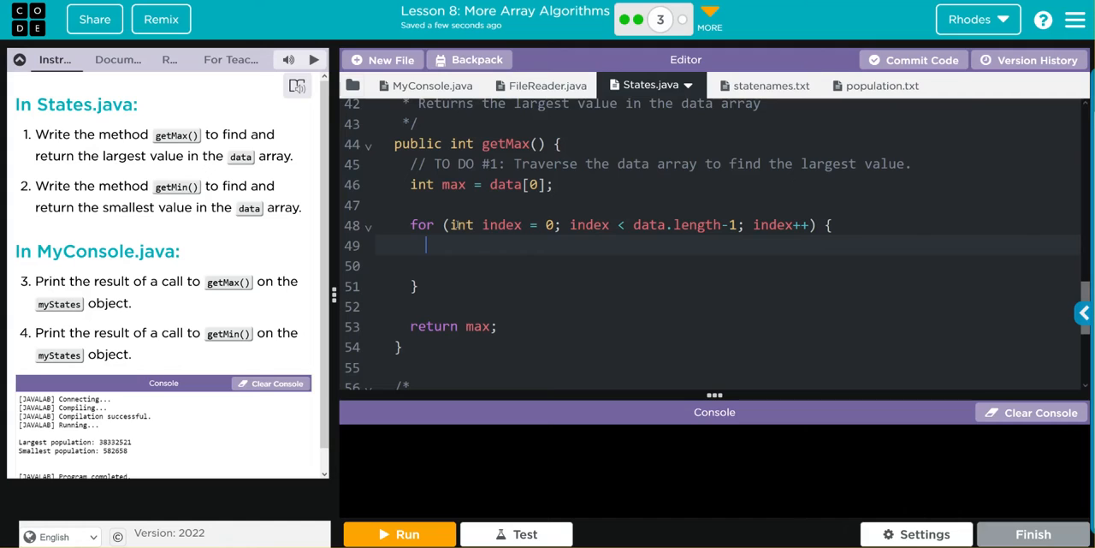
type("i")
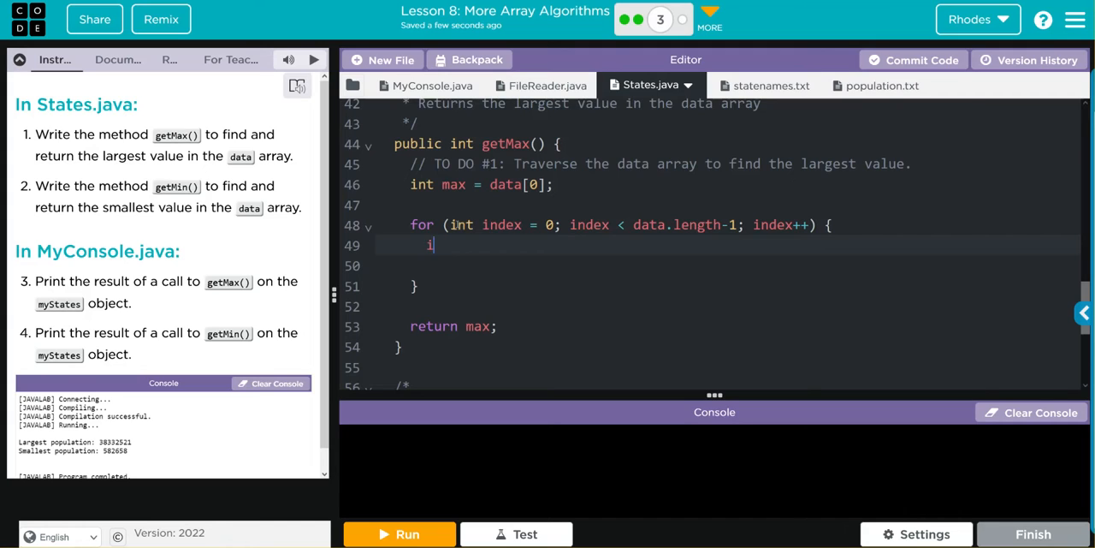
type("f()")
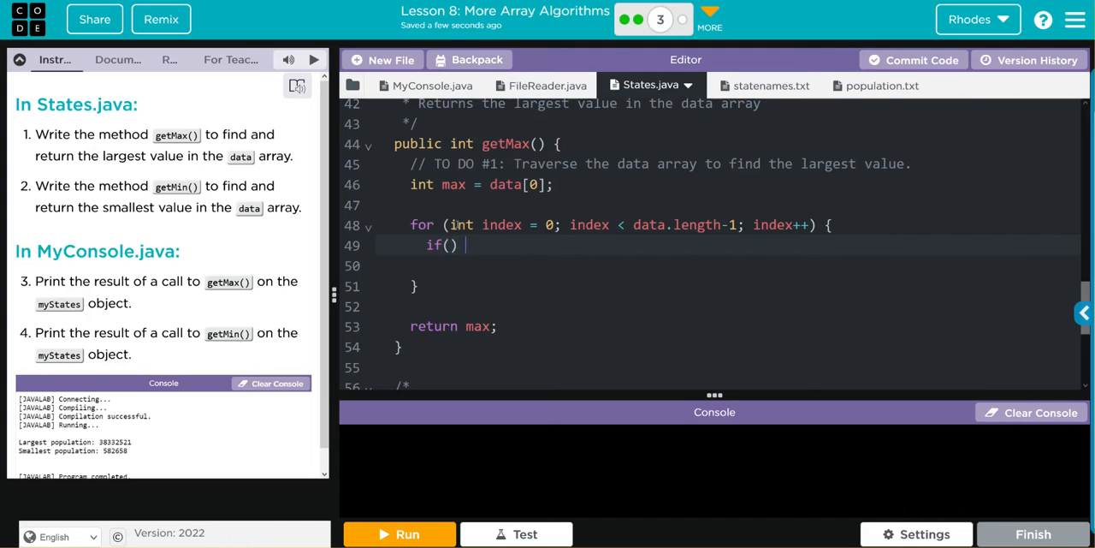
type("{")
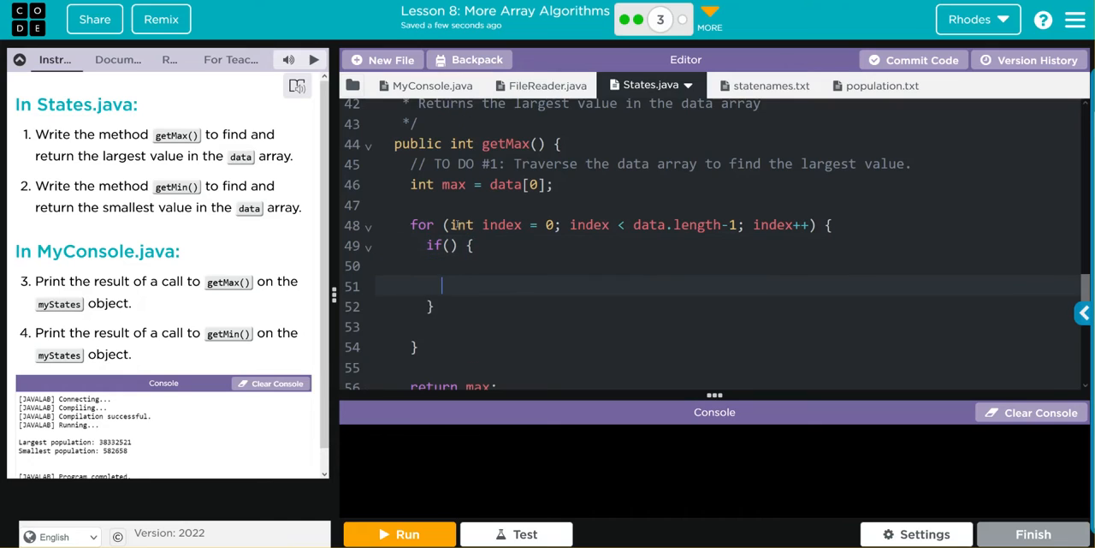
type("//")
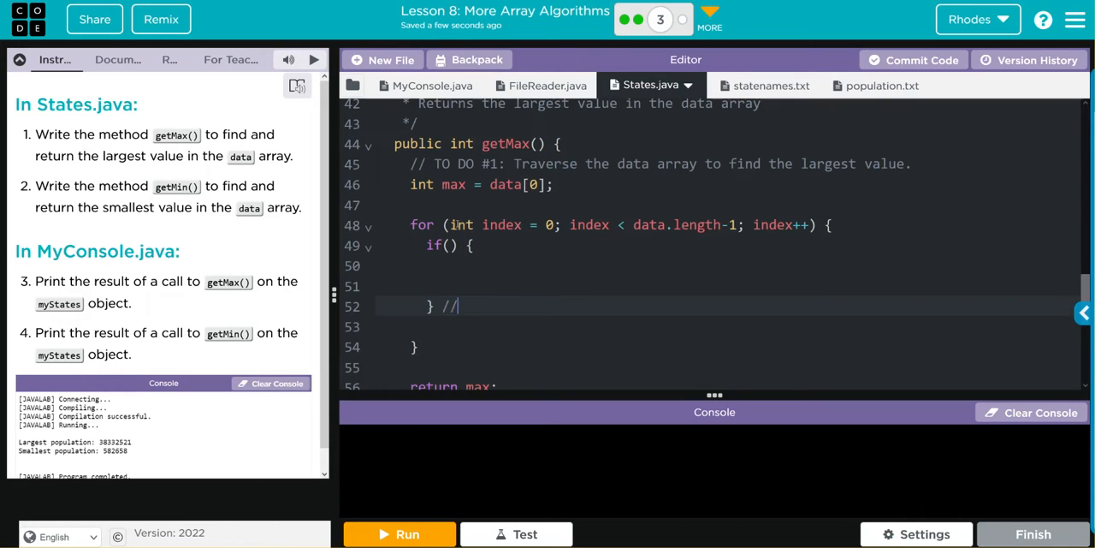
type("if")
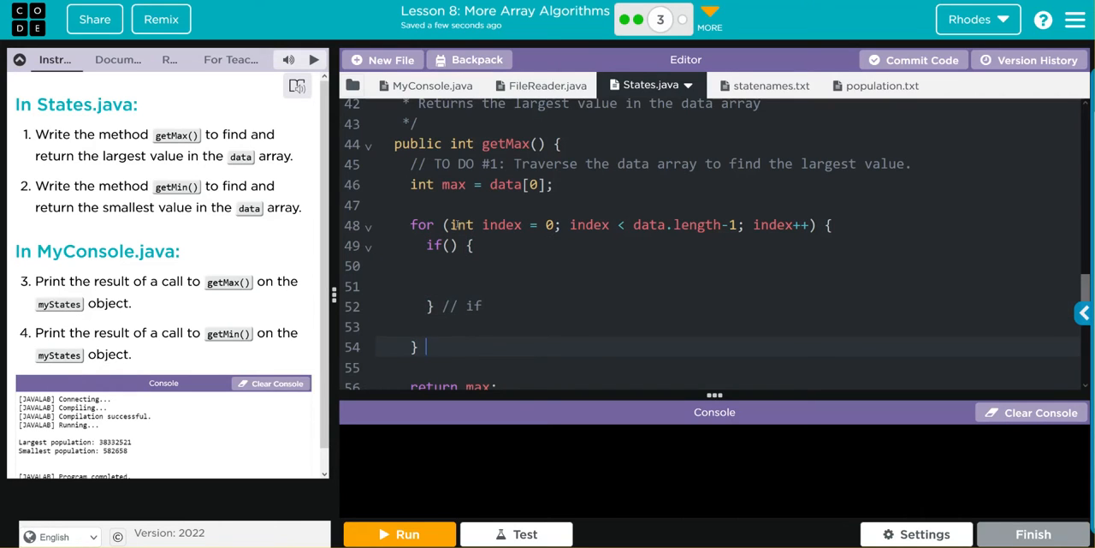
type("// for")
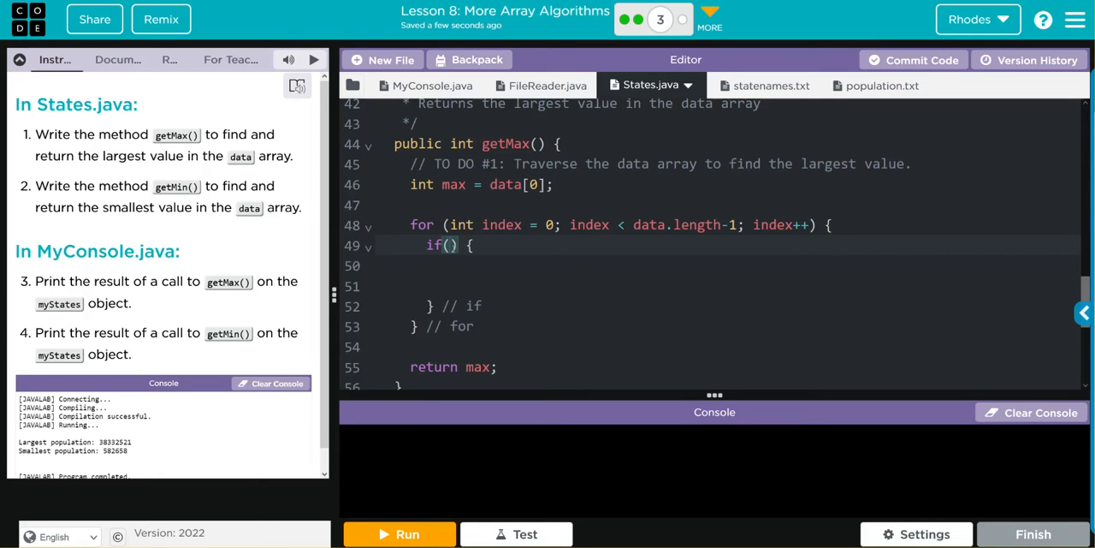
- Make the if test data[index] > max and set max = data[index] inside it
type("d")
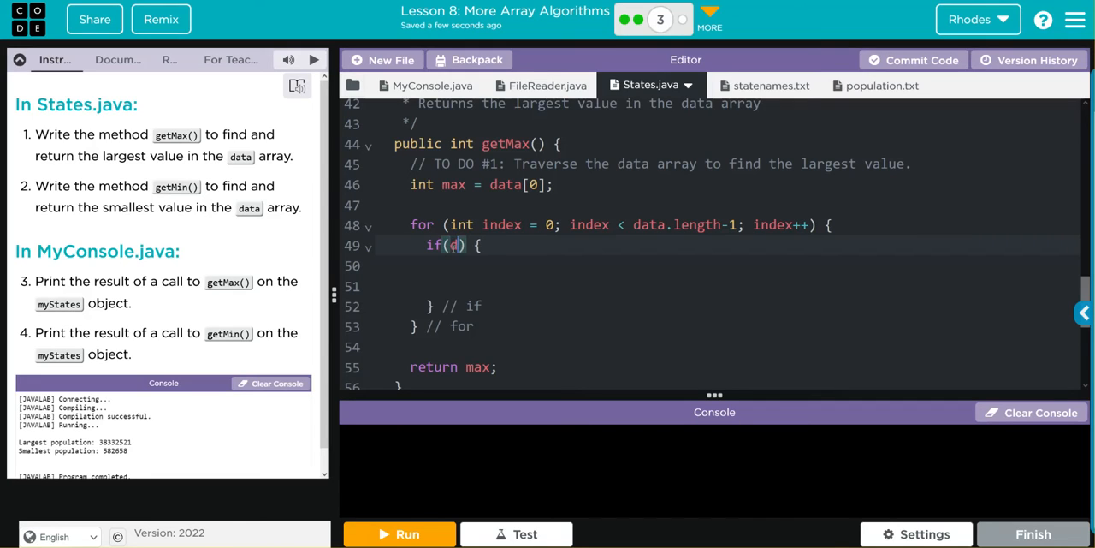
type("ata[]")
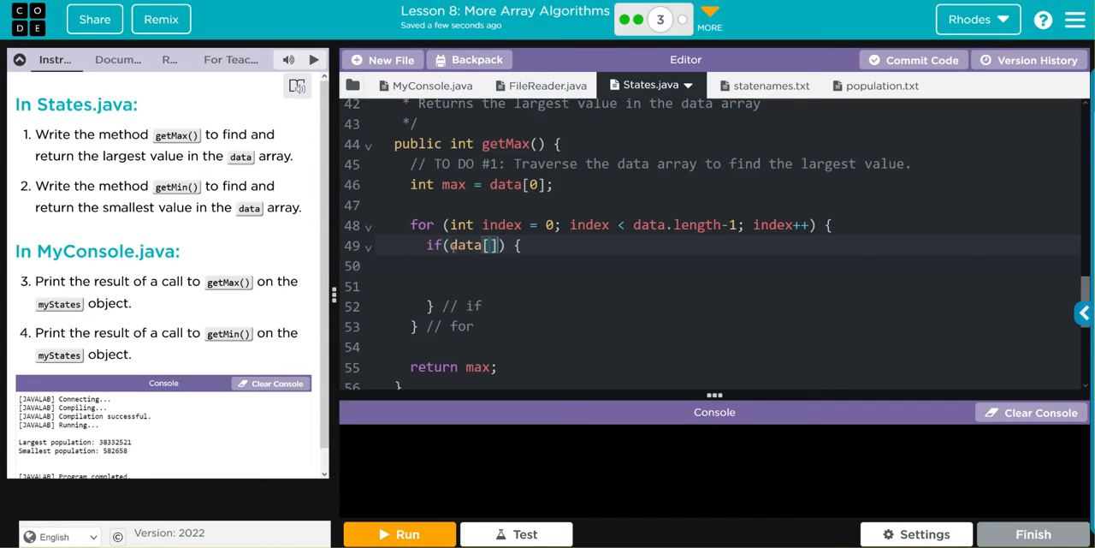
type("index")
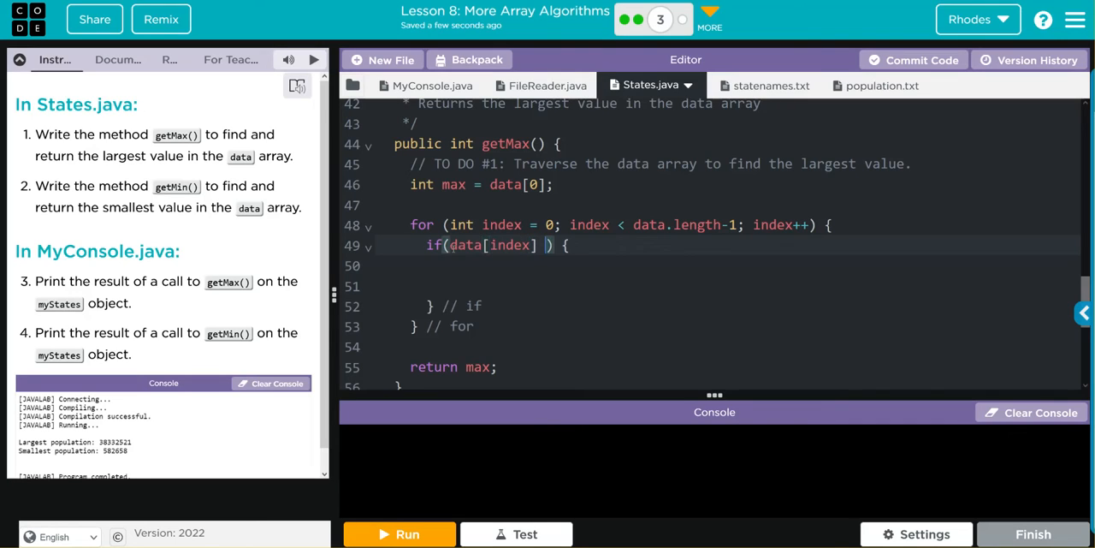
type("> max")
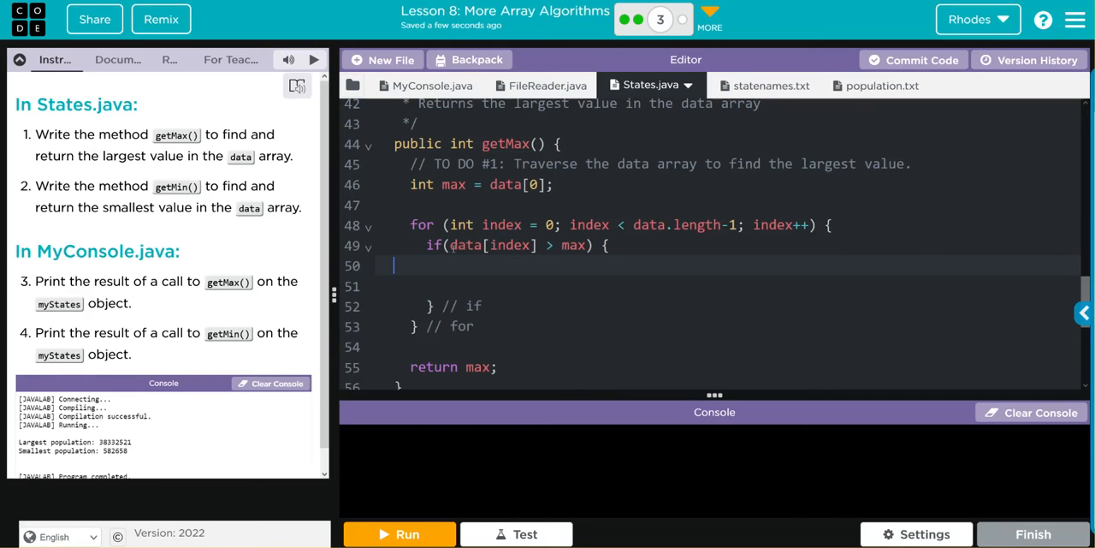
type("my")
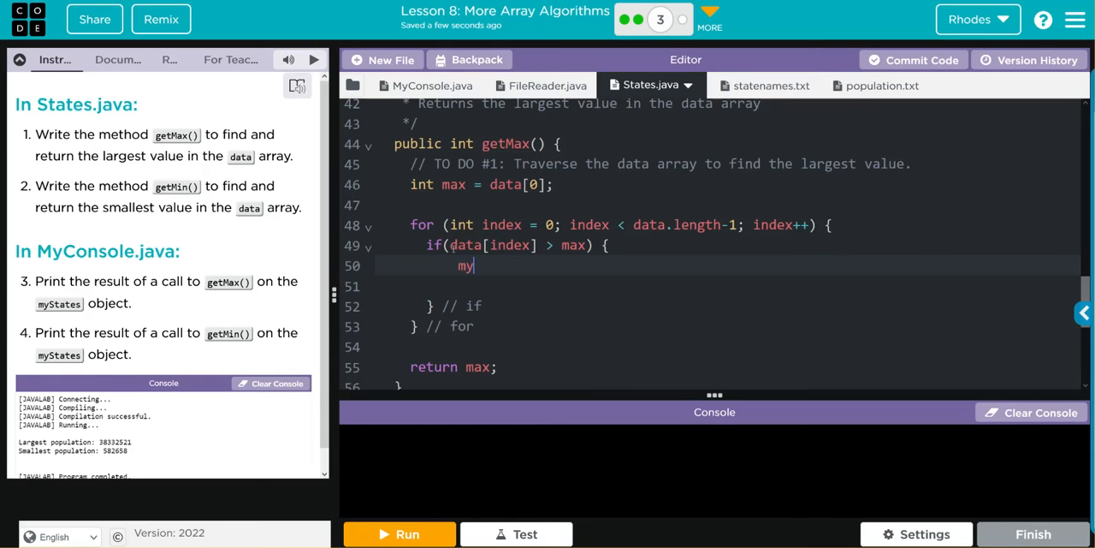
type("ax =")
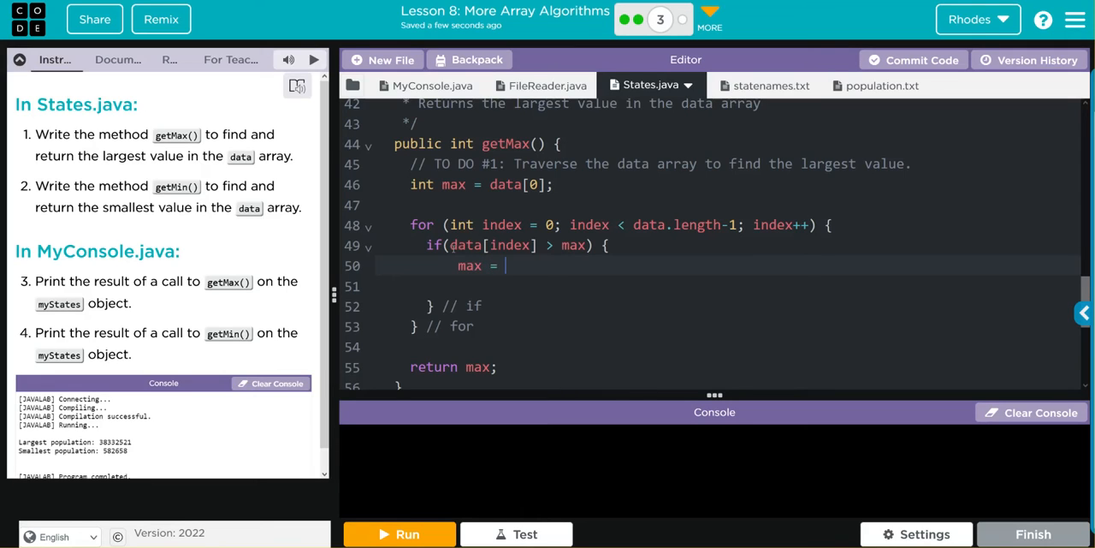
type("data")
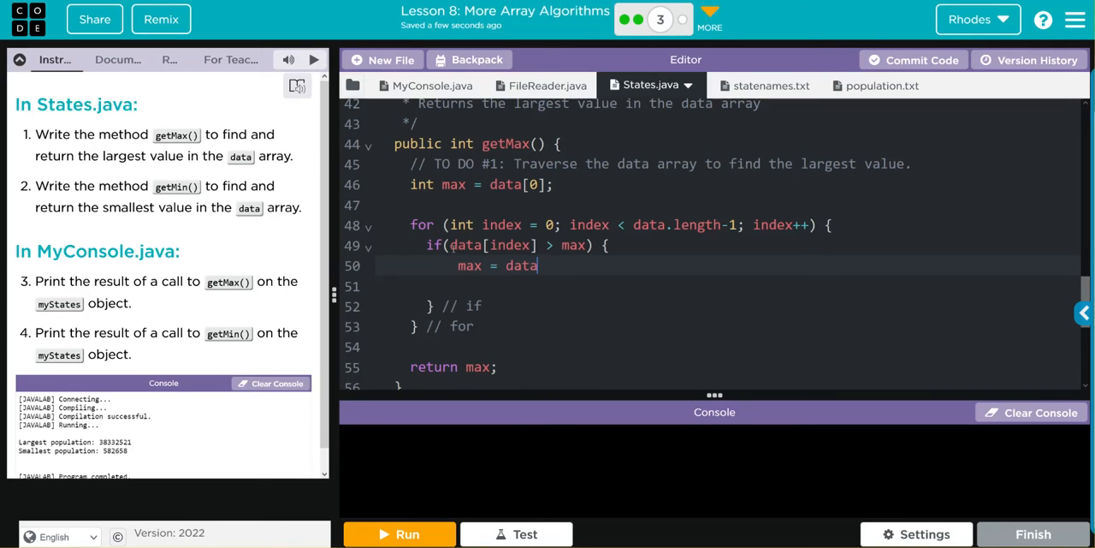
type("[]")
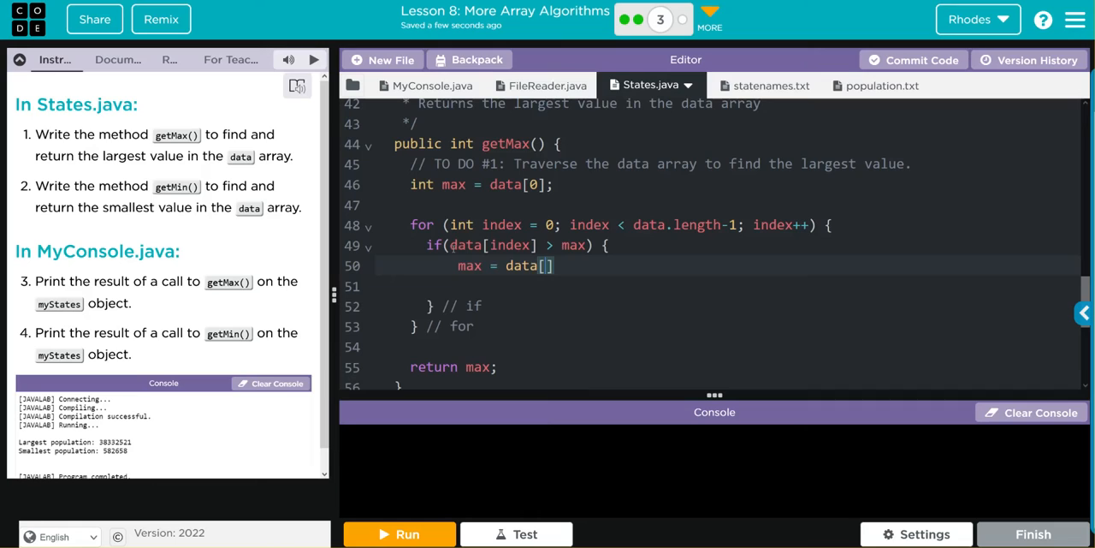
type("index")
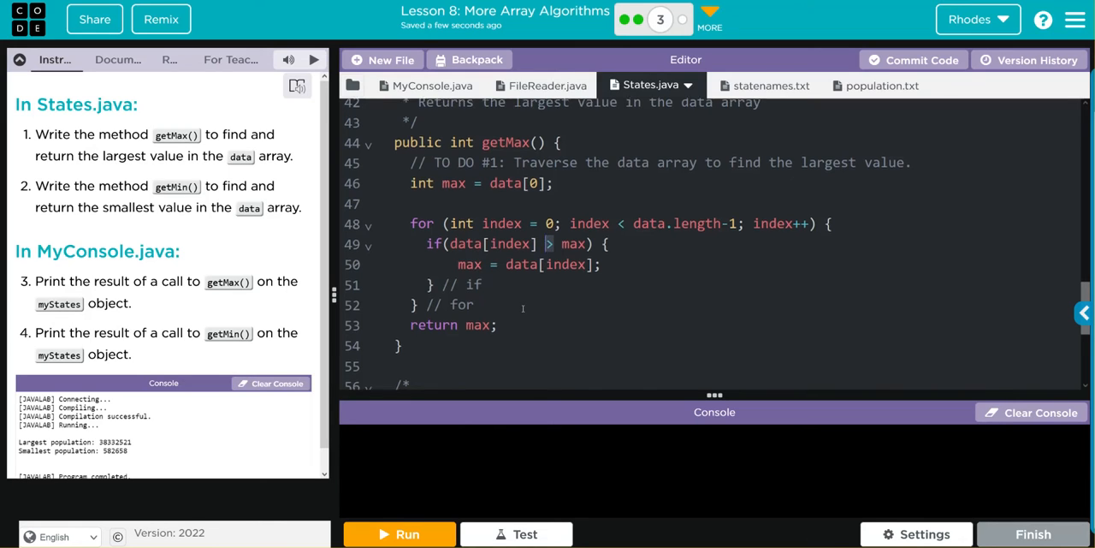
- Declare int min = data[0]; at the start of getMin()
scroll("down", 3)
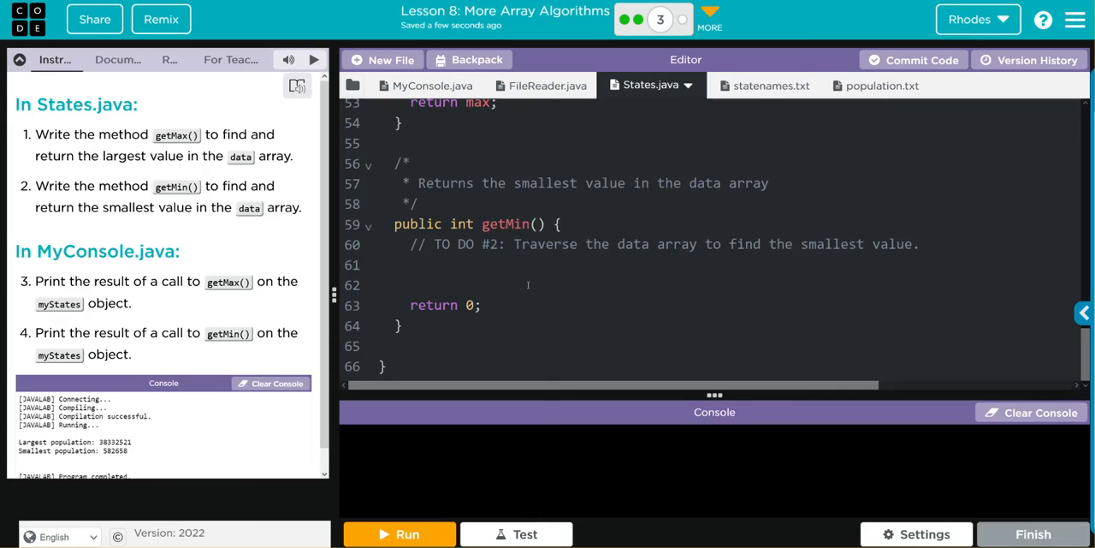
left_click(465, 265)
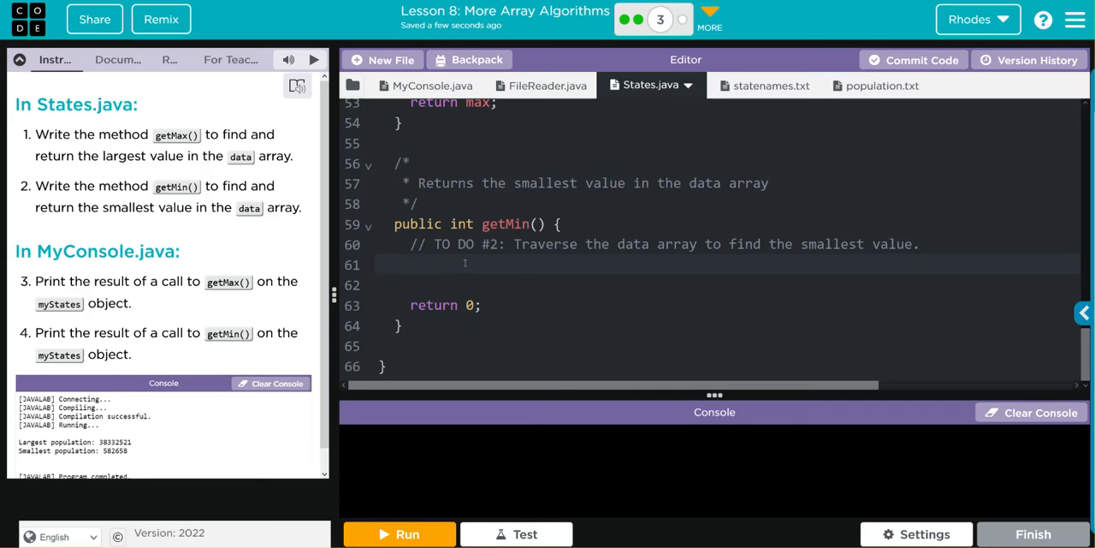
type("int")
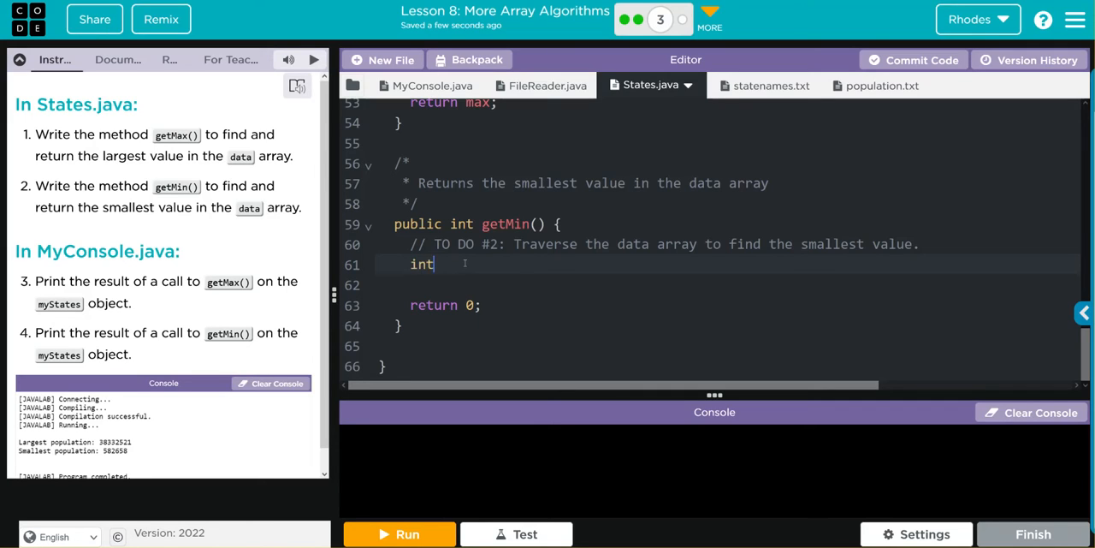
type("min")
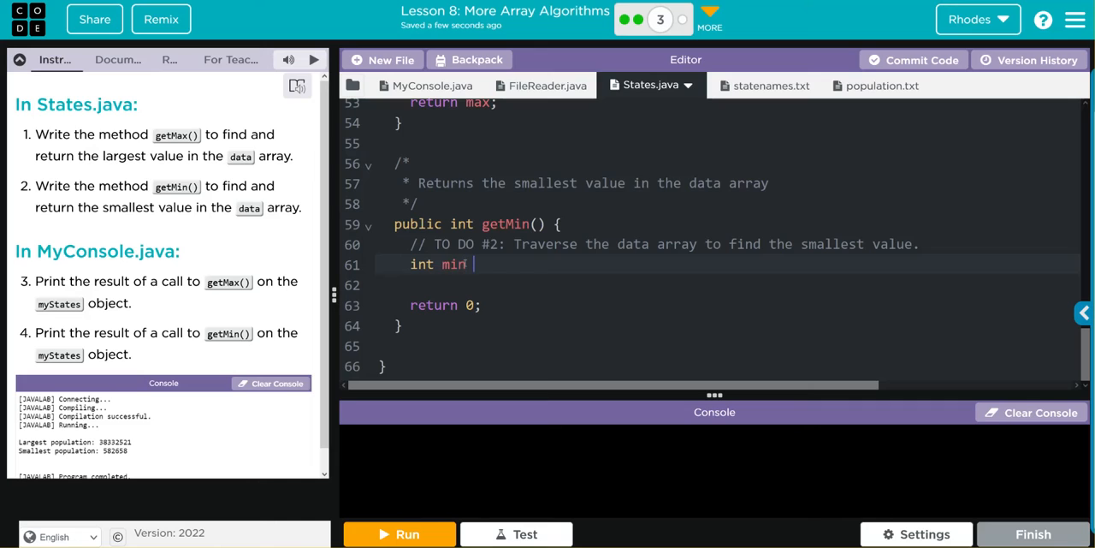
type("= d")
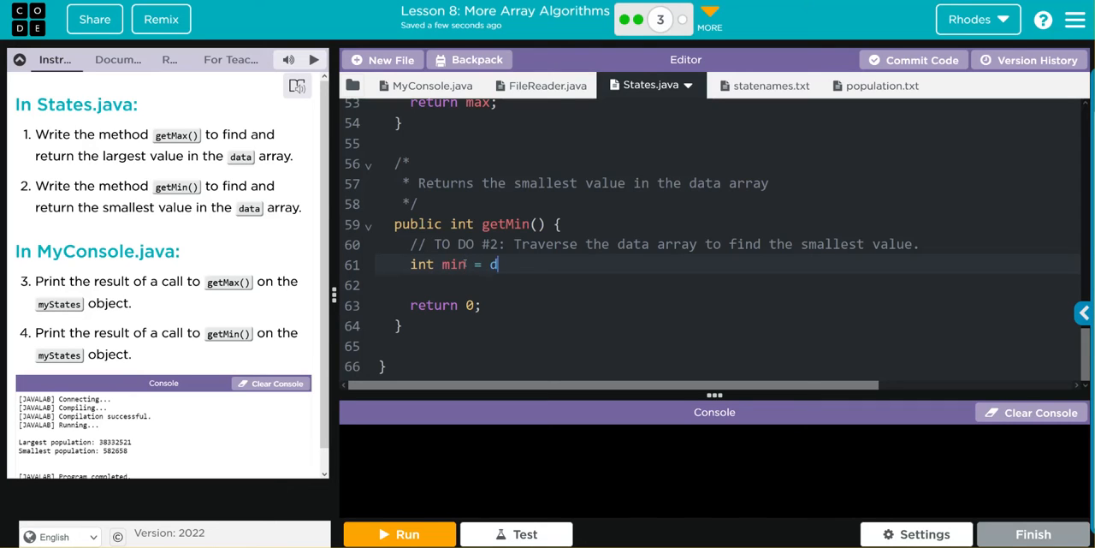
type("ata")
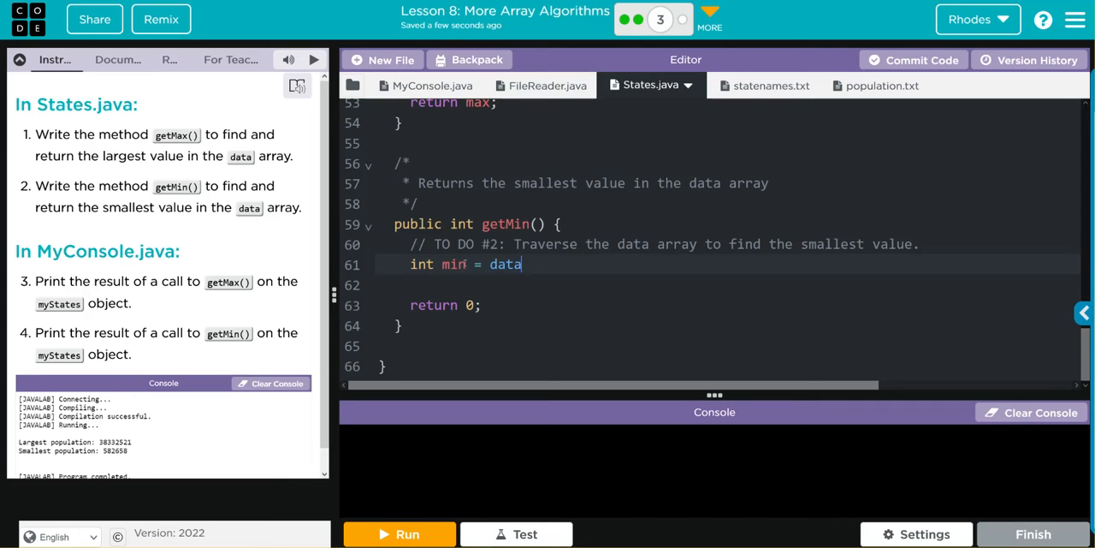
type("[0]")
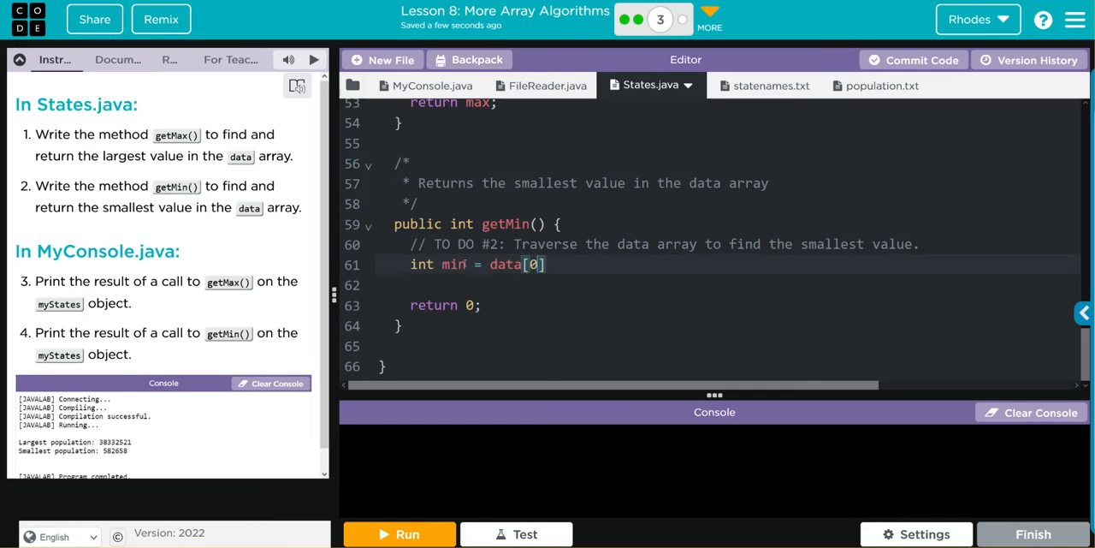
type(";")
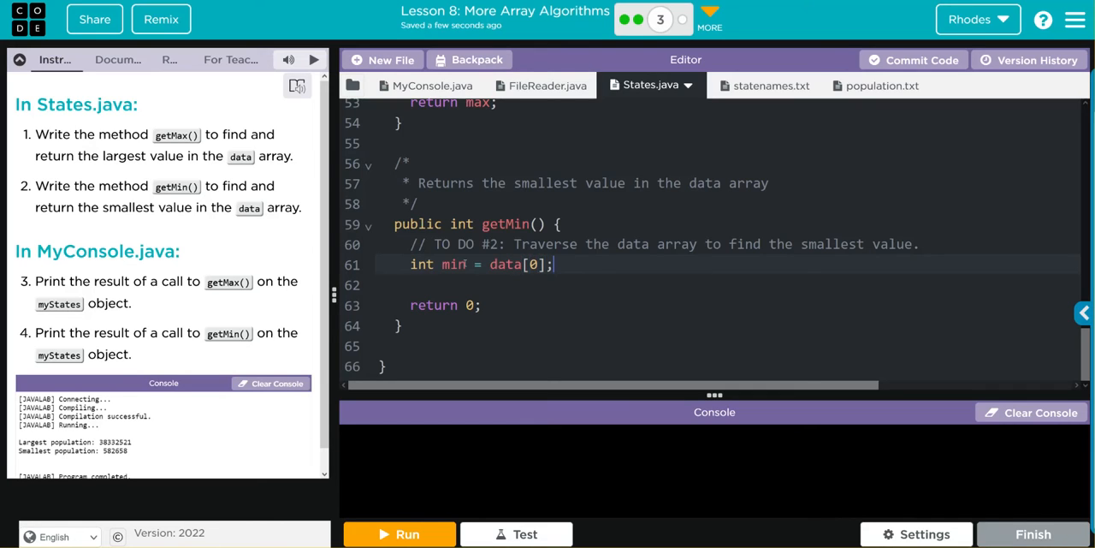
- Change getMin()'s return 0 to return min, leaving a blank line for the loop
key("Enter")
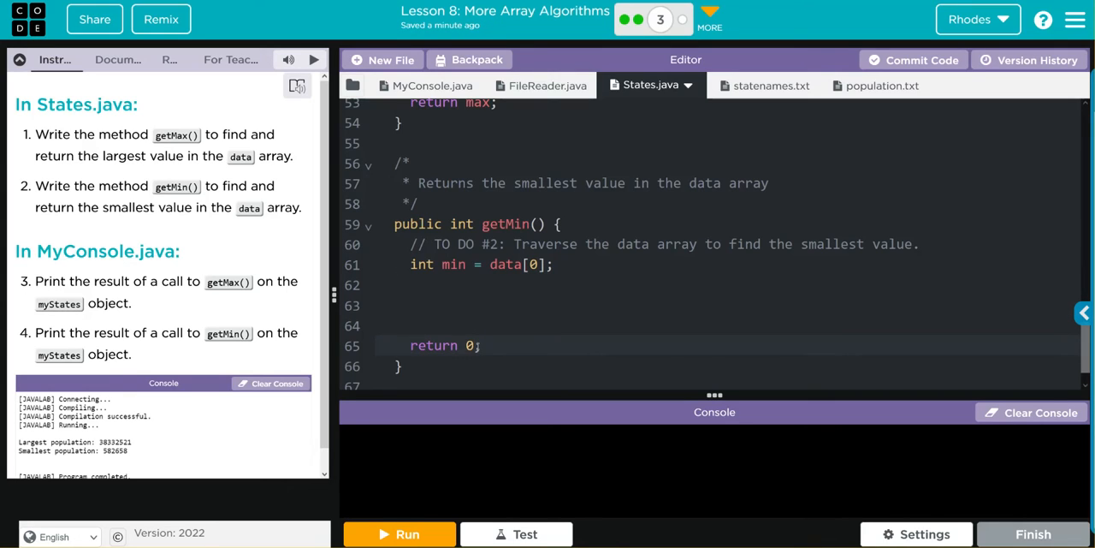
type("min")
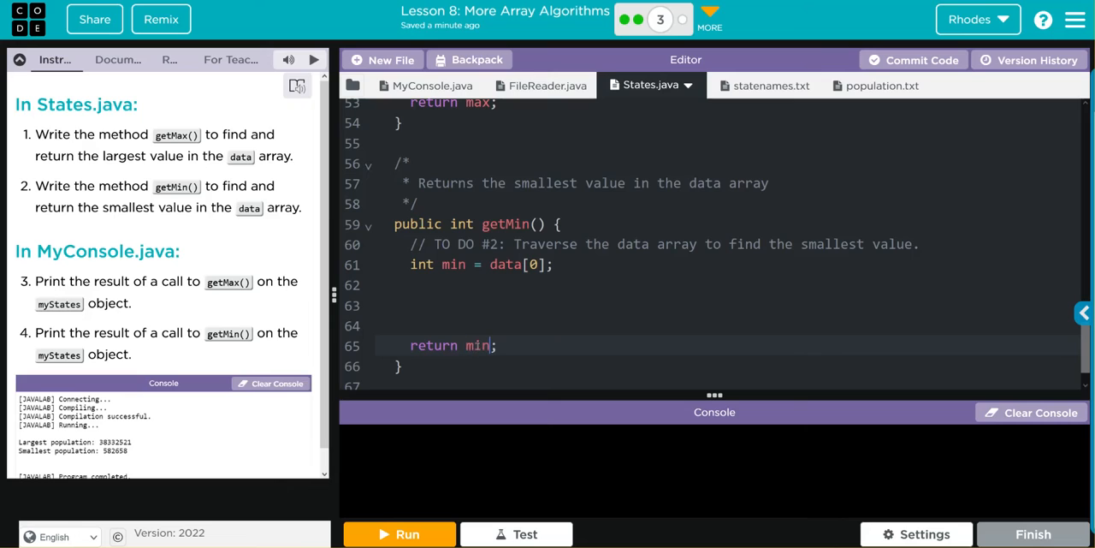
left_click(432, 285)
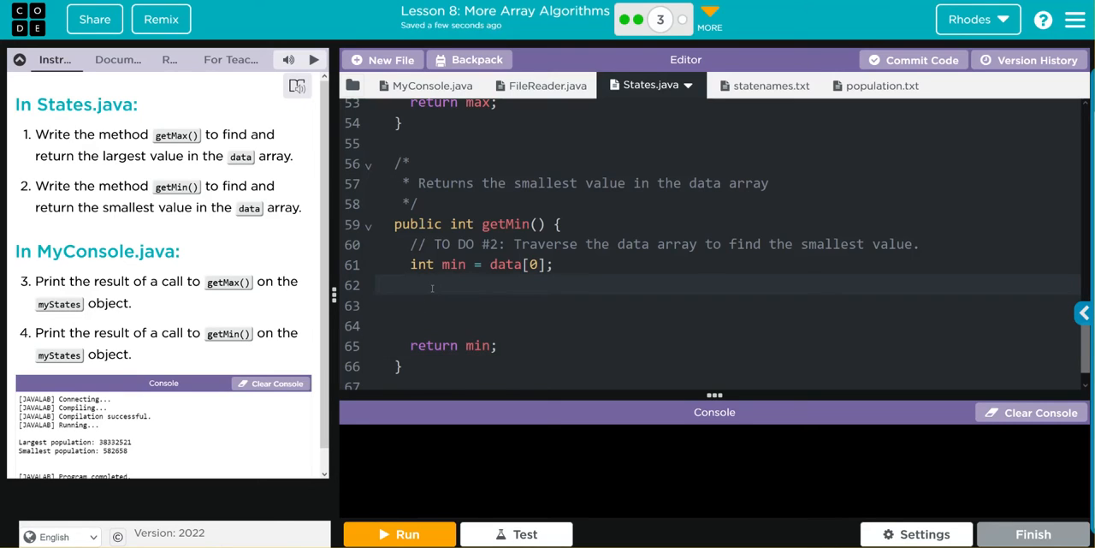
- Write getMin()'s for loop over index up to data.length-1 with a //for comment
type("for(")
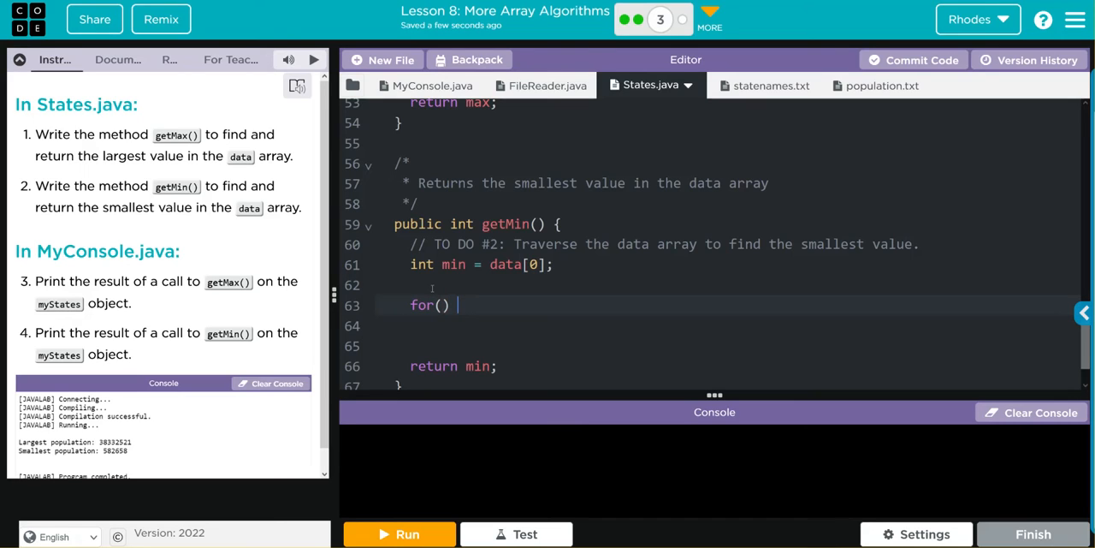
type("{")
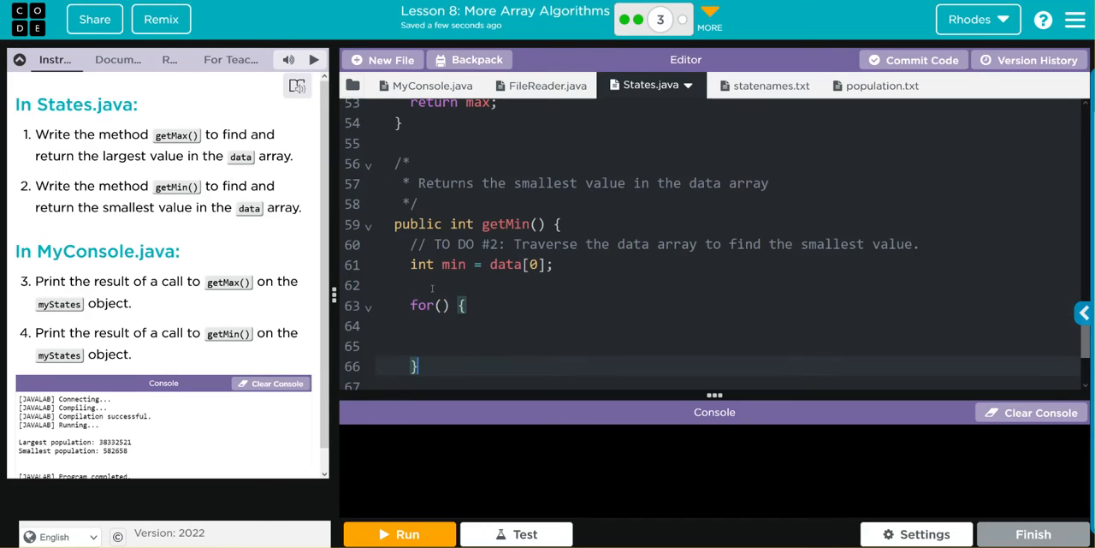
type("//for")
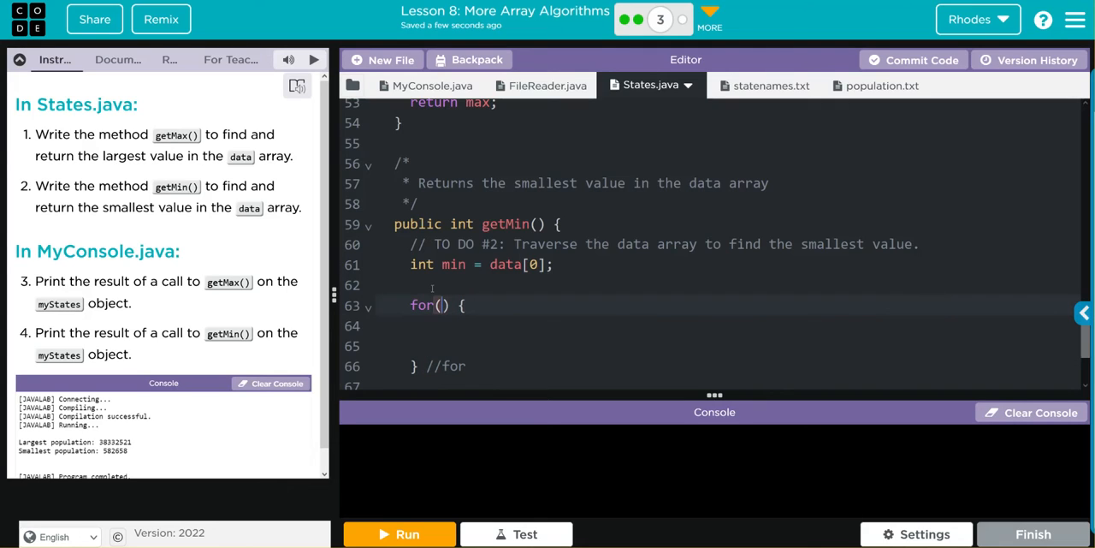
type("i")
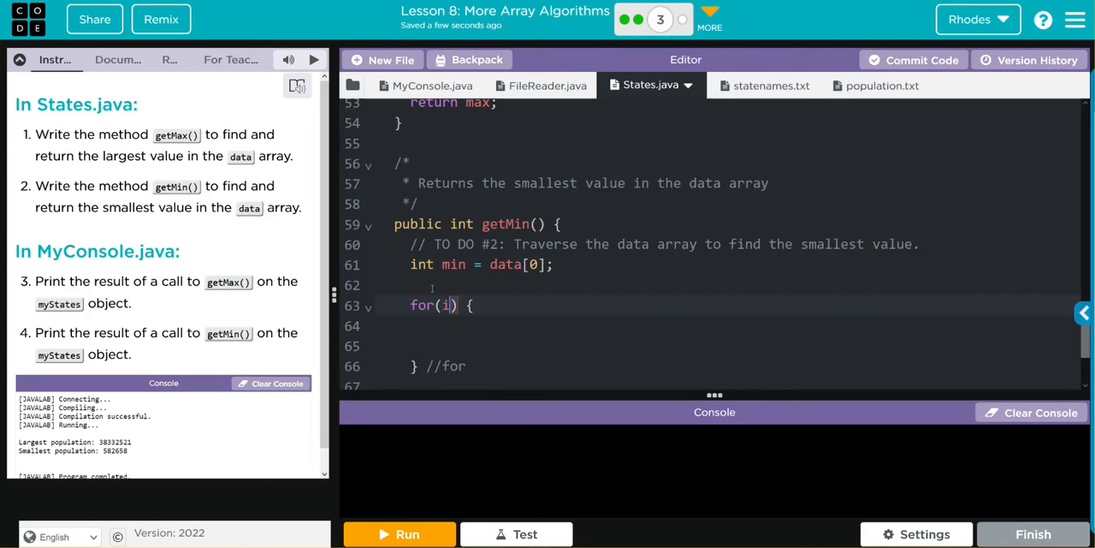
type("nt index -")
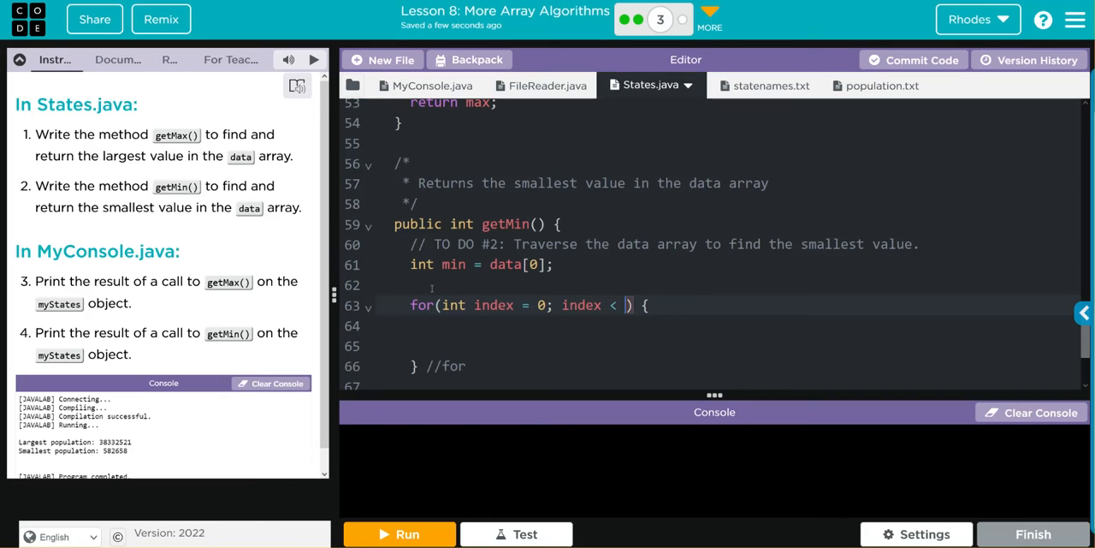
type("data.length")
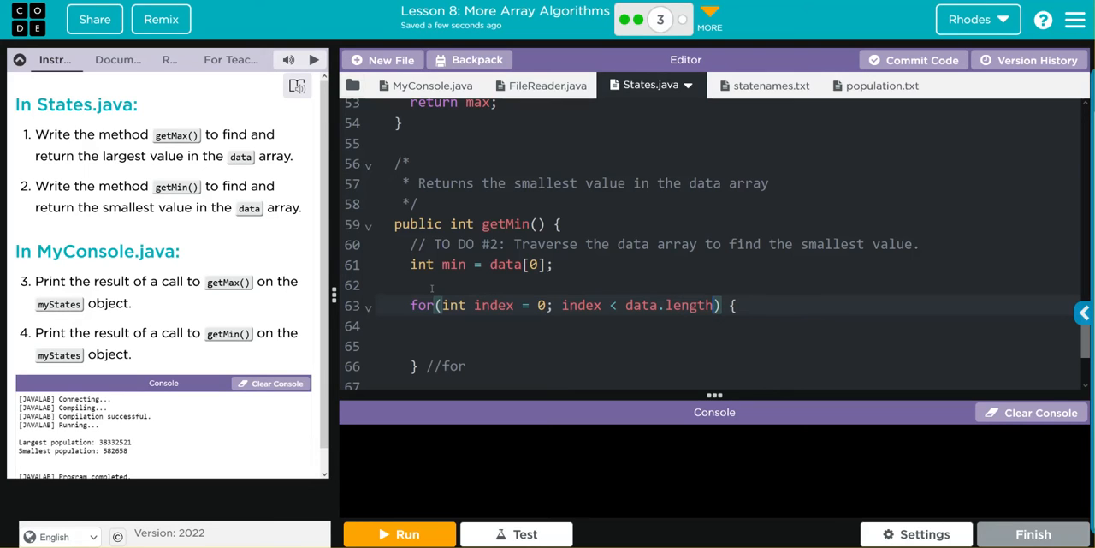
type("-1; index")
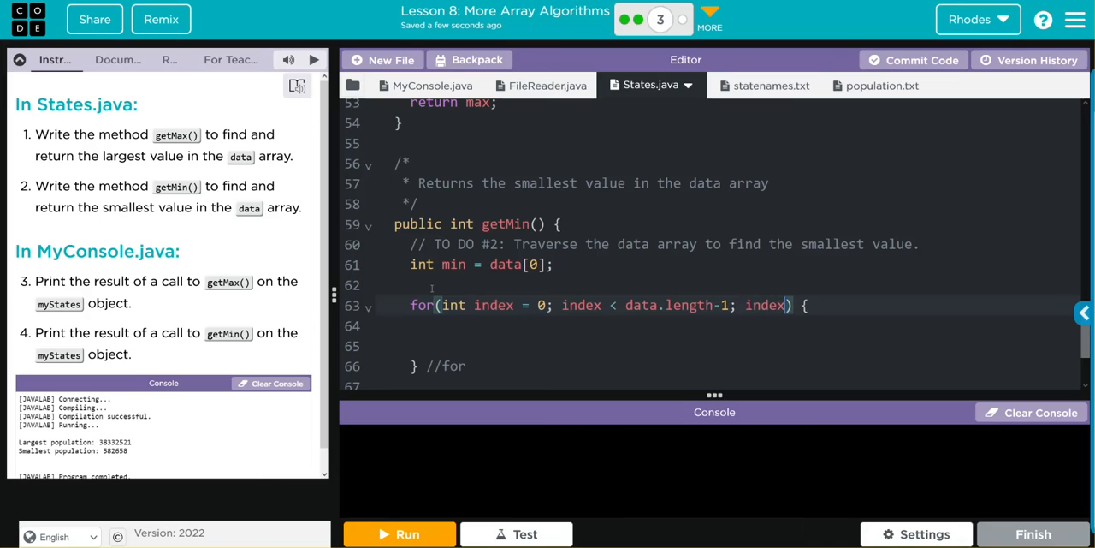
type("++")
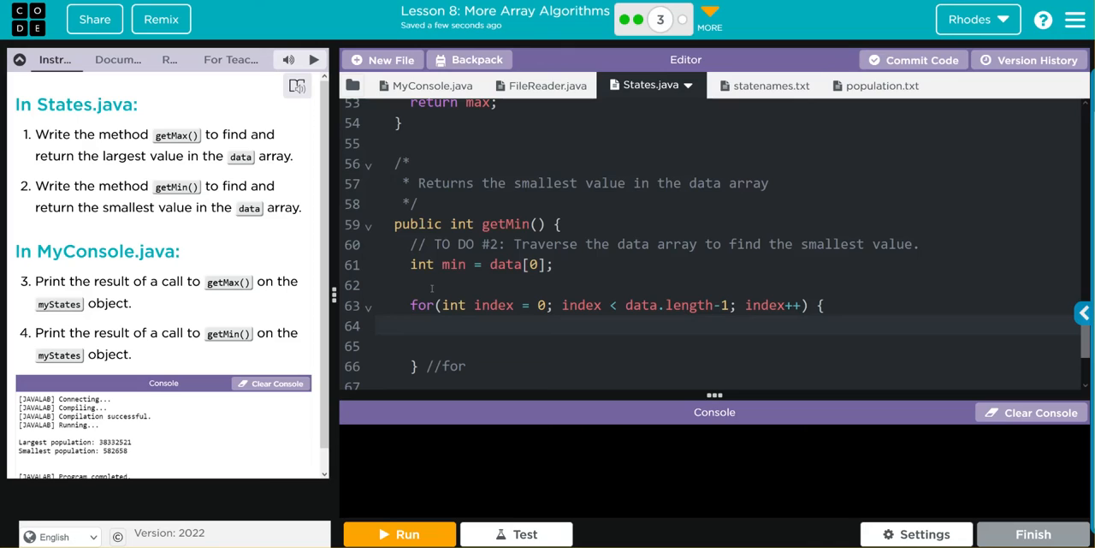
- Add if (data[index] < min) { min = data[index]; } inside getMin()'s loop
type("if")
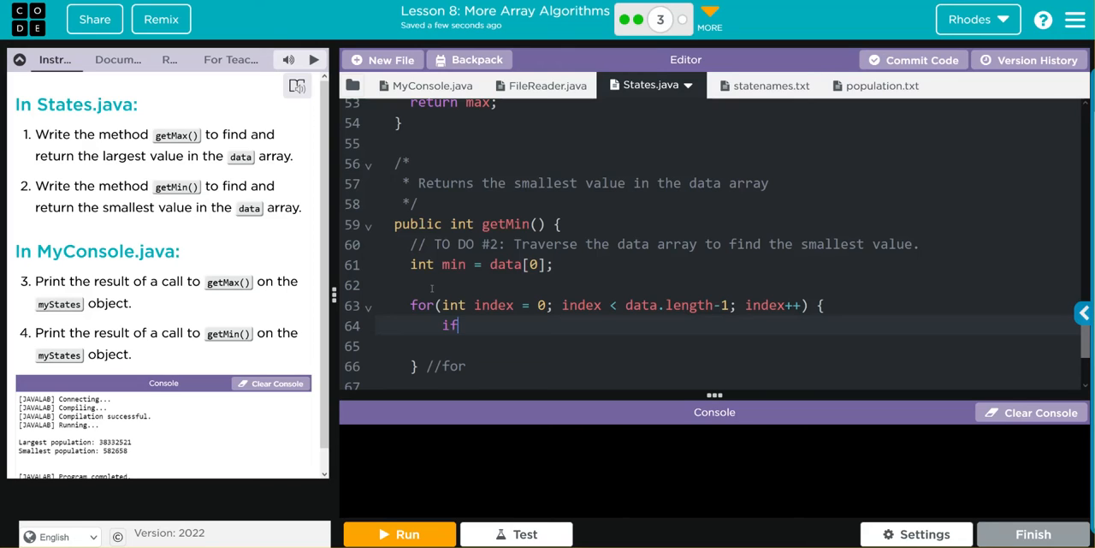
type("()")
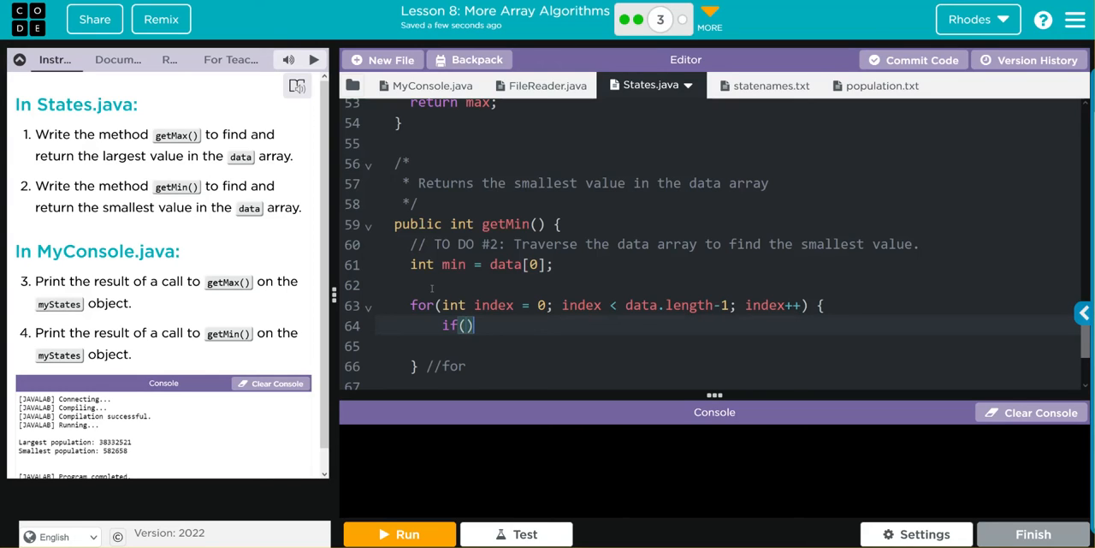
type("{}")
type("}//if")
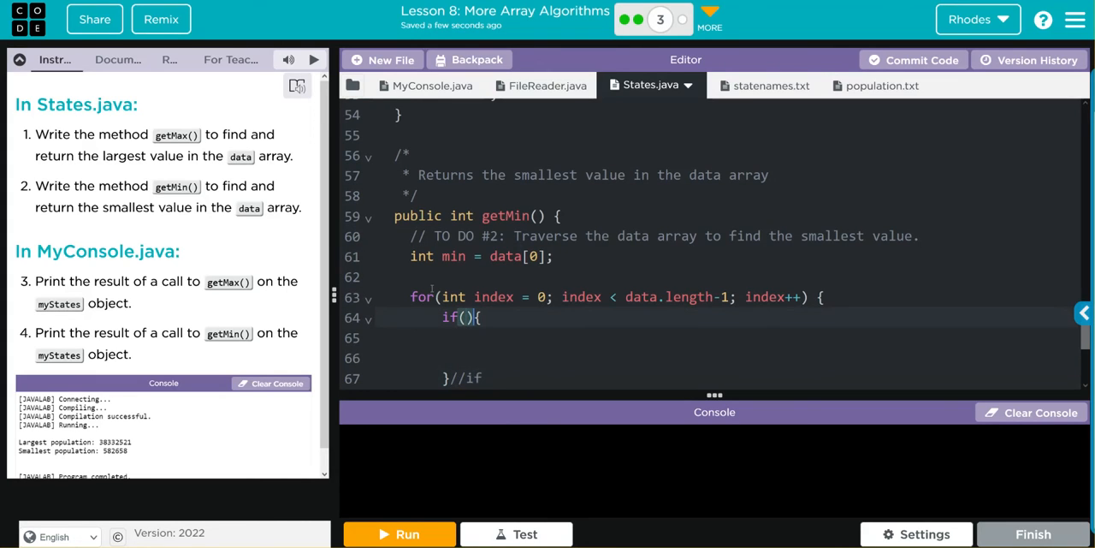
type("data[")
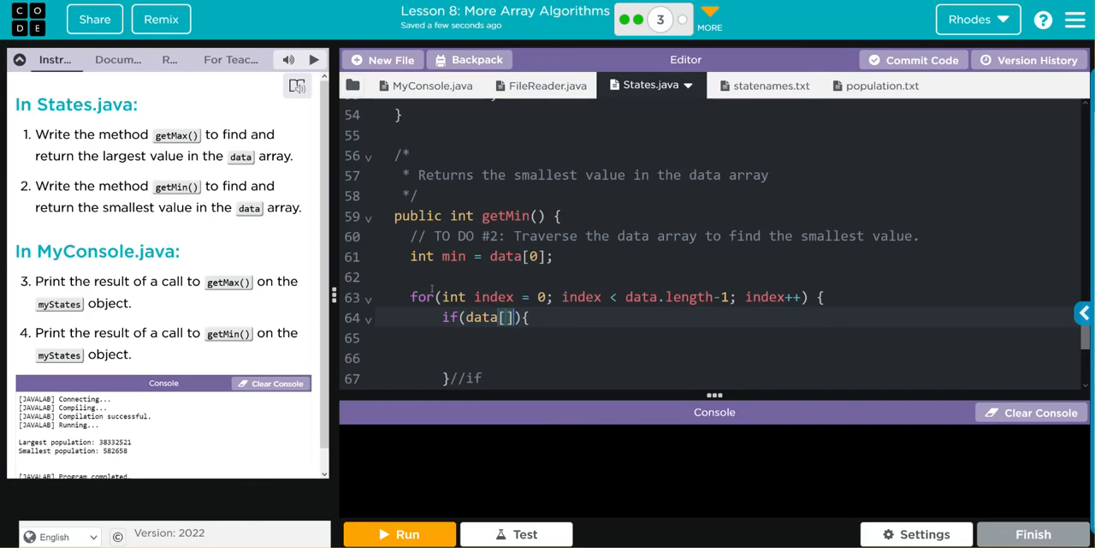
type("index")
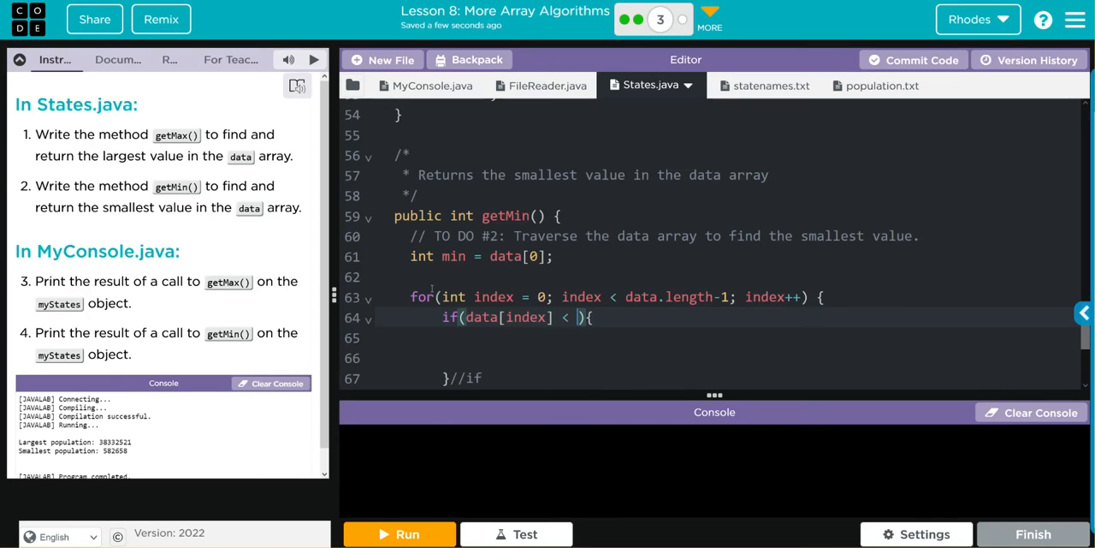
type("min")
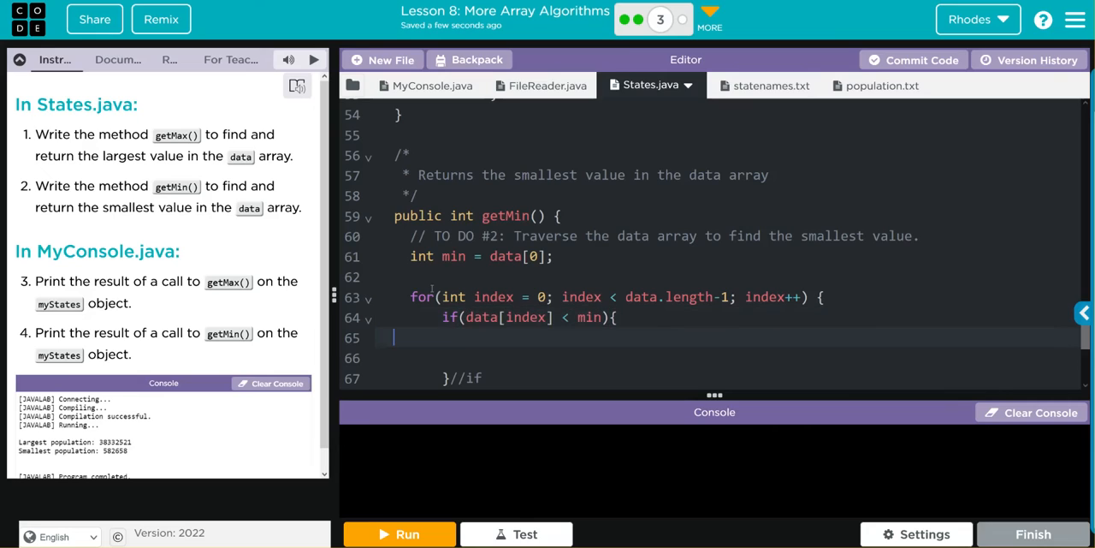
type("min")
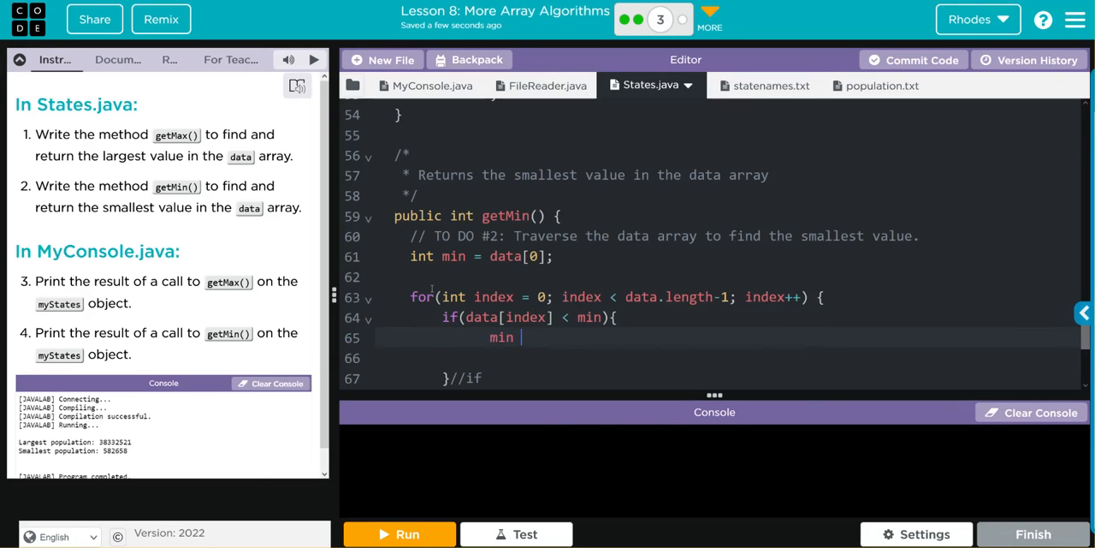
type("= data")
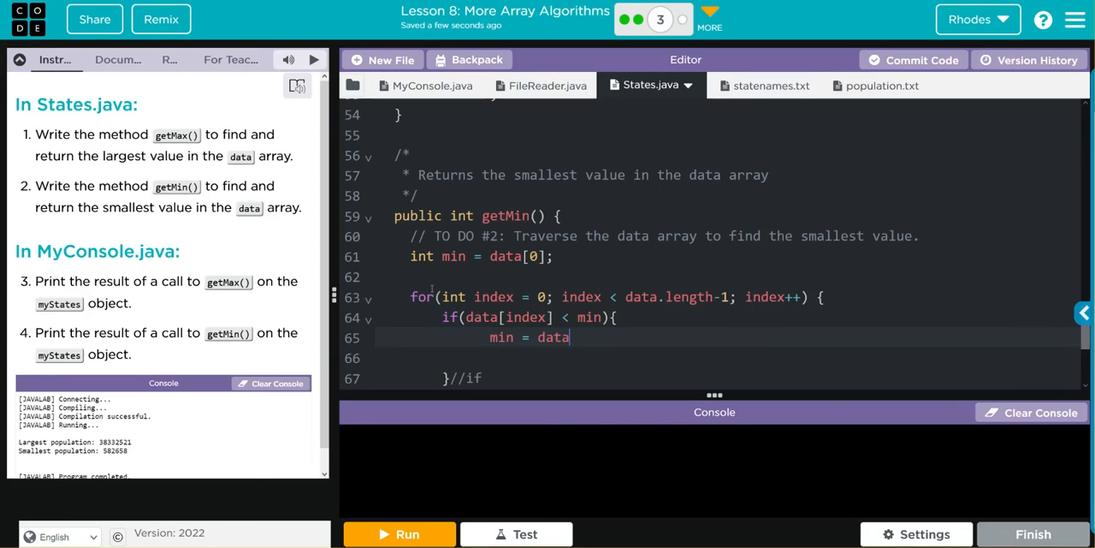
type("[inde")
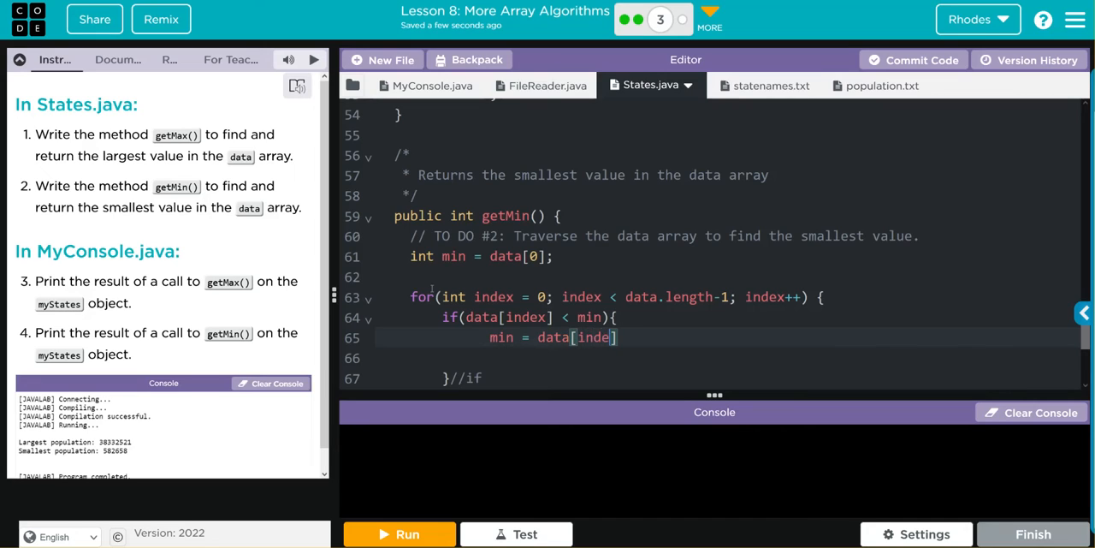
type("x];")
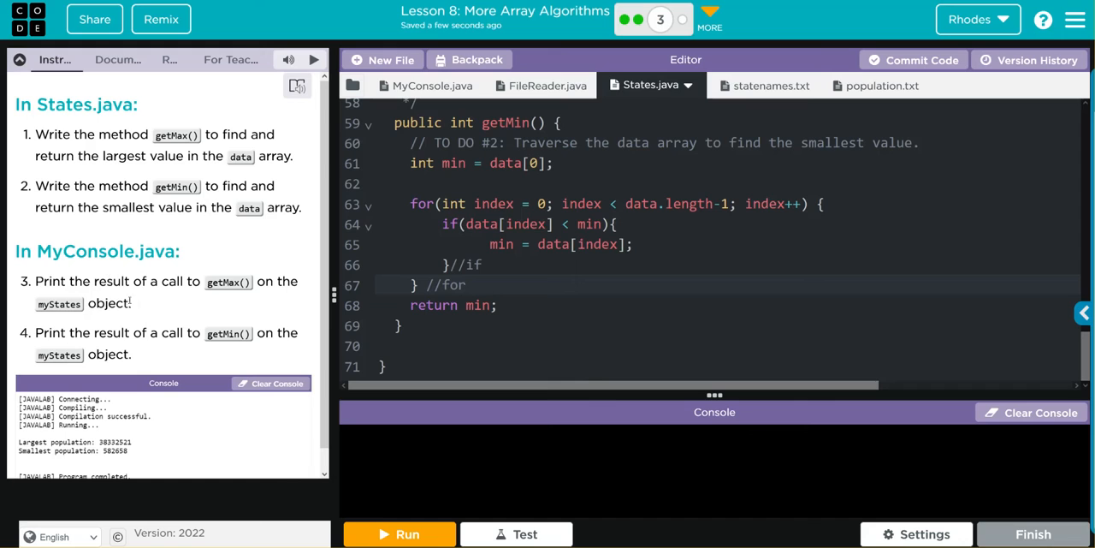
left_click(432, 84)
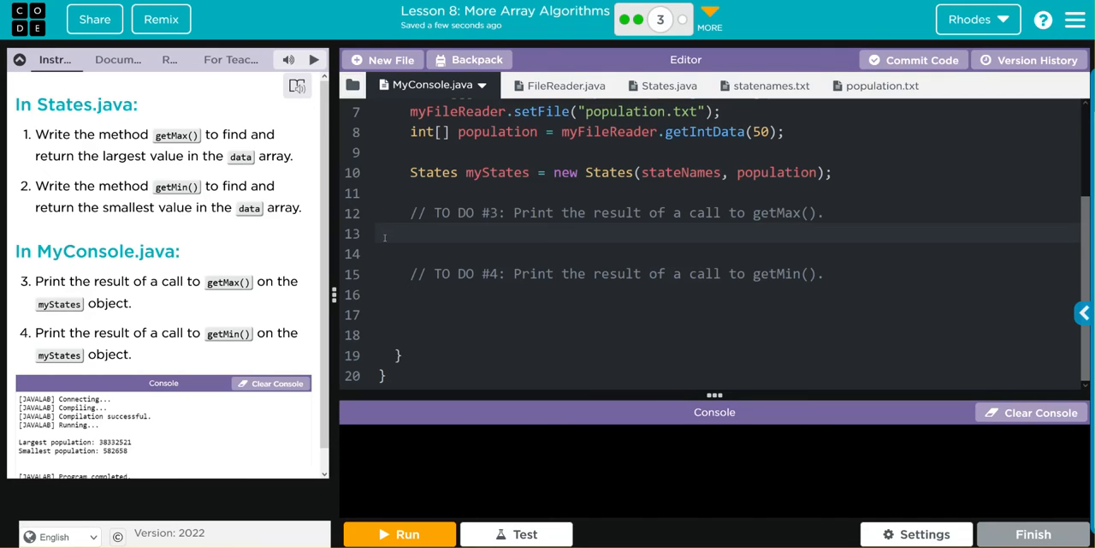
- Write System.out.println("Largest Population: ") under TO DO #3
type("System.out.")
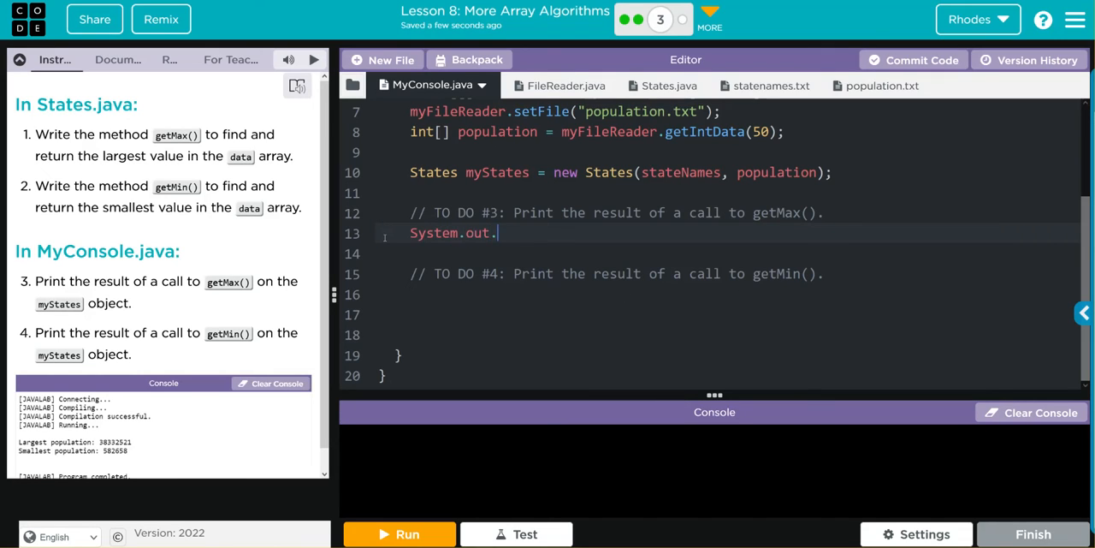
type("println()")
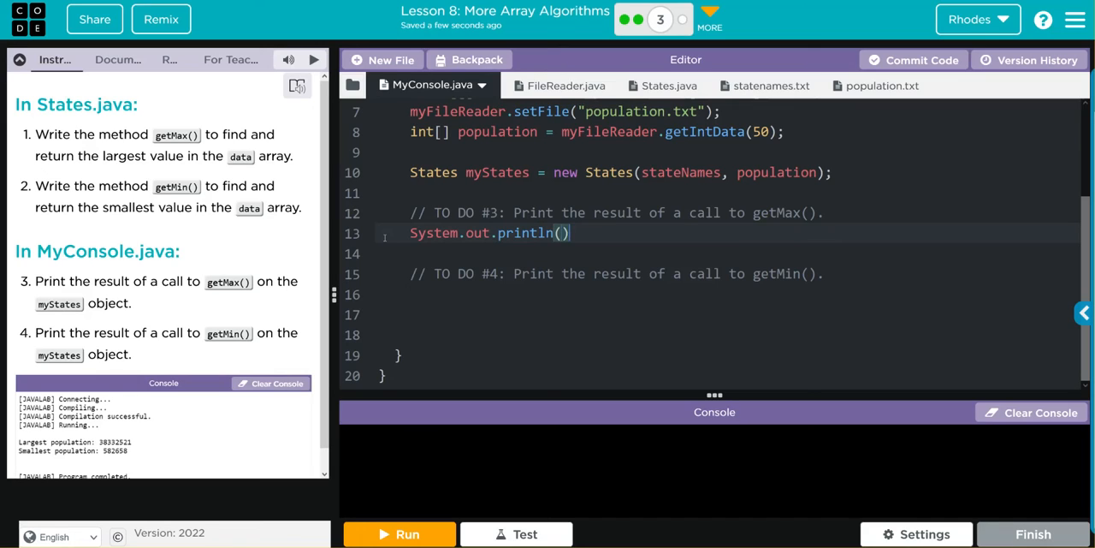
type(";")
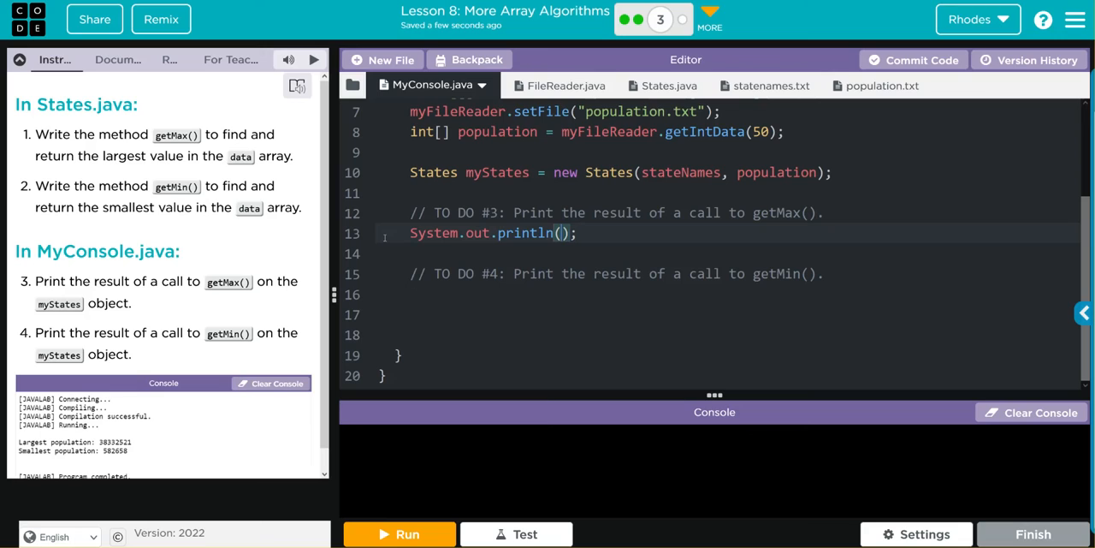
type("Largest")
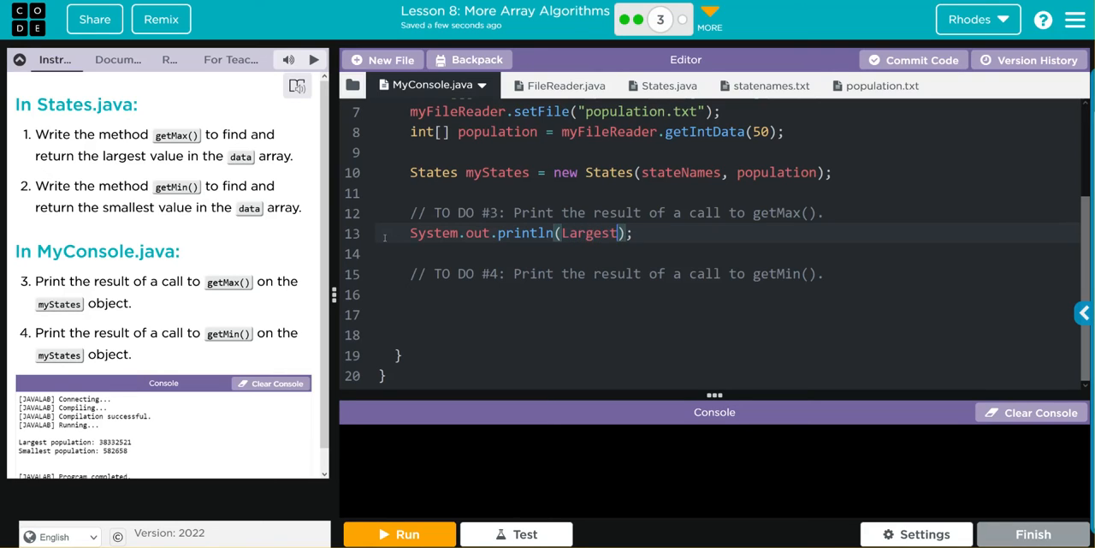
type("Population")
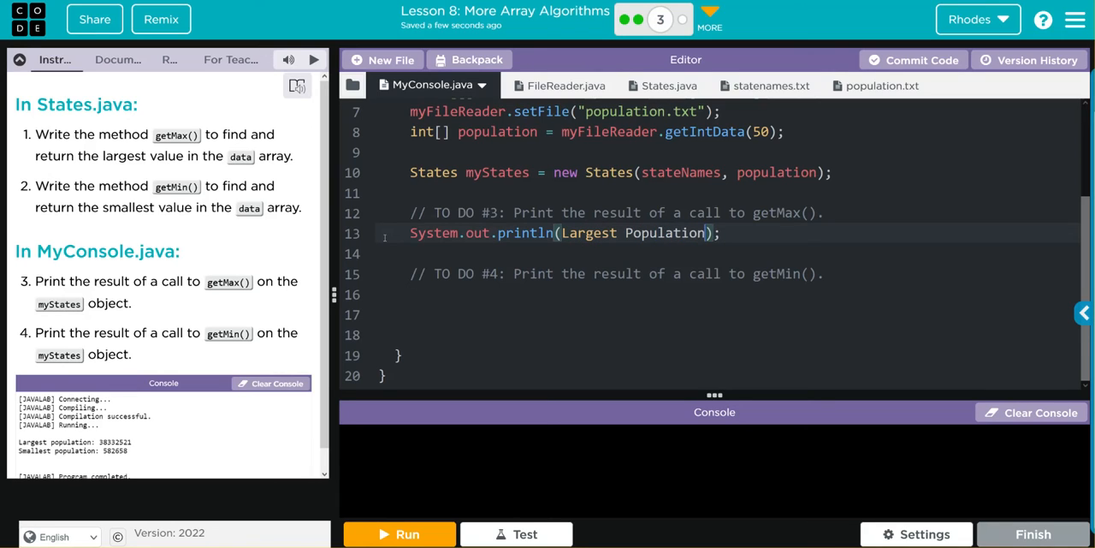
type(":")
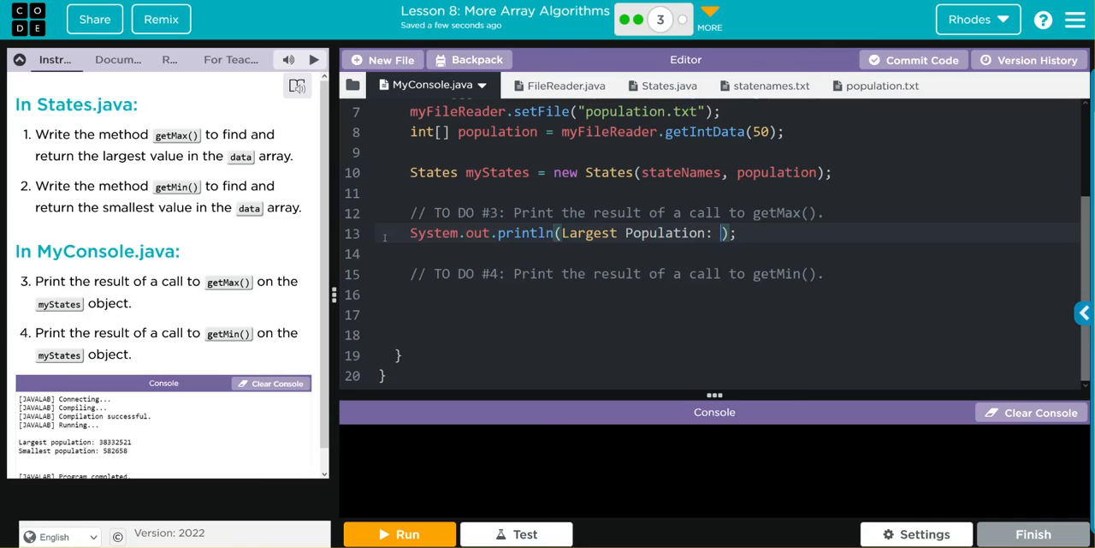
type("\"")
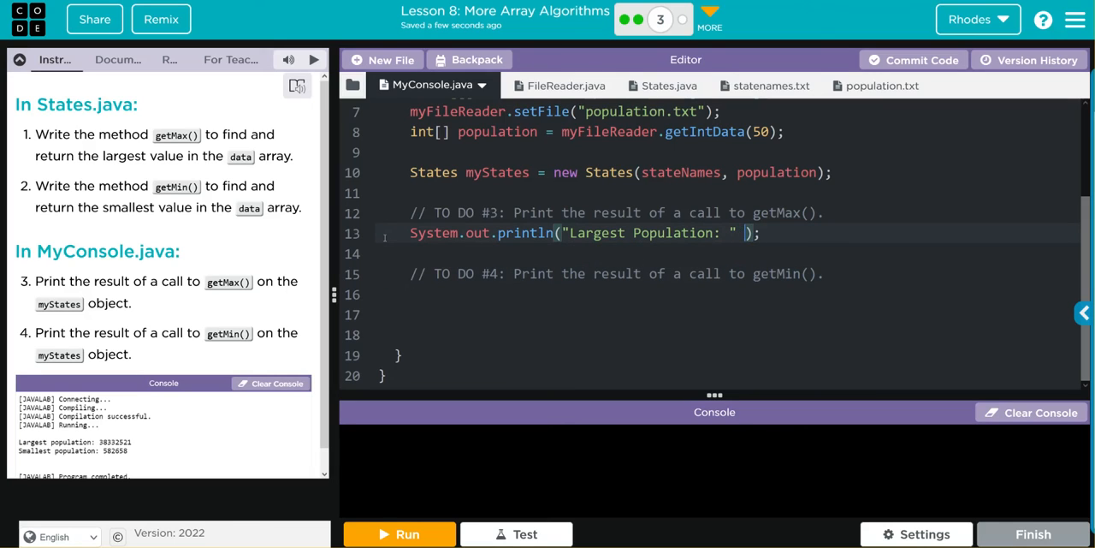
- Append + myStates.getMax() to the Largest Population println
type("+")
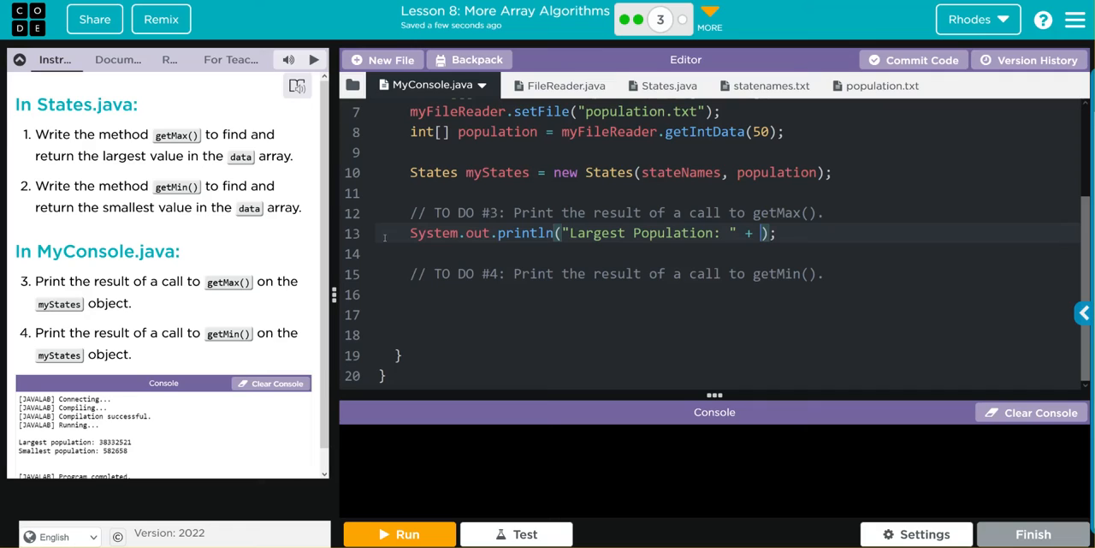
type("myStates")
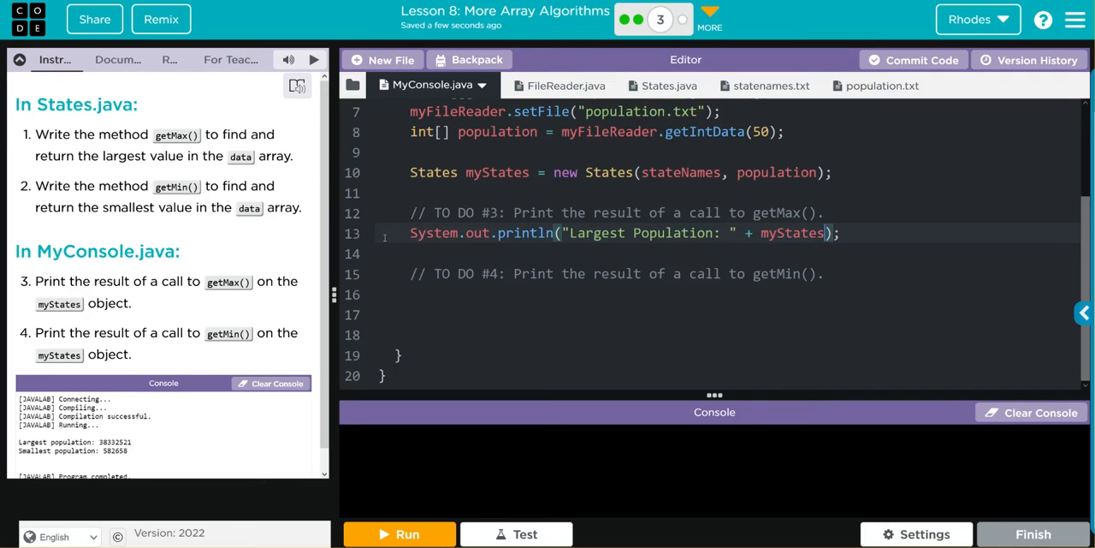
type(".")
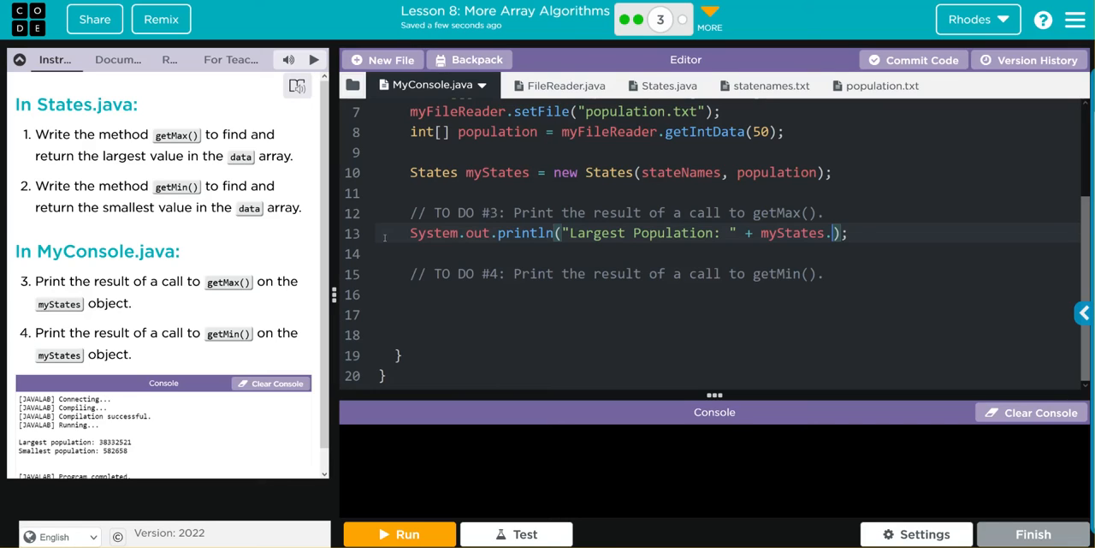
type("g")
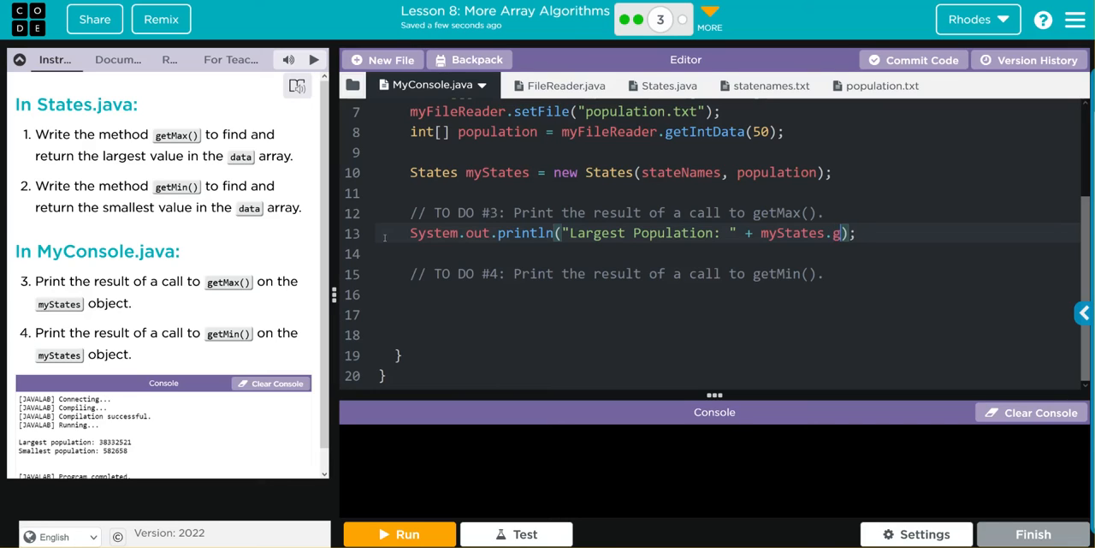
type("etMax()")
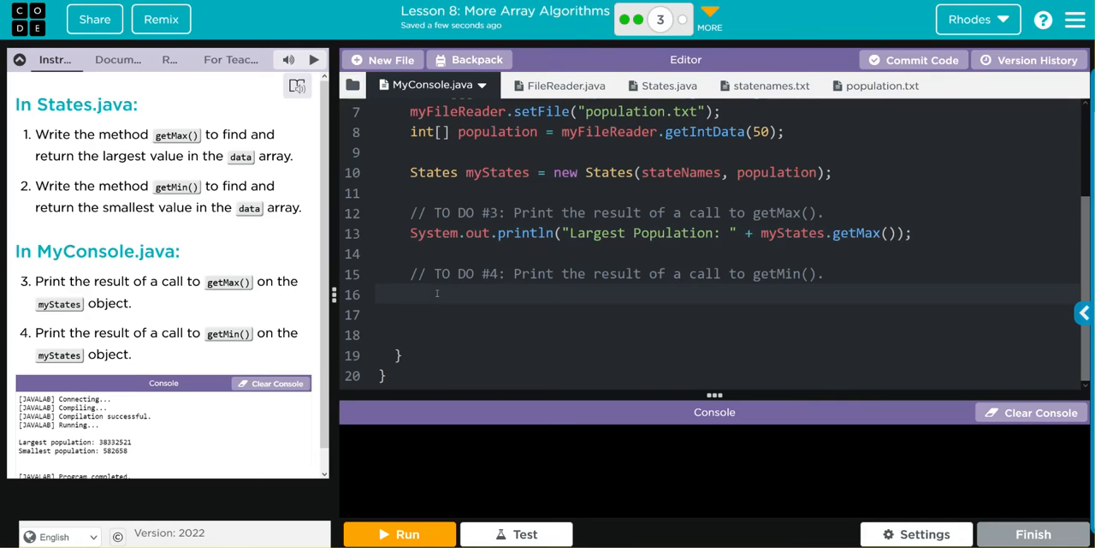
- Write System.out.println("Smallest Population: " + myStates.getMin()); under TO DO #4
type("System.out.")
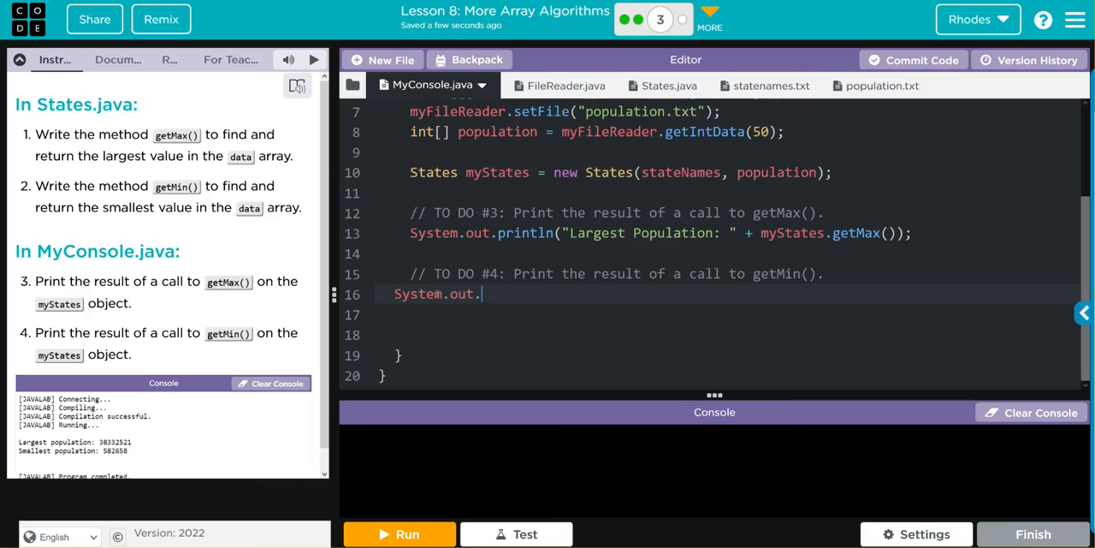
type("println()")
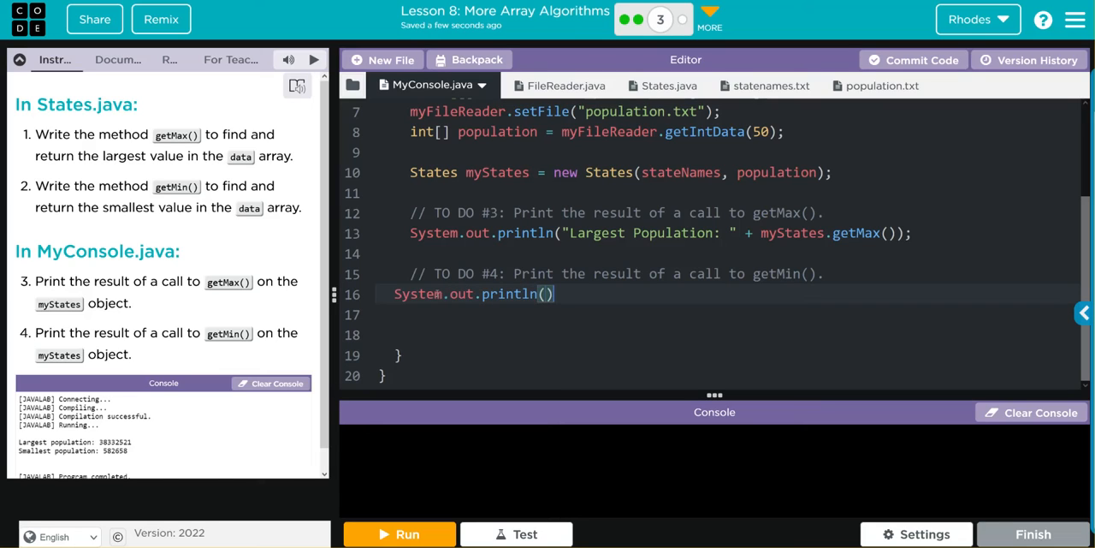
type(";")
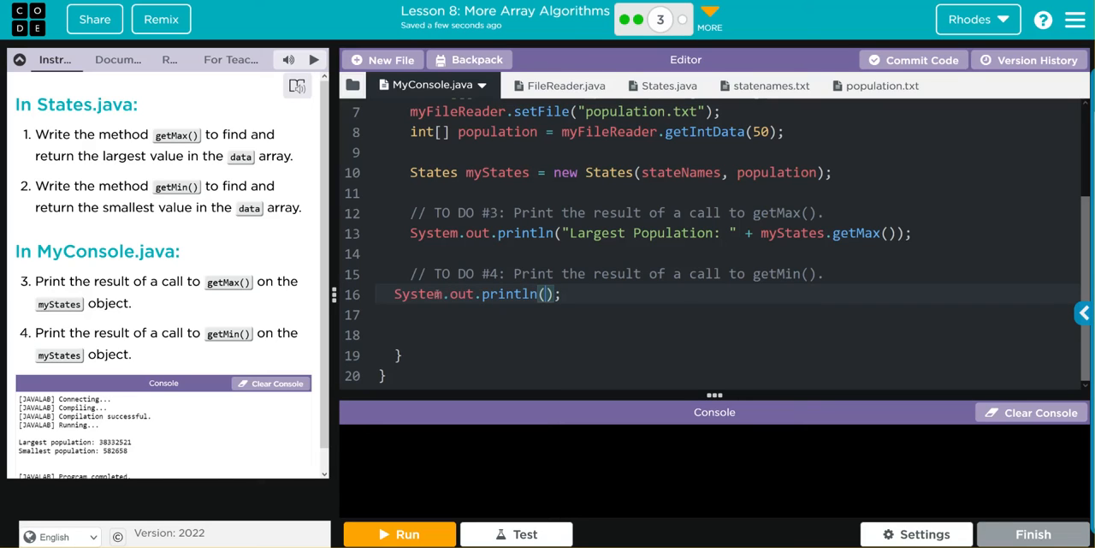
type("\"\"")
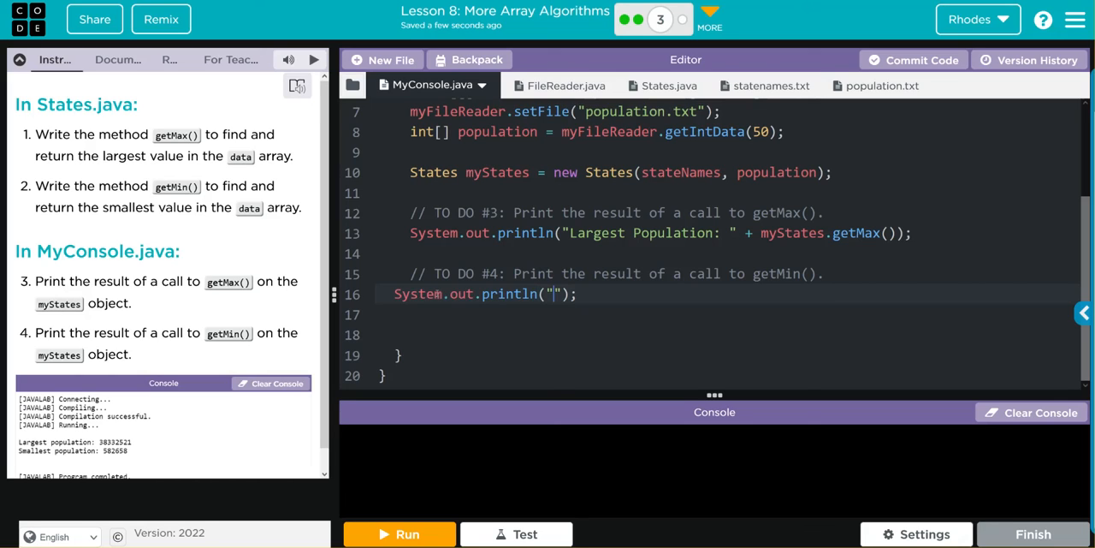
type("Smallest")
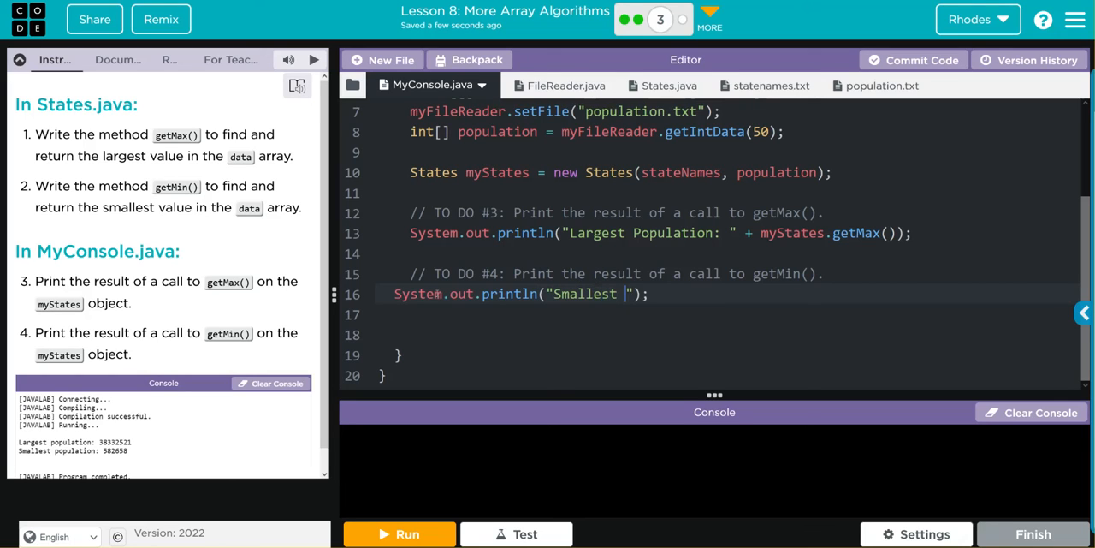
type("Population:")
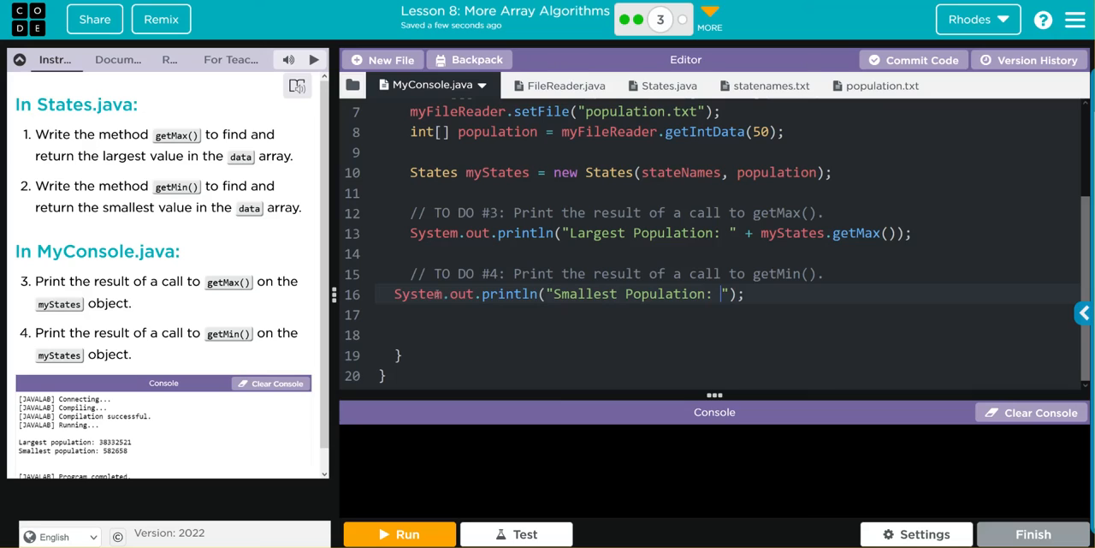
type("+")
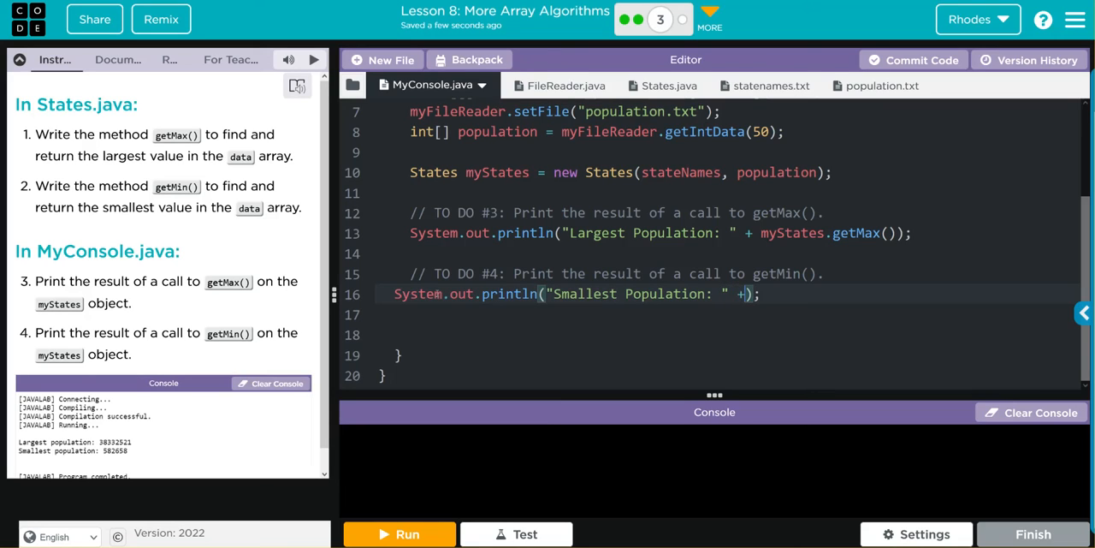
type("myStates.getMin(")
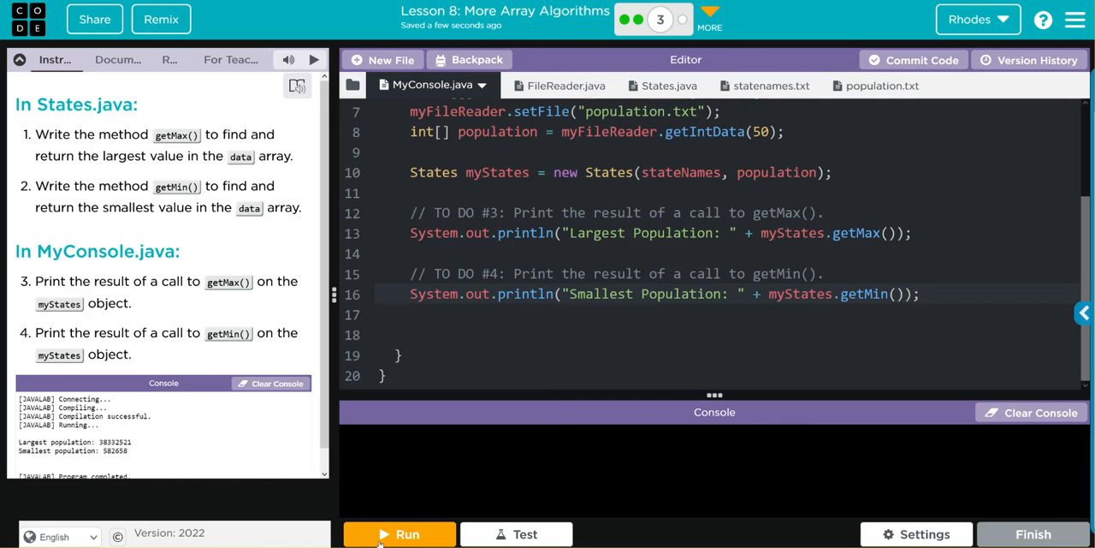
- Run the program, printing Largest Population 38332521 and Smallest Population 626630
left_click(399, 534)
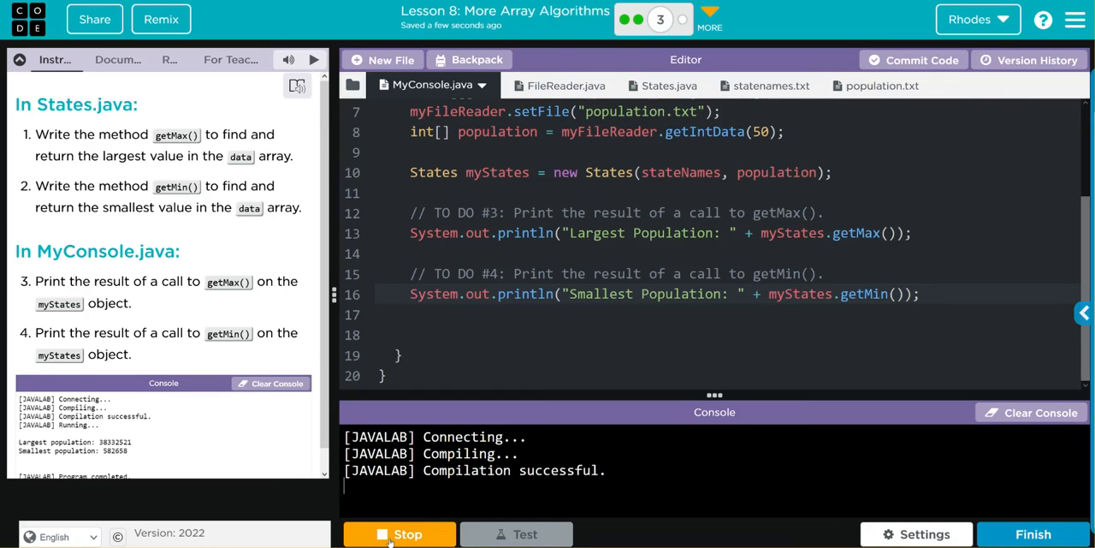
left_click(399, 533)
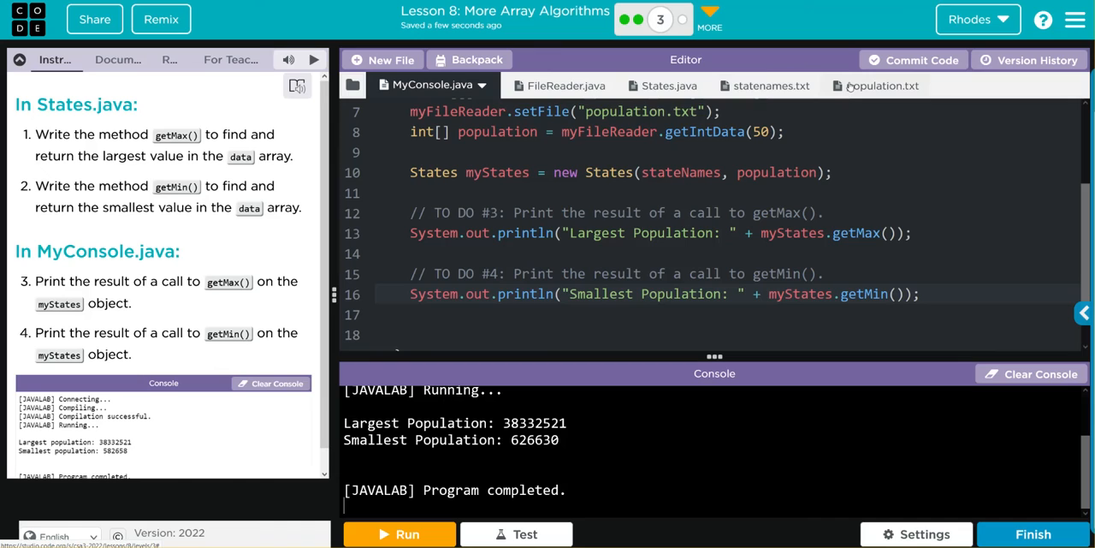
- Find the last value 582658 in population.txt, then return to getMin in States.java
left_click(882, 85)
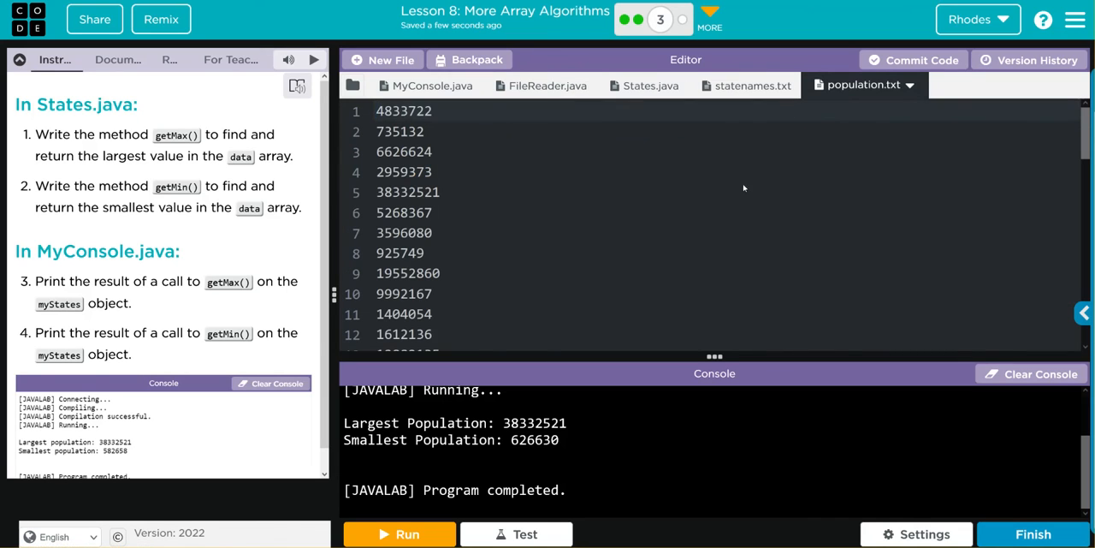
scroll("down", 3)
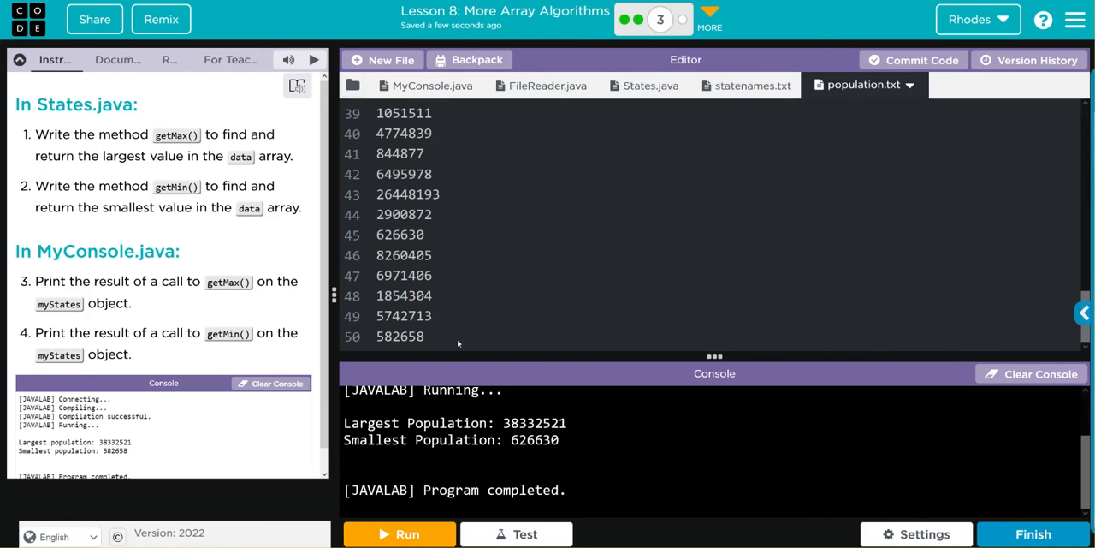
double_click(399, 335)
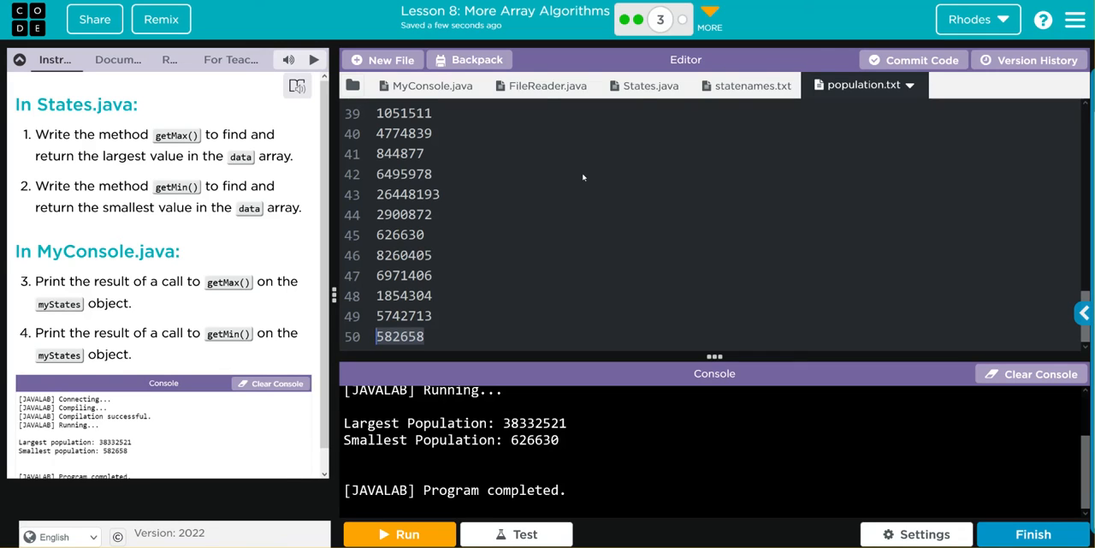
left_click(651, 85)
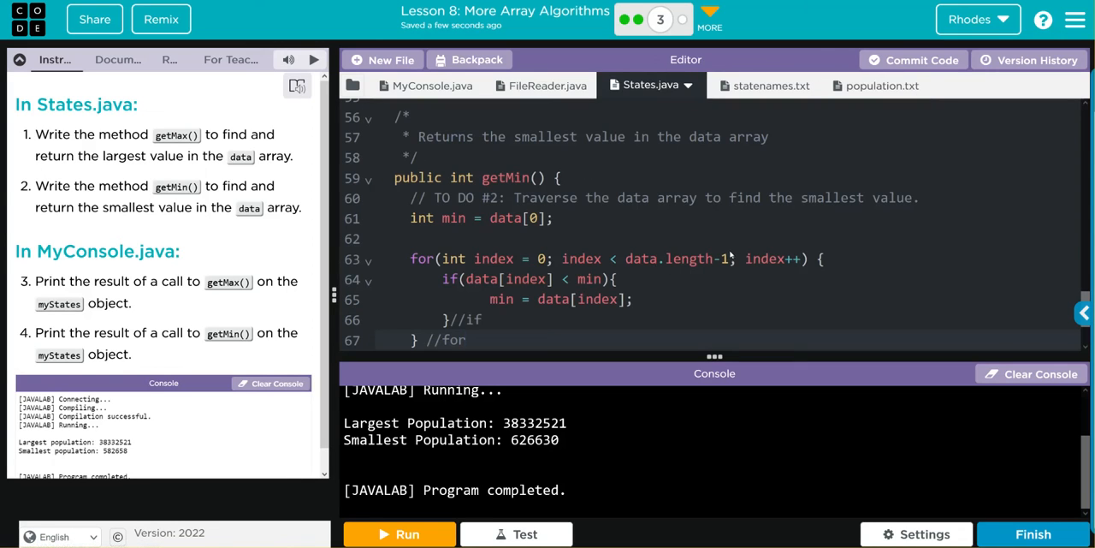
- Remove the -1 from data.length in getMin's loop and rerun, printing Smallest Population 582658
key("Backspace")
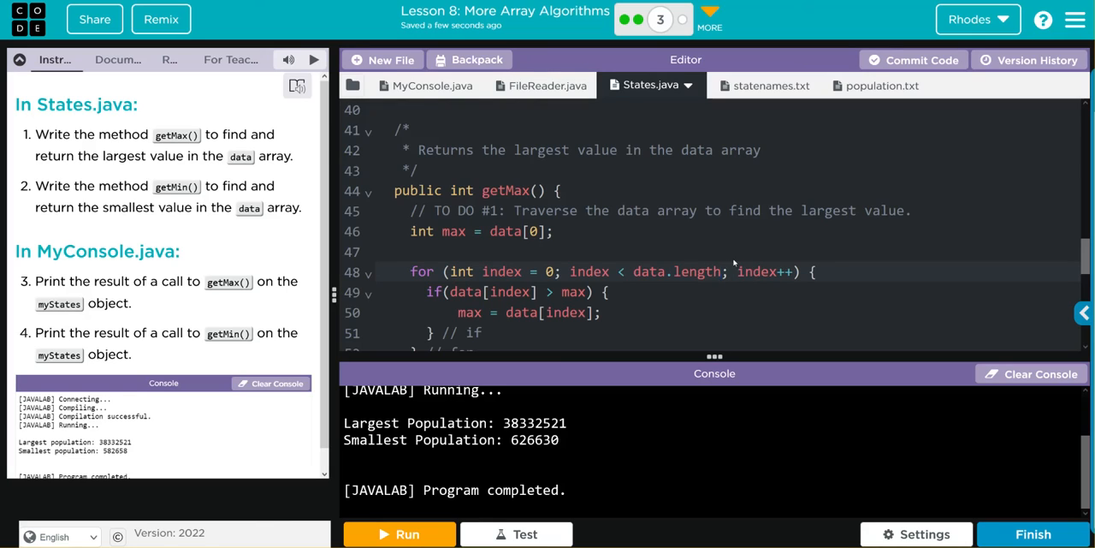
mouse_move(576, 346)
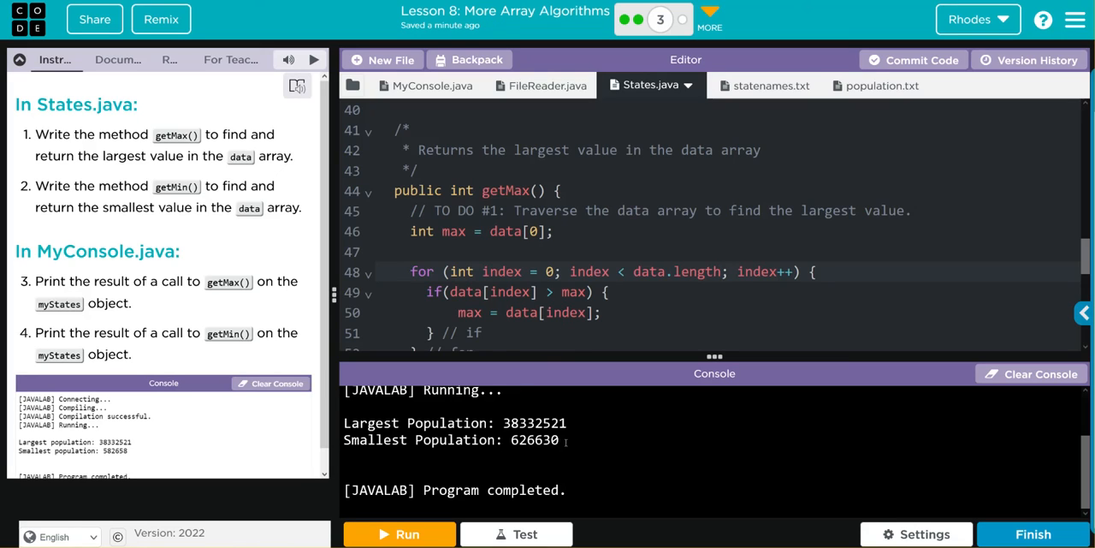
left_click(399, 534)
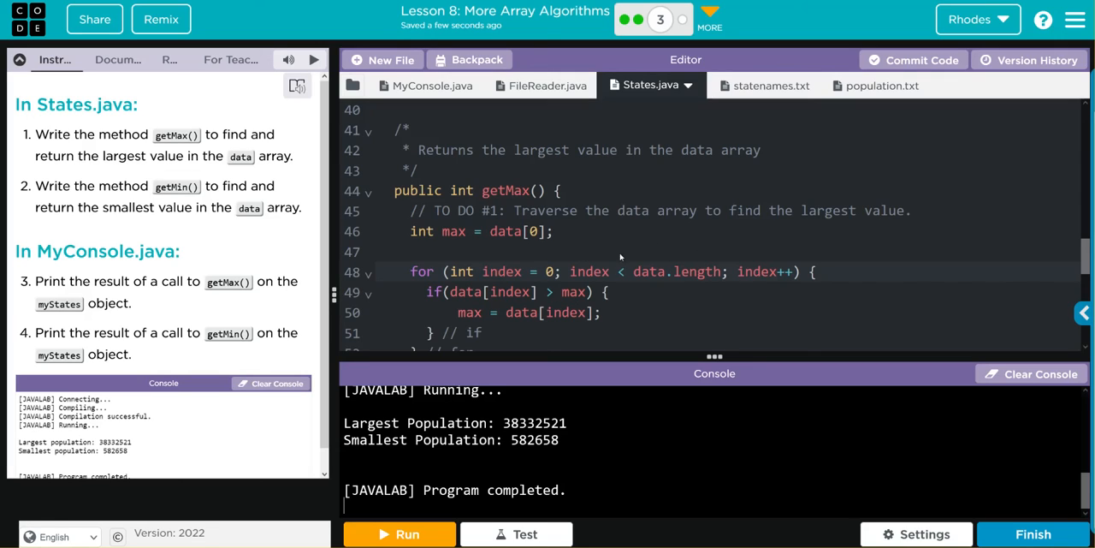
mouse_move(717, 274)
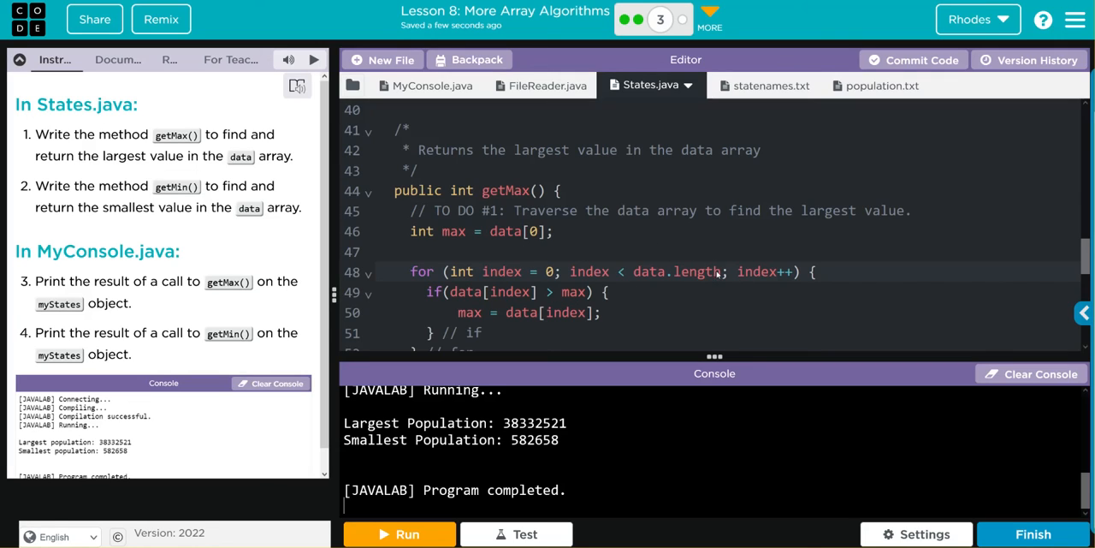
mouse_move(543, 275)
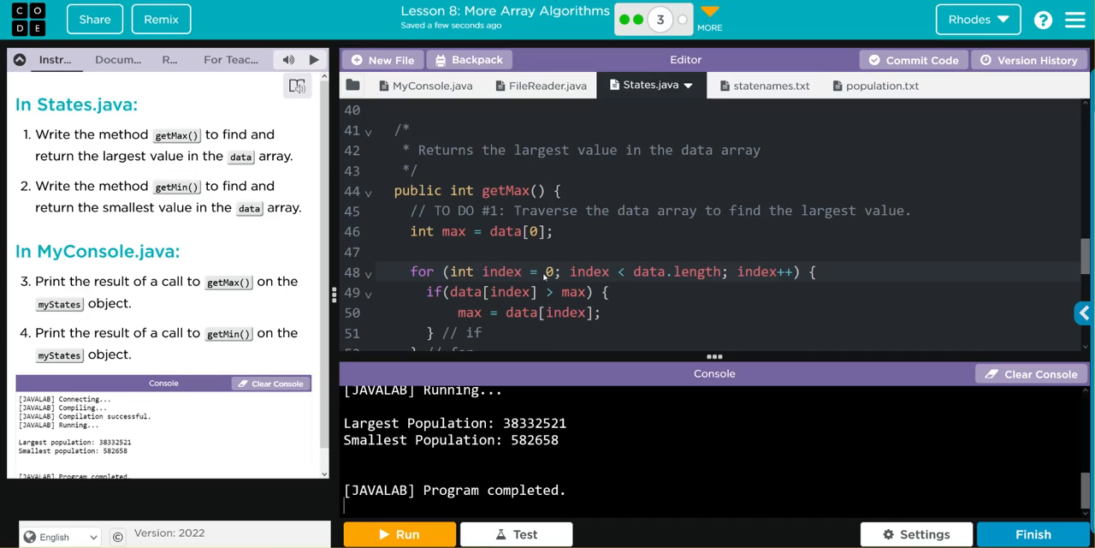
mouse_move(769, 271)
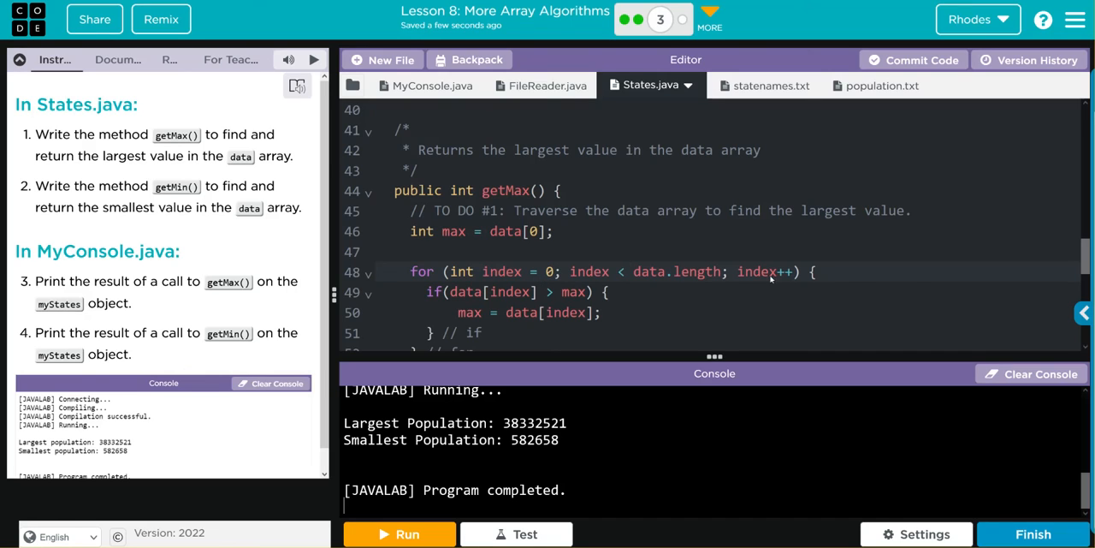
mouse_move(867, 104)
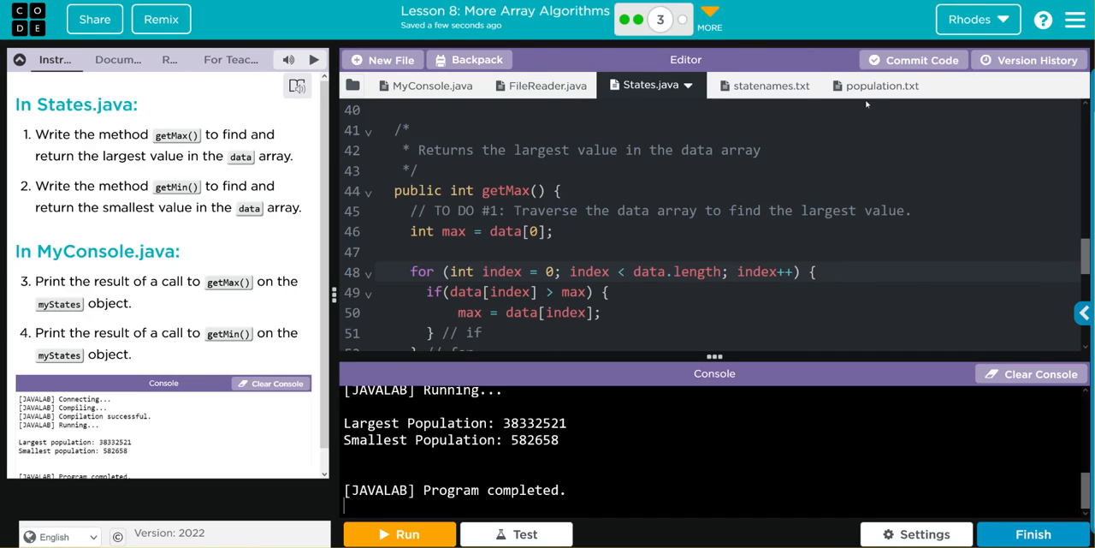
left_click(882, 84)
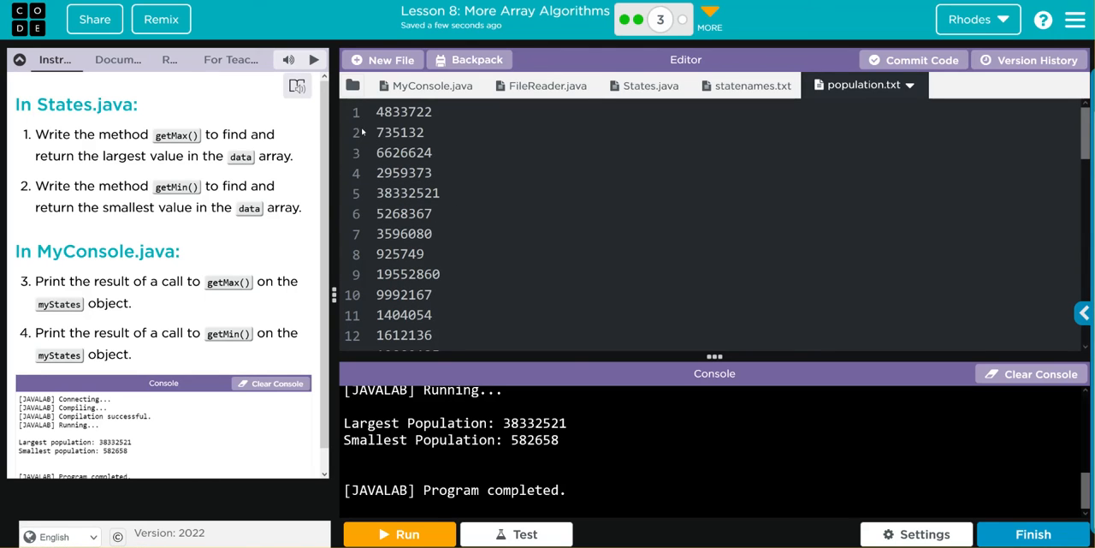
scroll("down", 3)
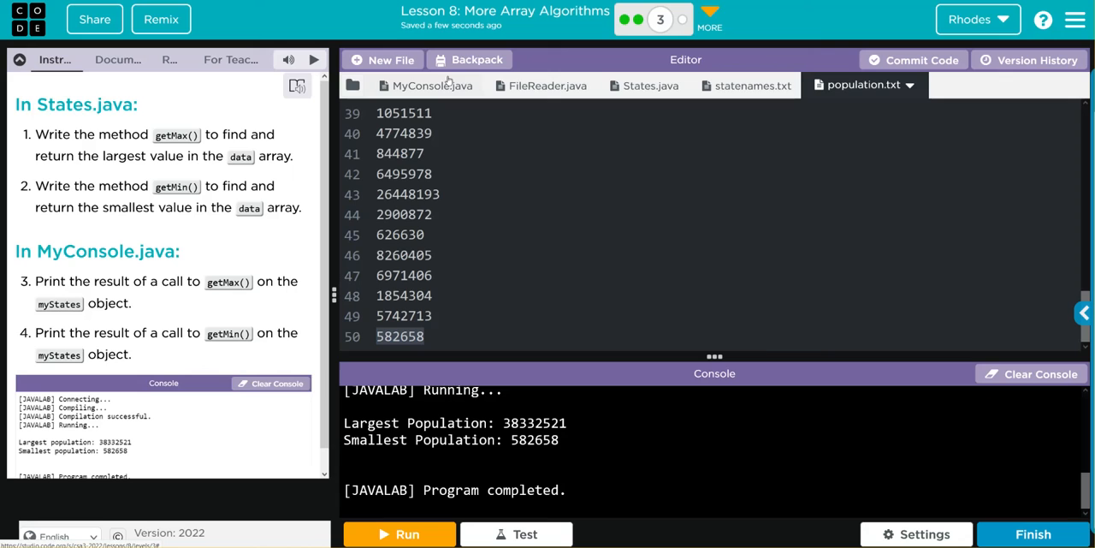
left_click(650, 84)
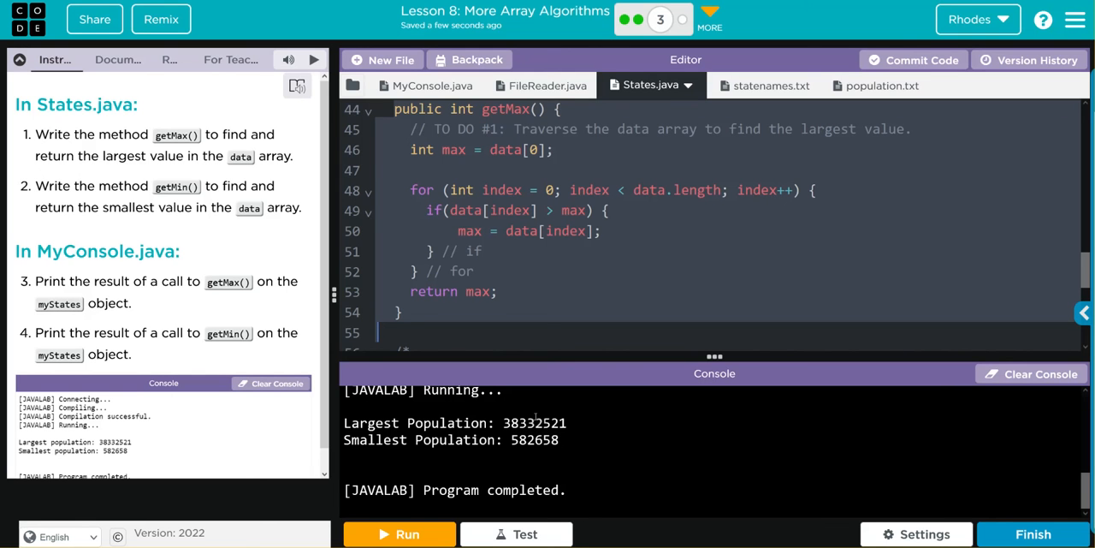